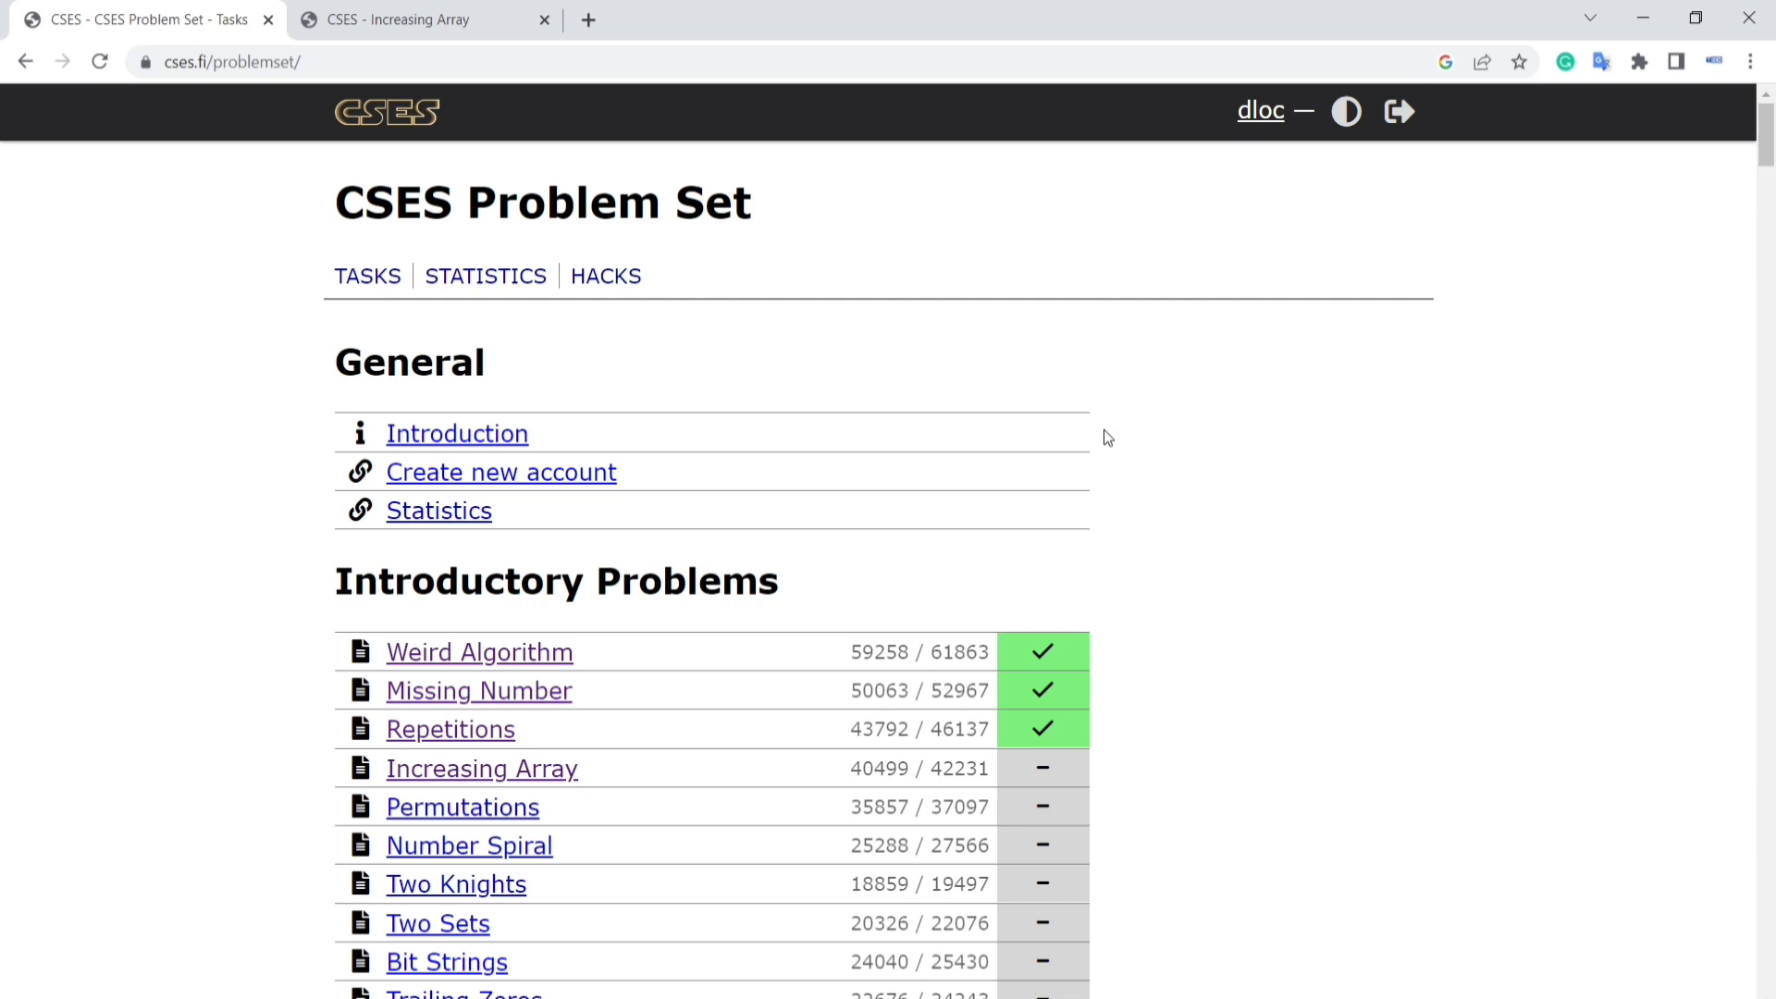
- Open the Missing Number task from the Introductory Problems list
click(477, 690)
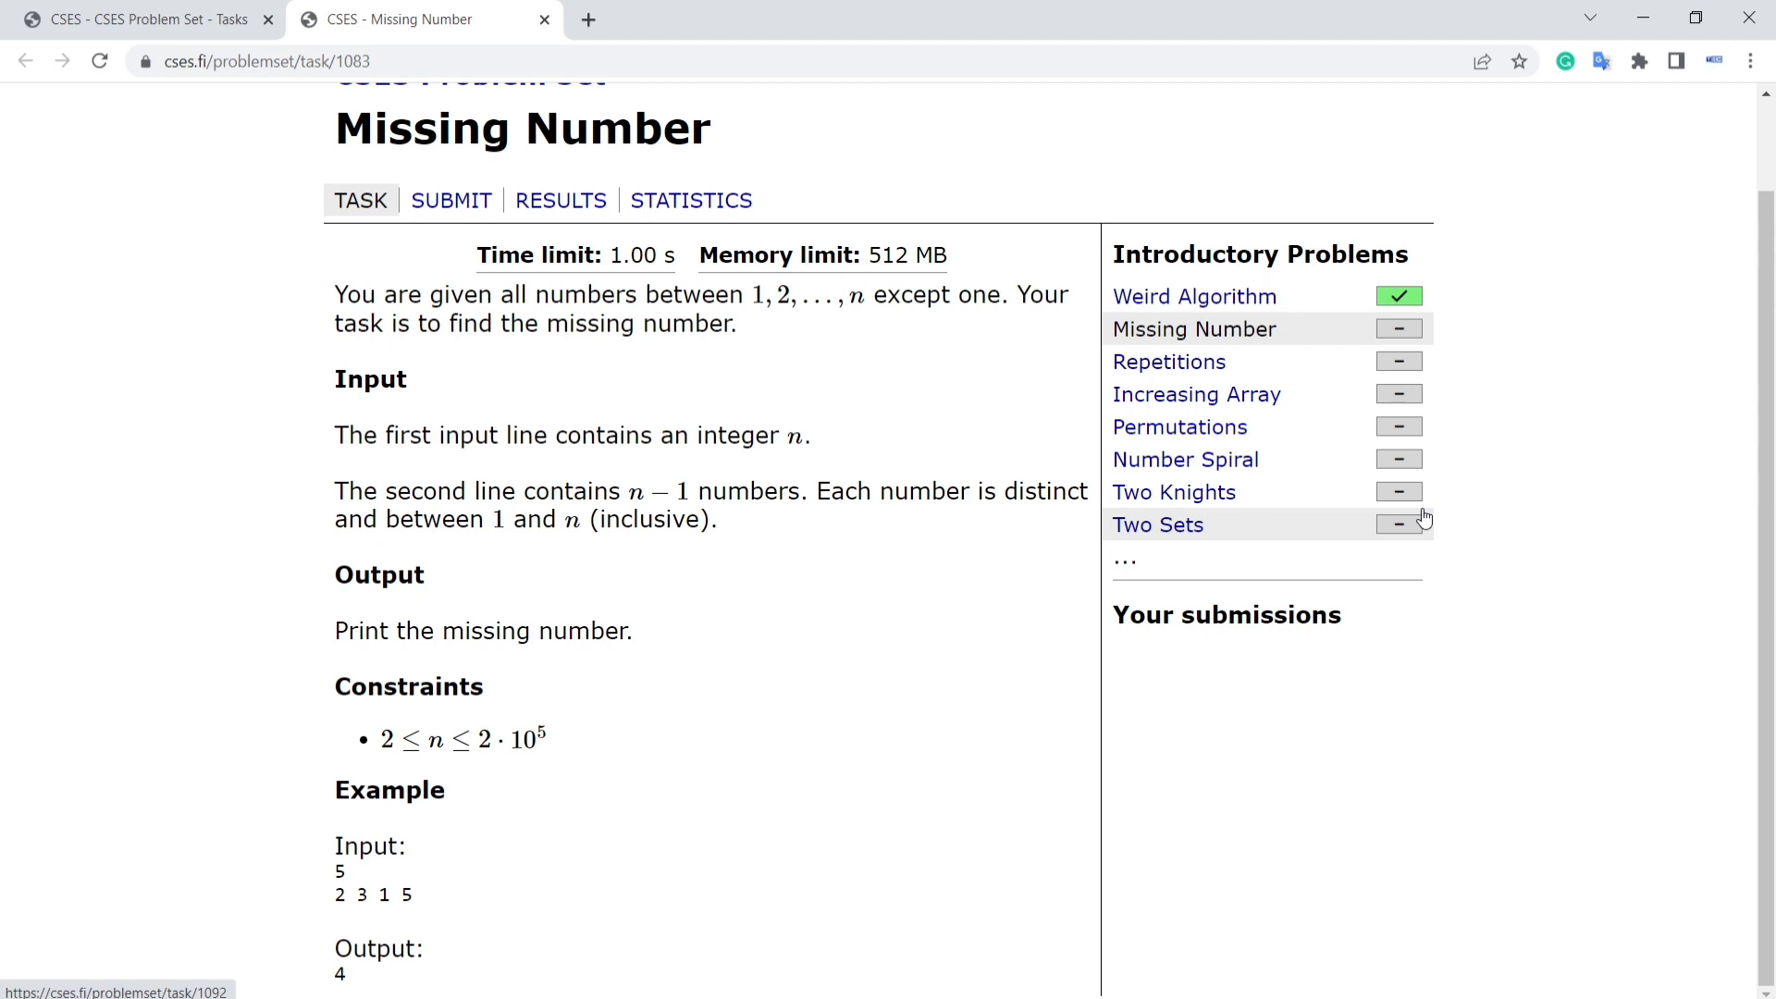
mouse_move(377, 87)
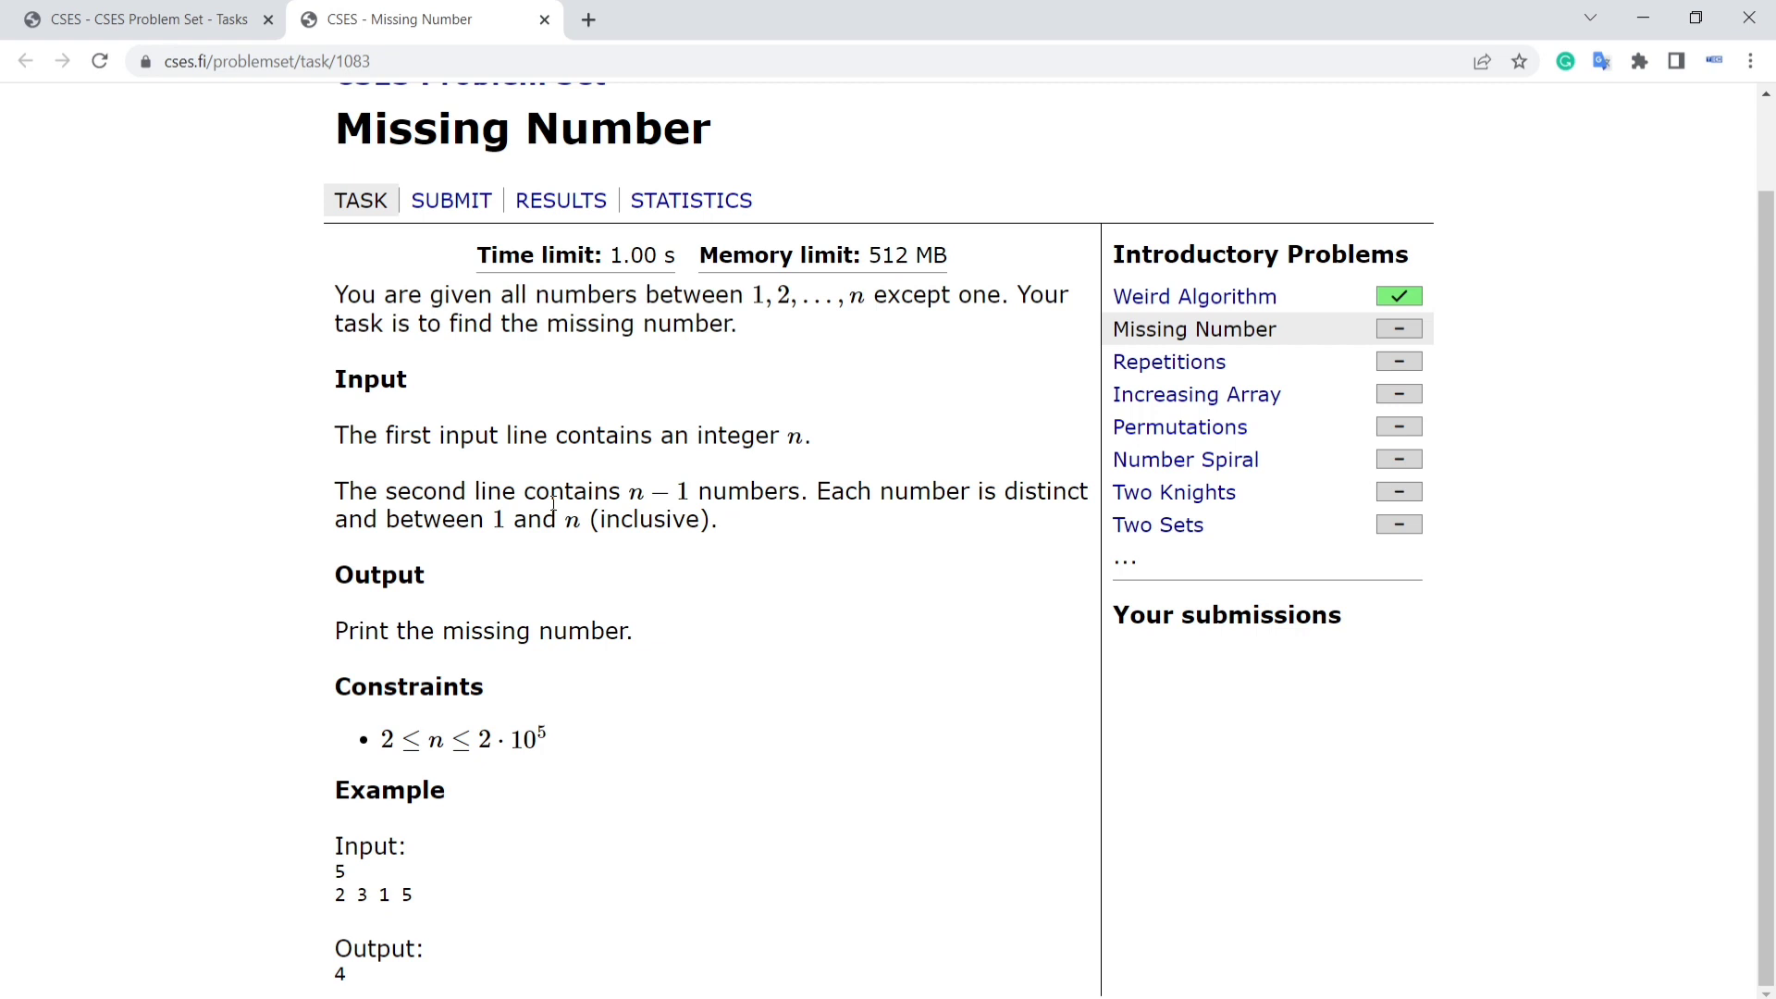
key(alt+tab)
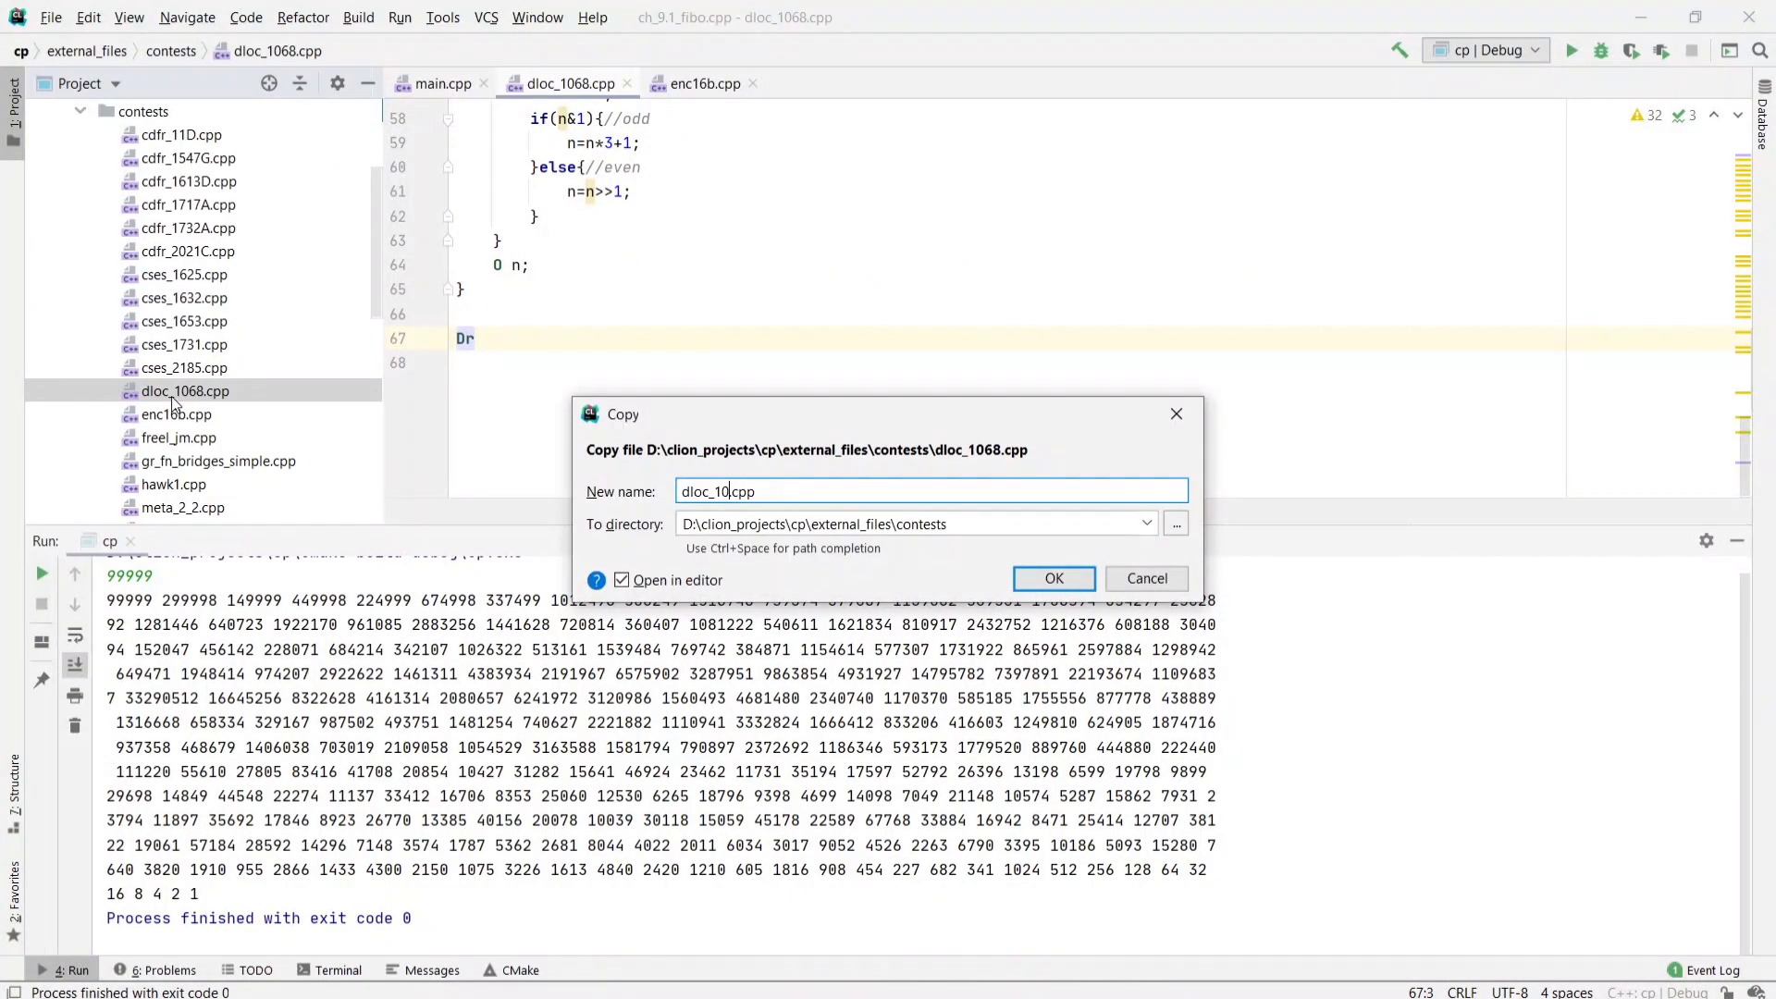
- Copy dloc_1068.cpp as dloc_1083.cpp and include it from main.cpp
text(83)
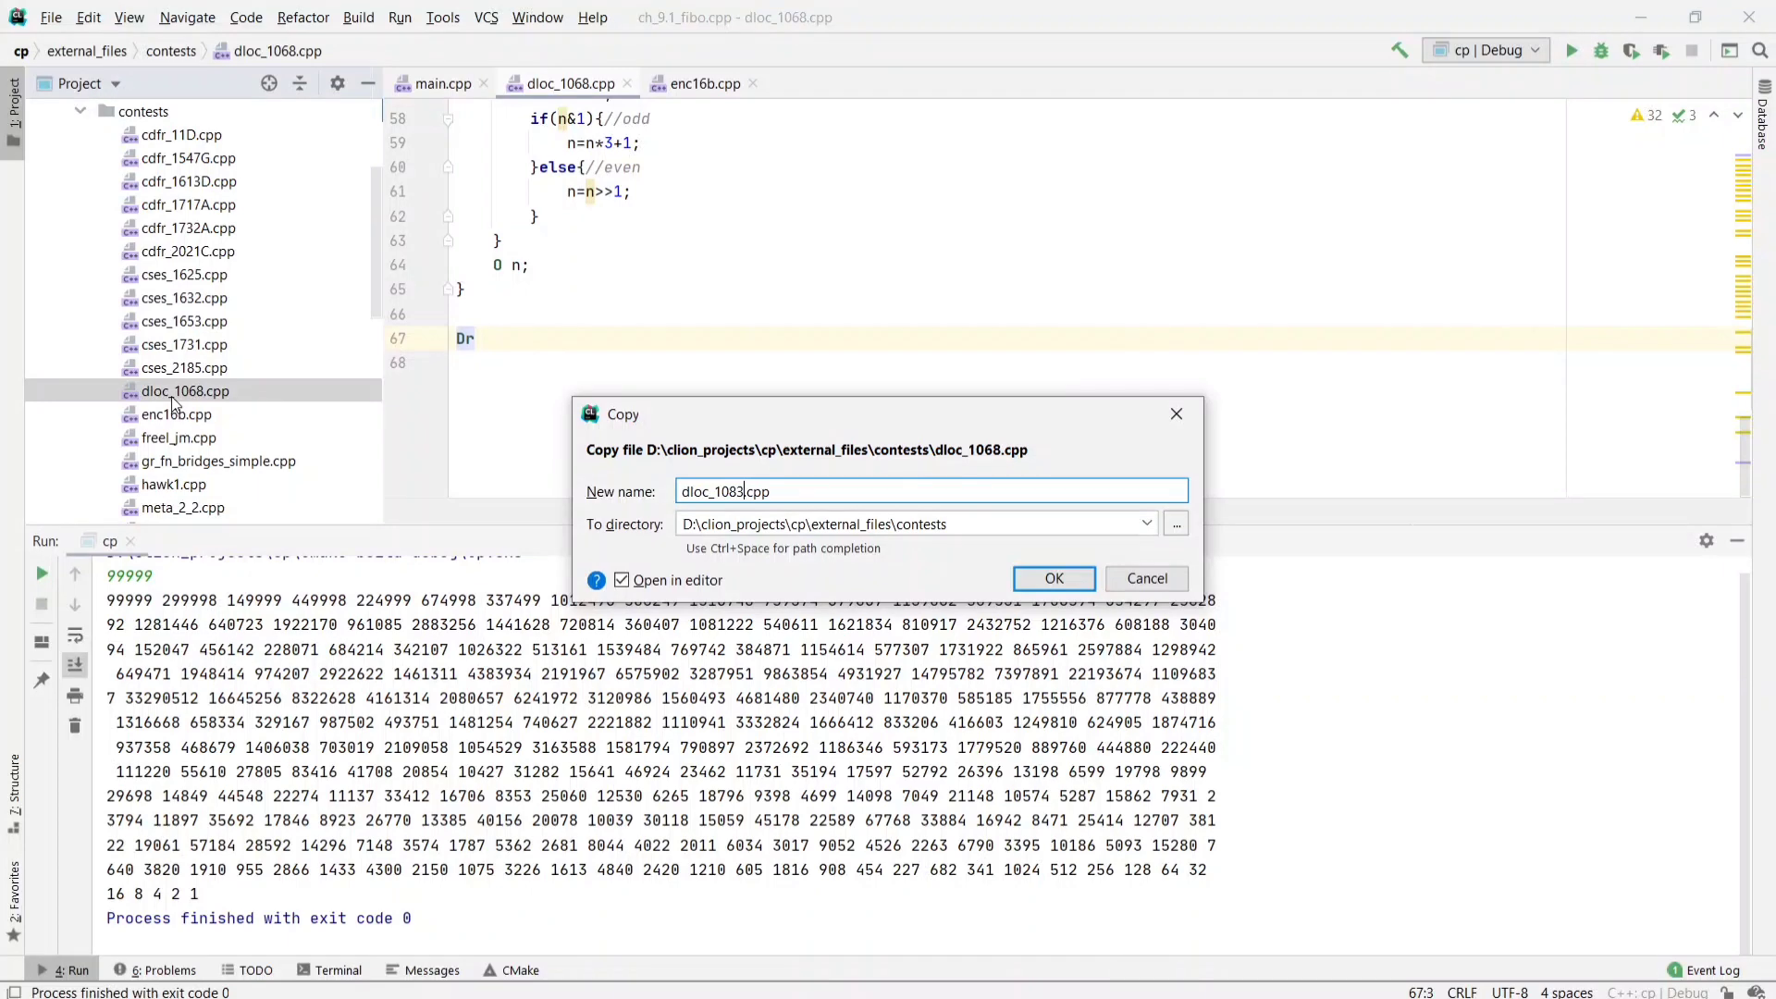
click(1051, 577)
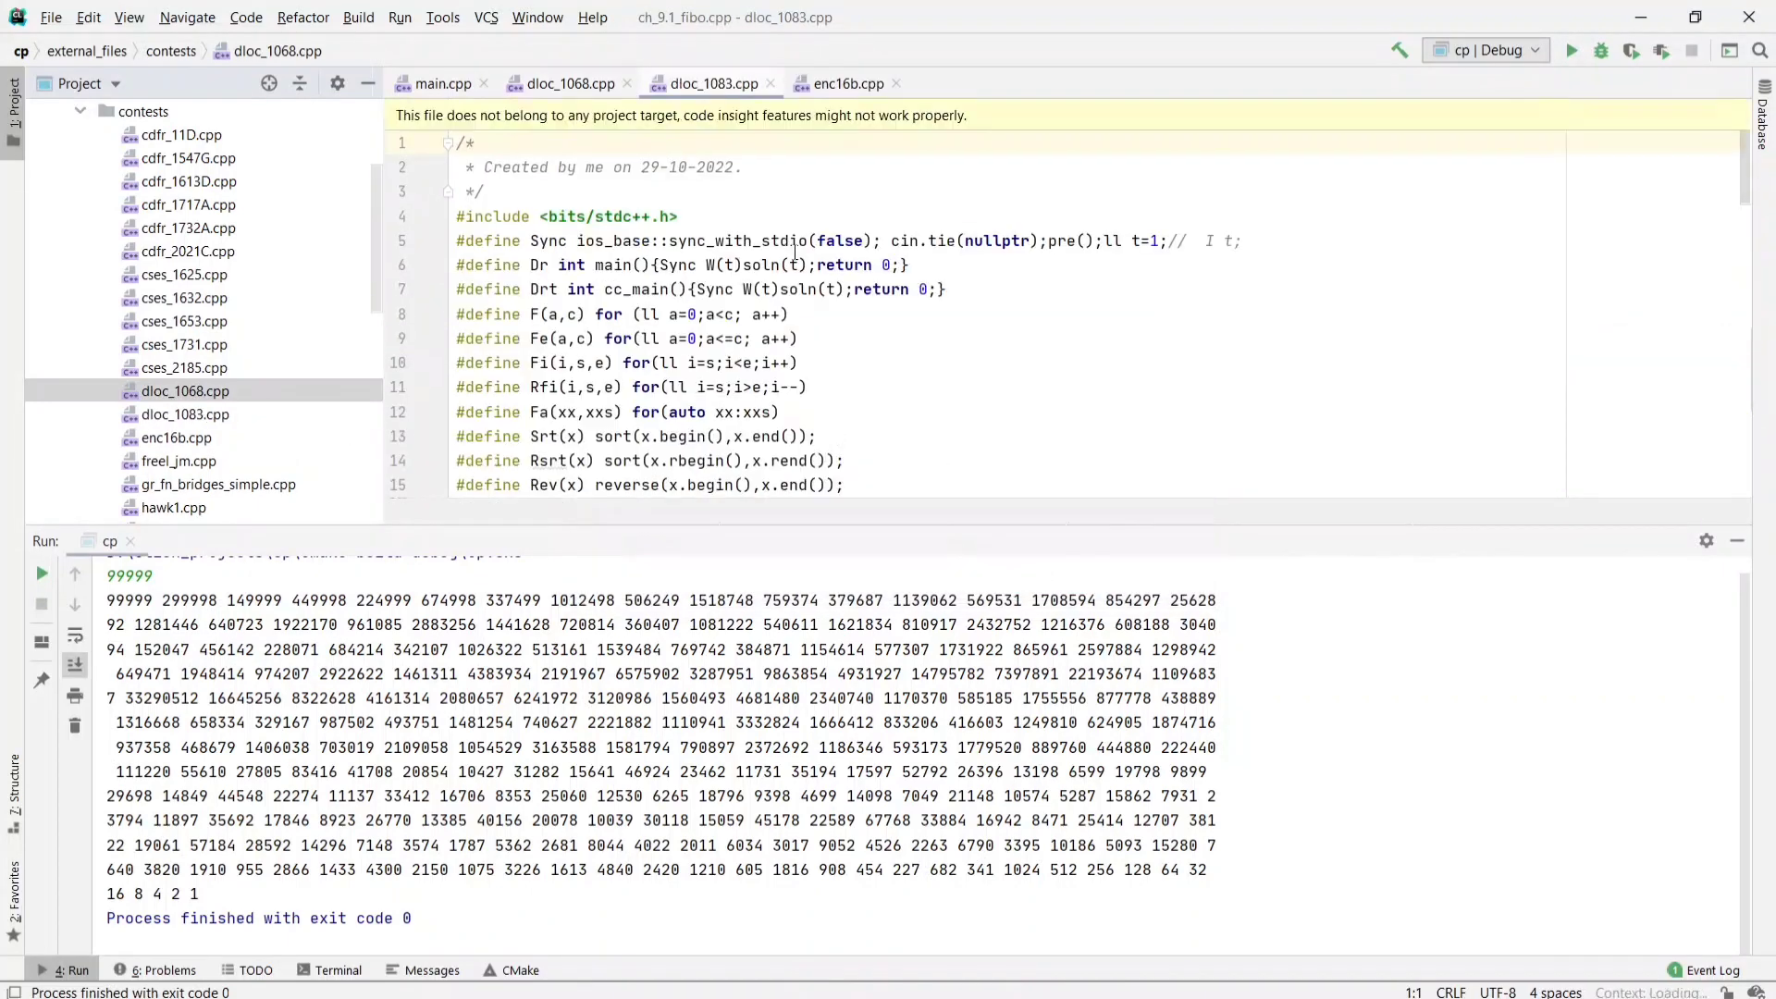
click(443, 84)
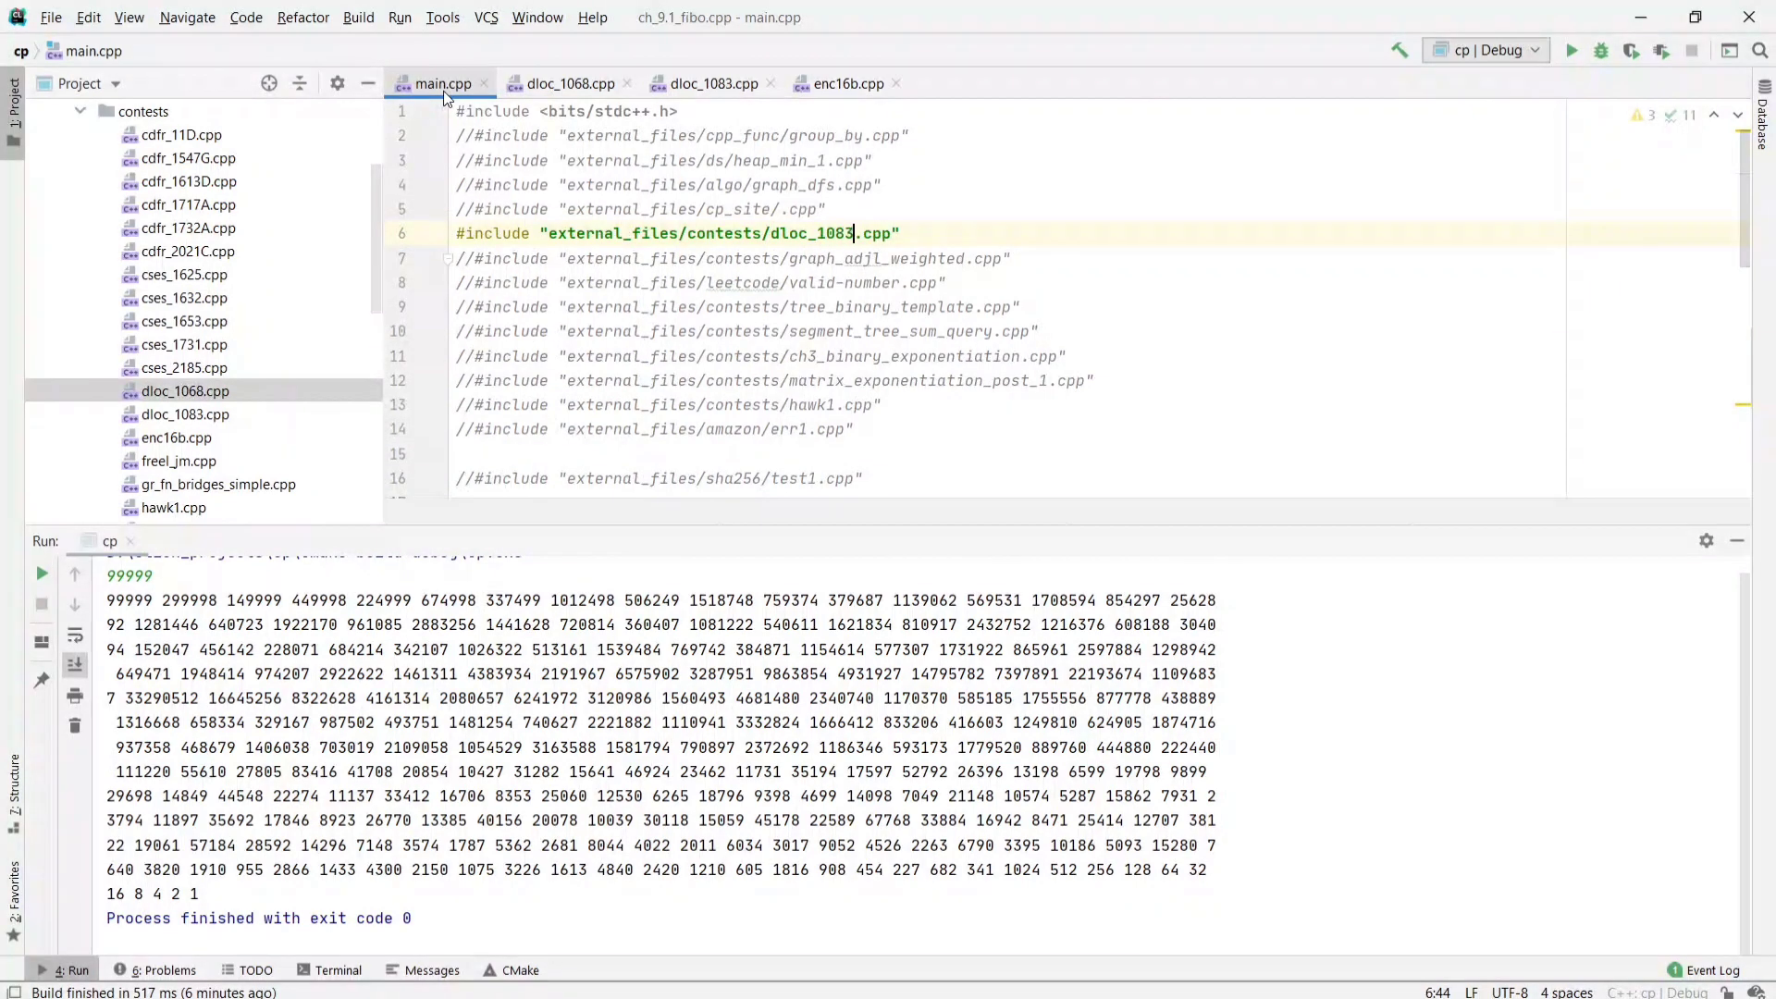
click(712, 83)
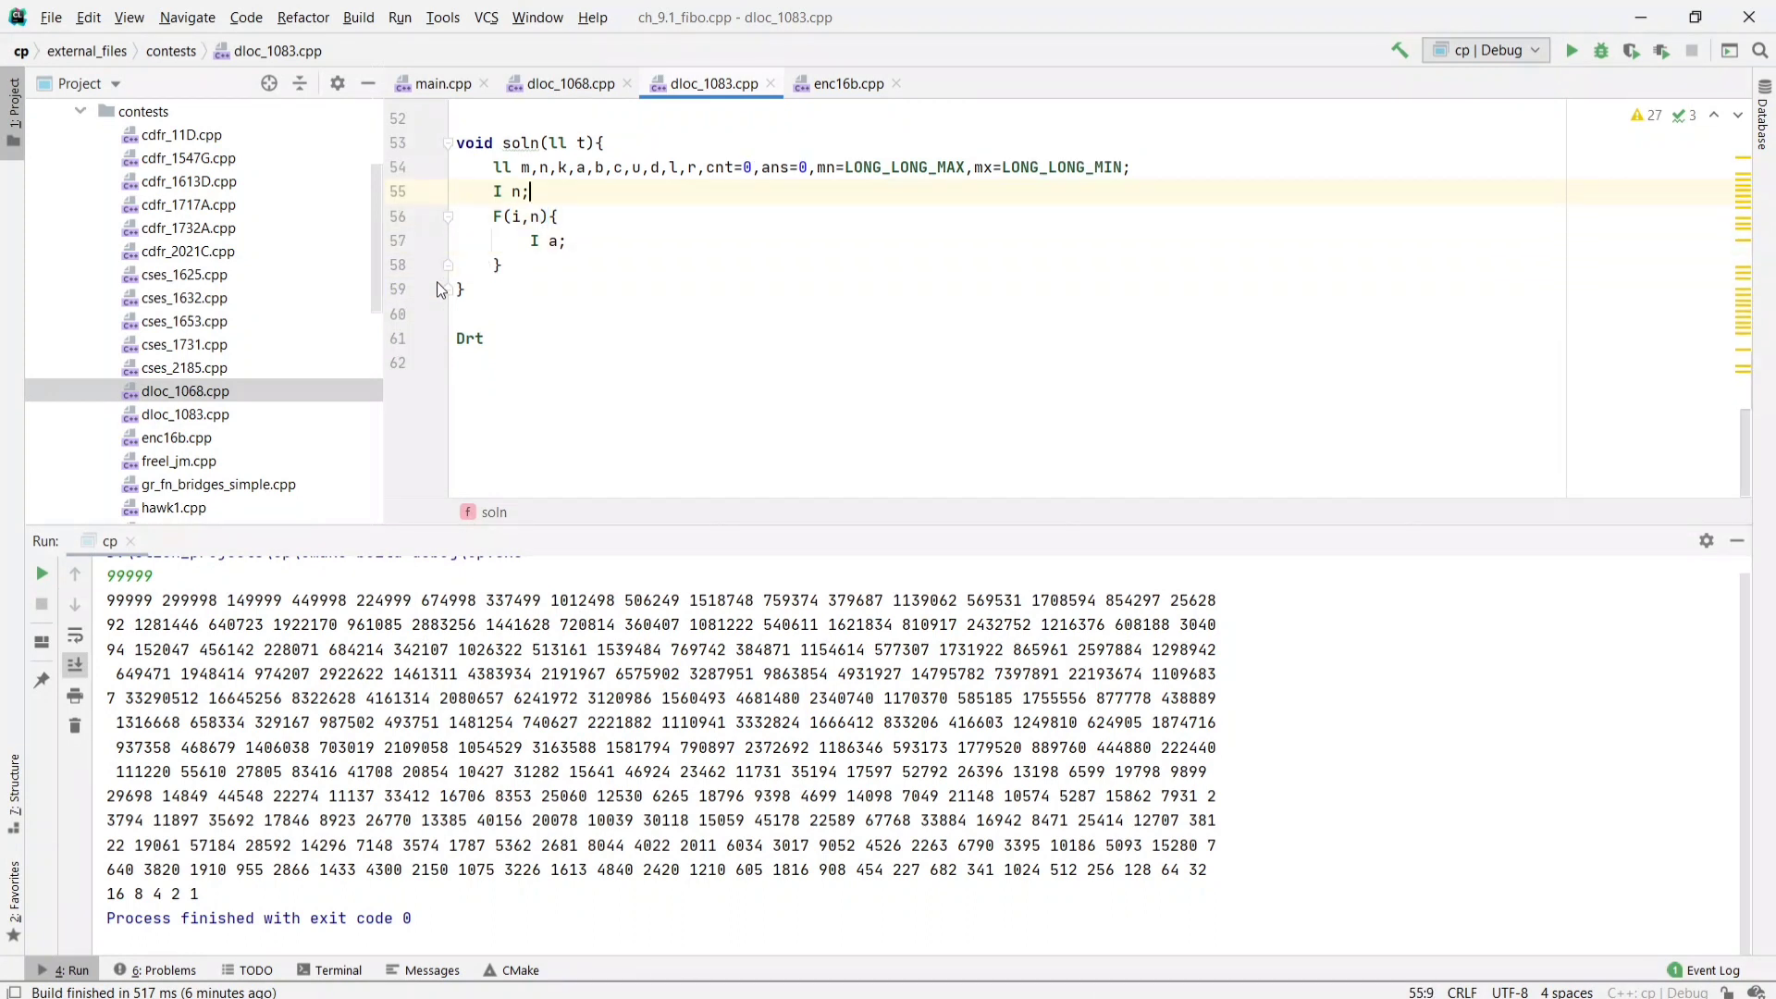
- Bound the loop at n-1 and XOR each read value a into ans
click(566, 240)
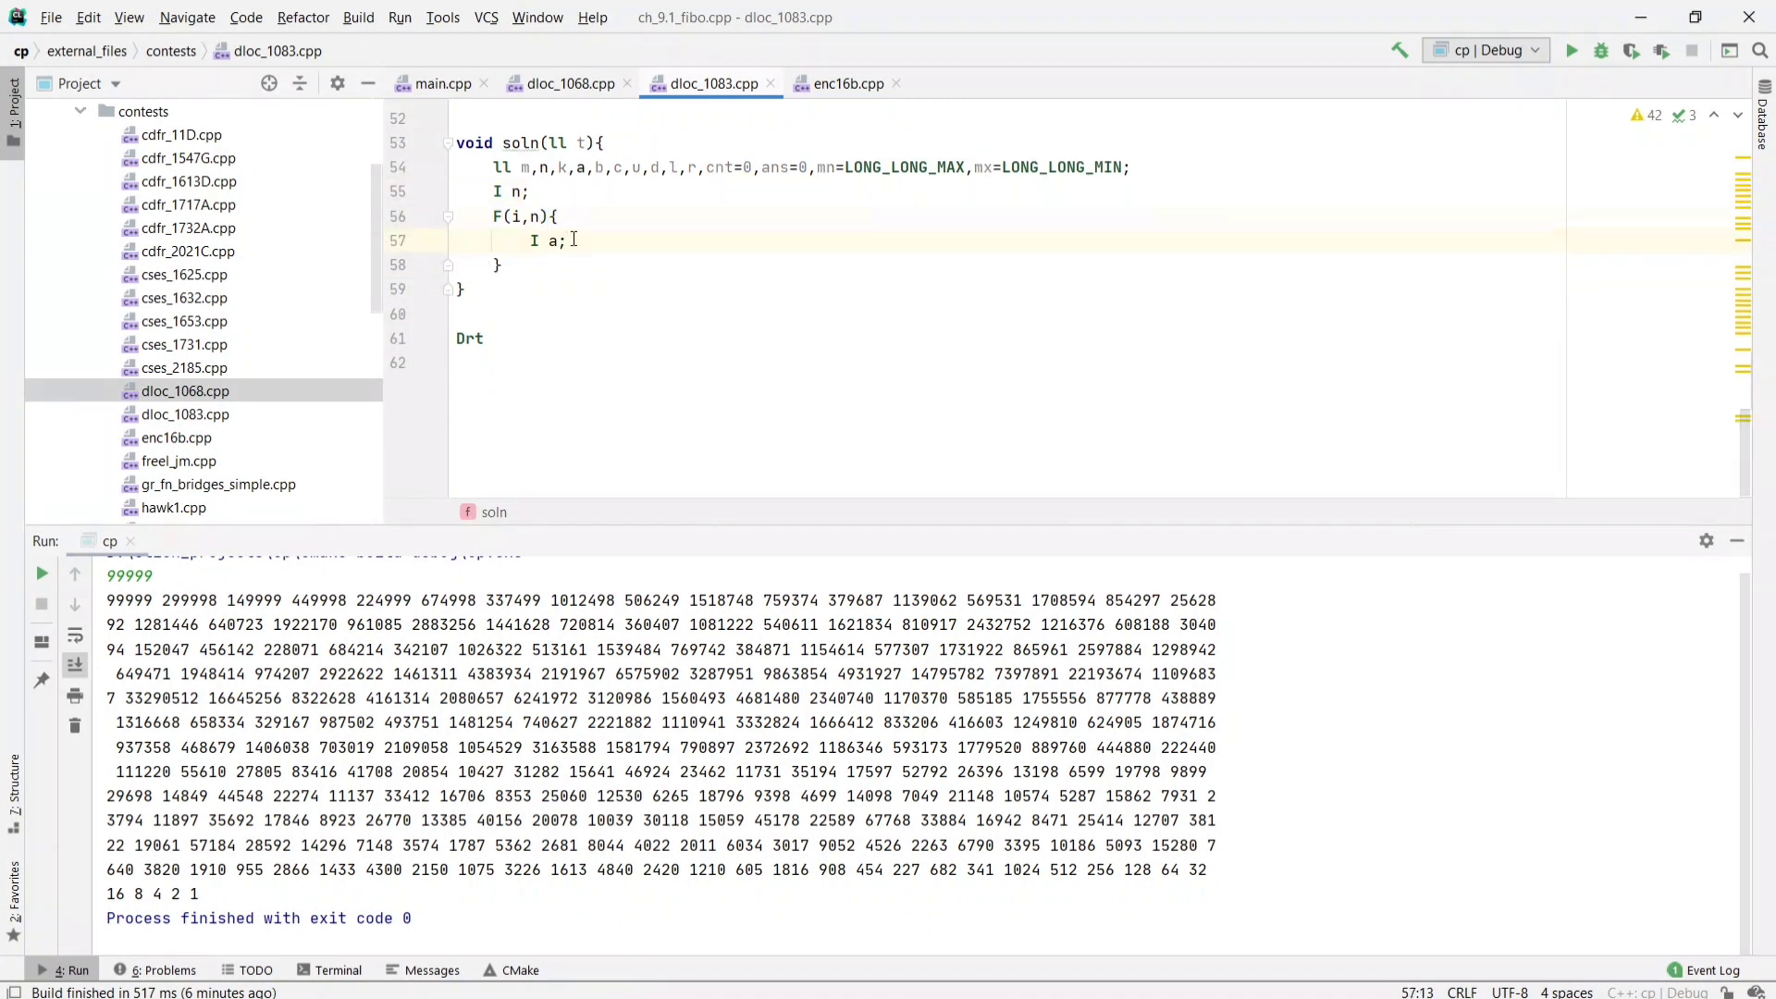
text(-1)
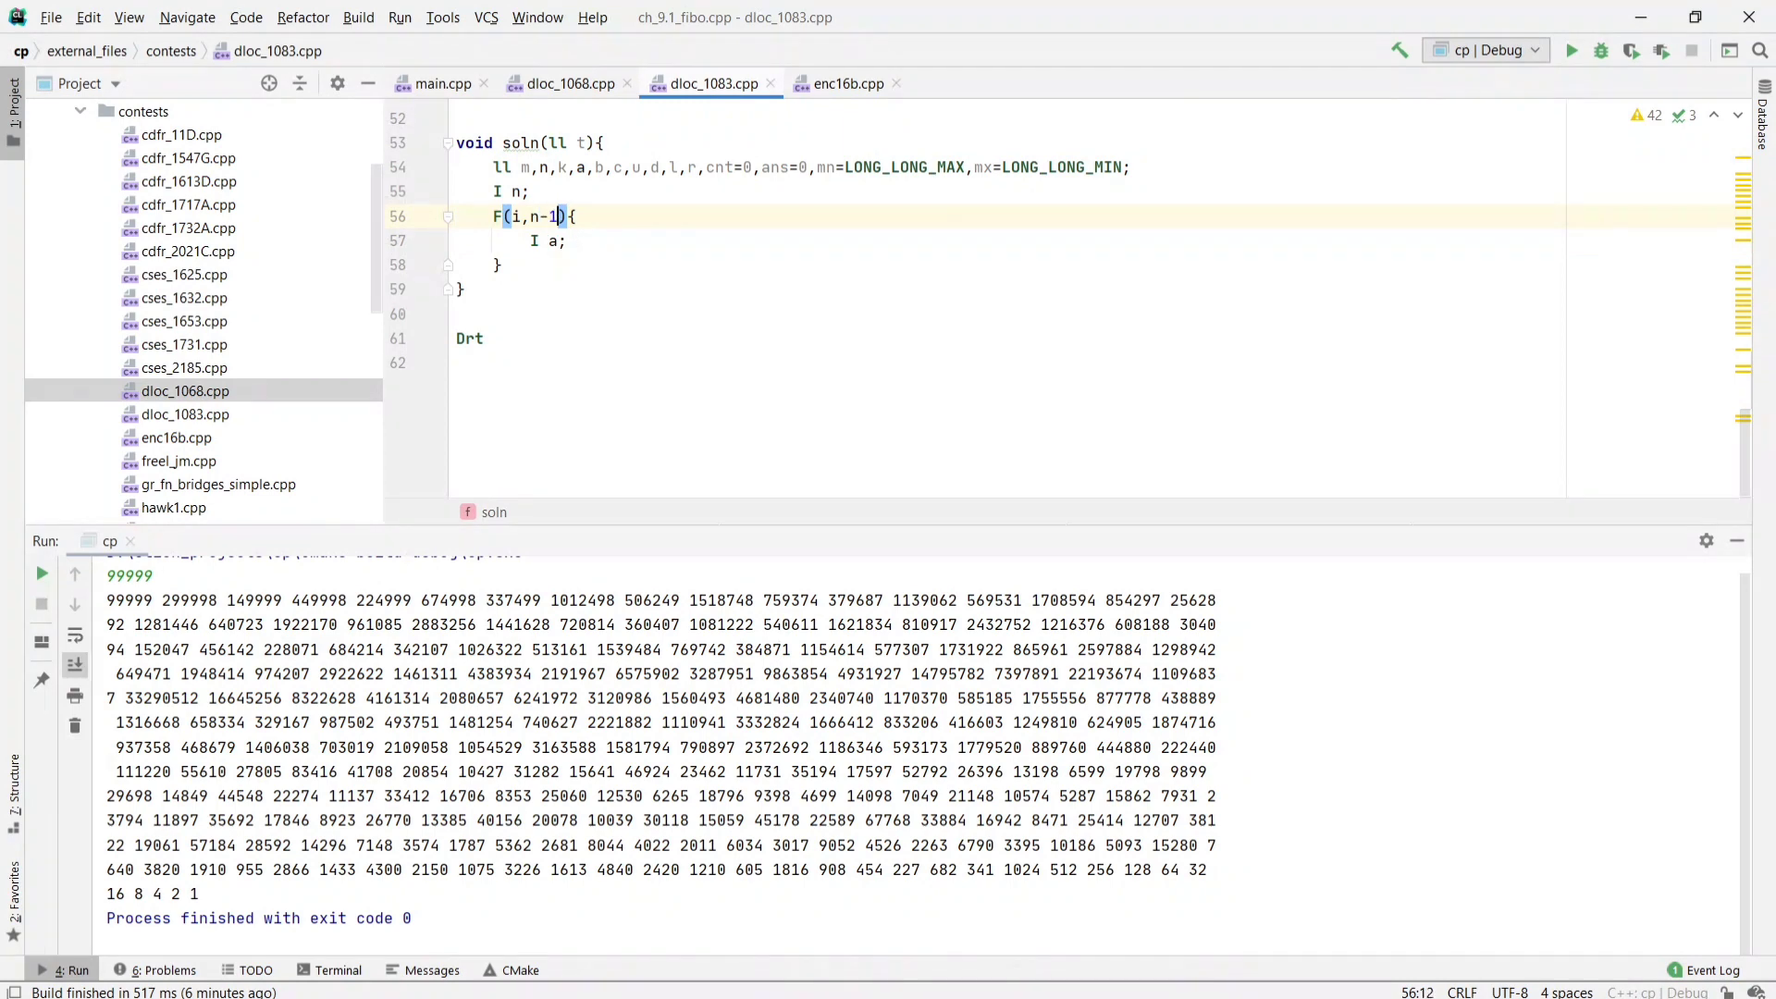
click(566, 240)
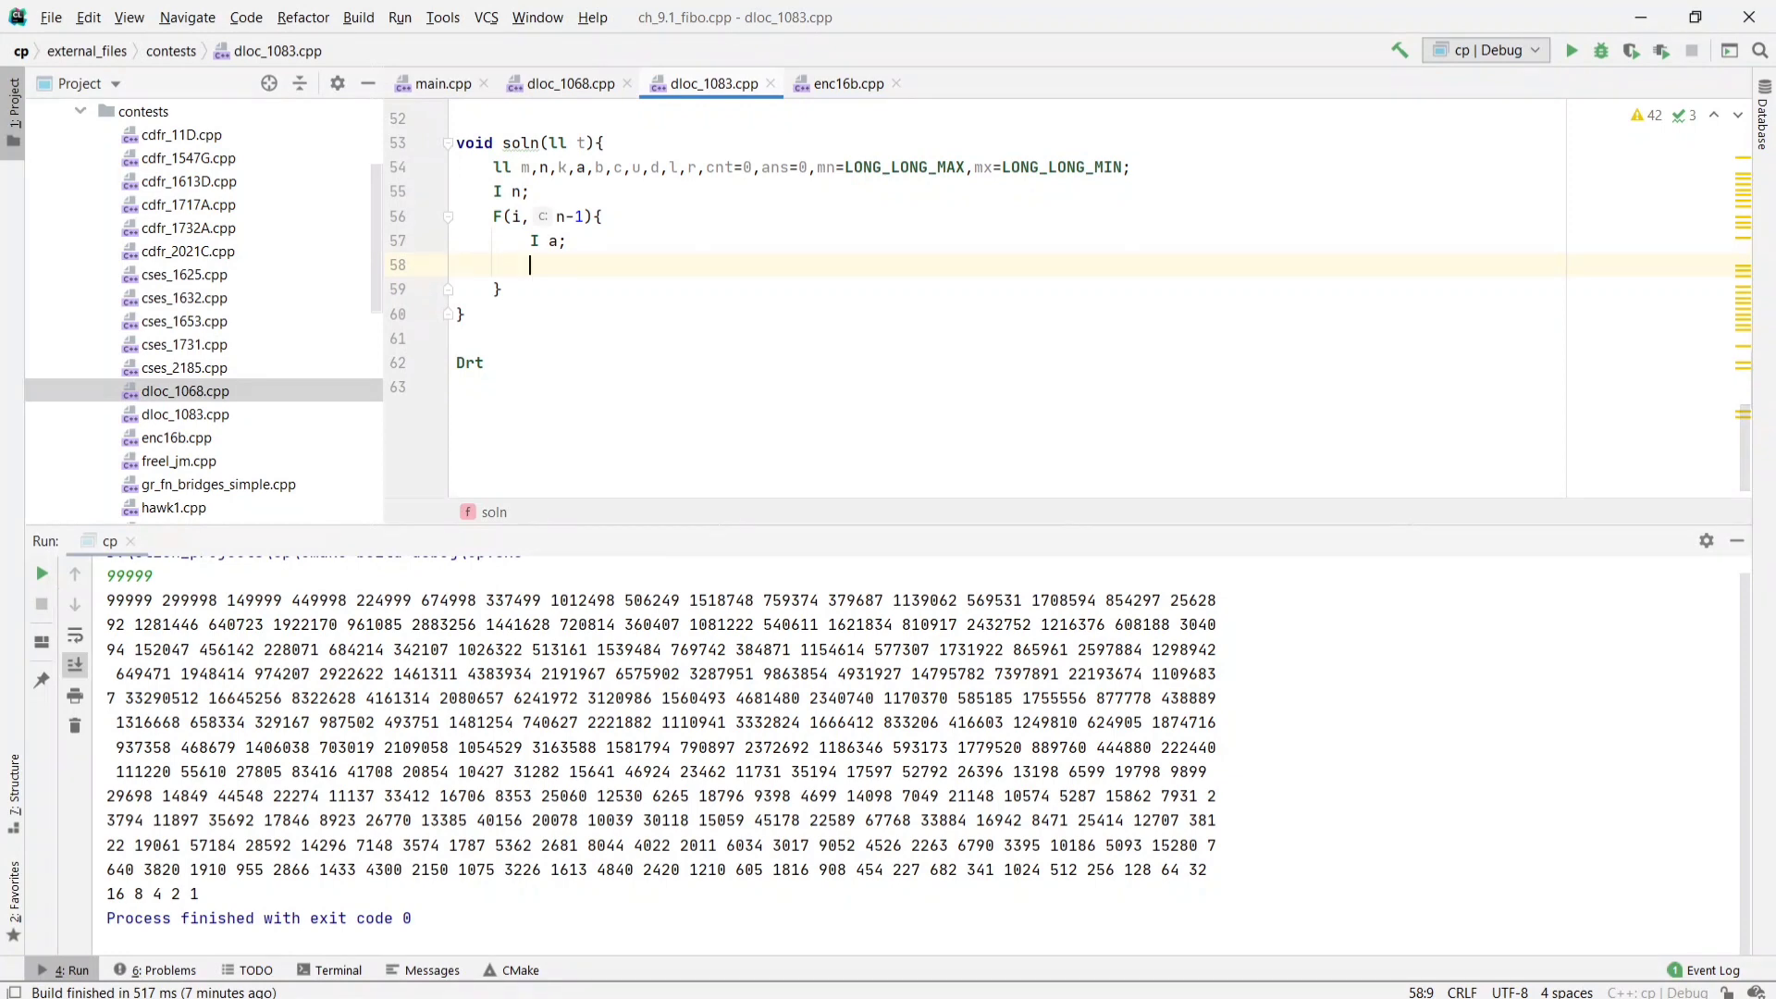
text(ans=)
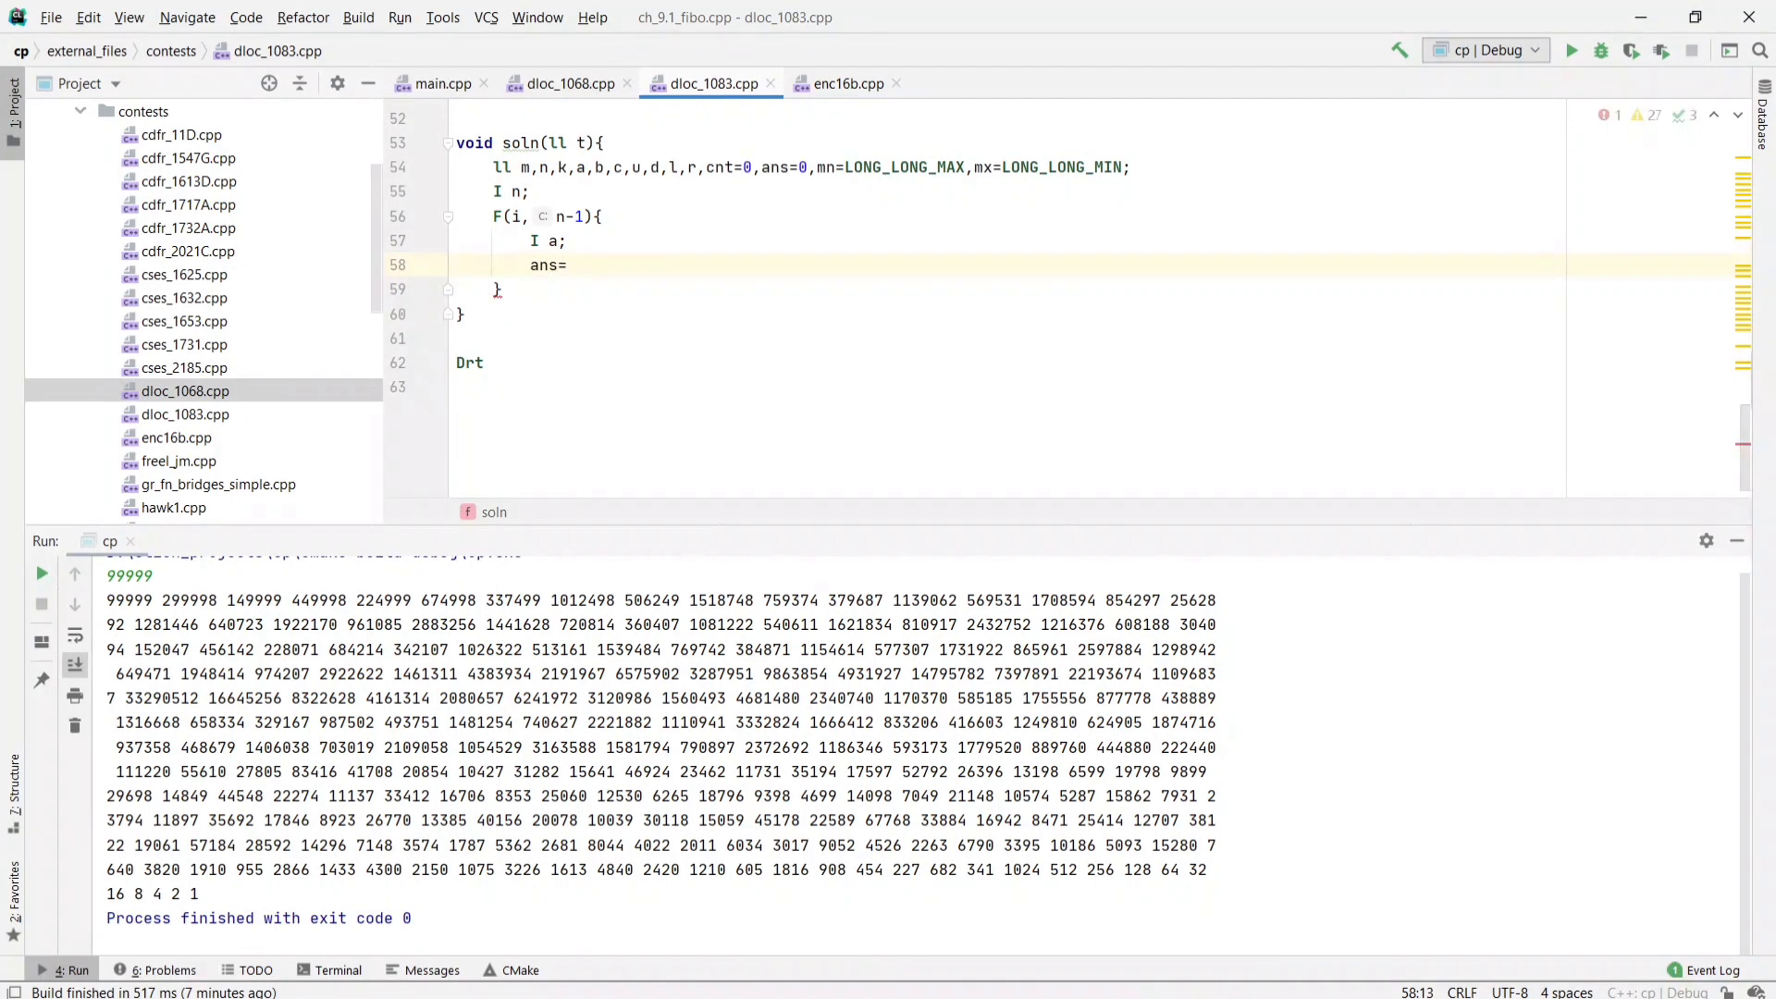
text(ans^)
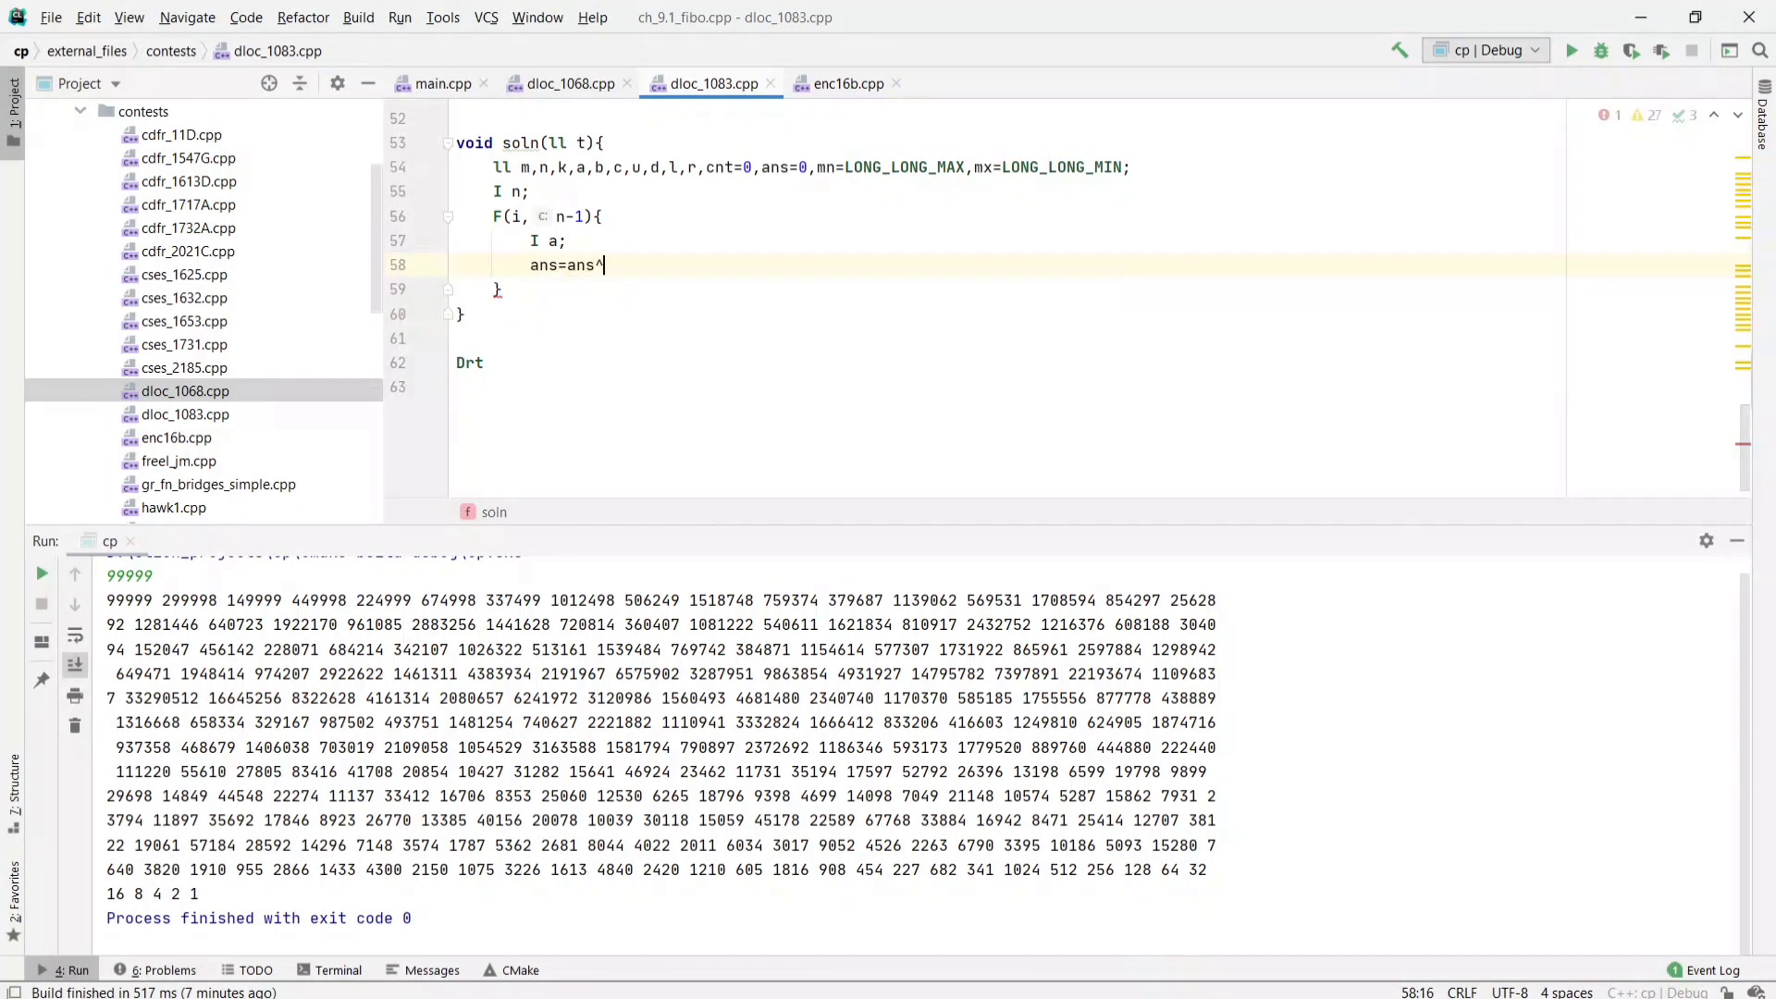
text(a;)
text(a)
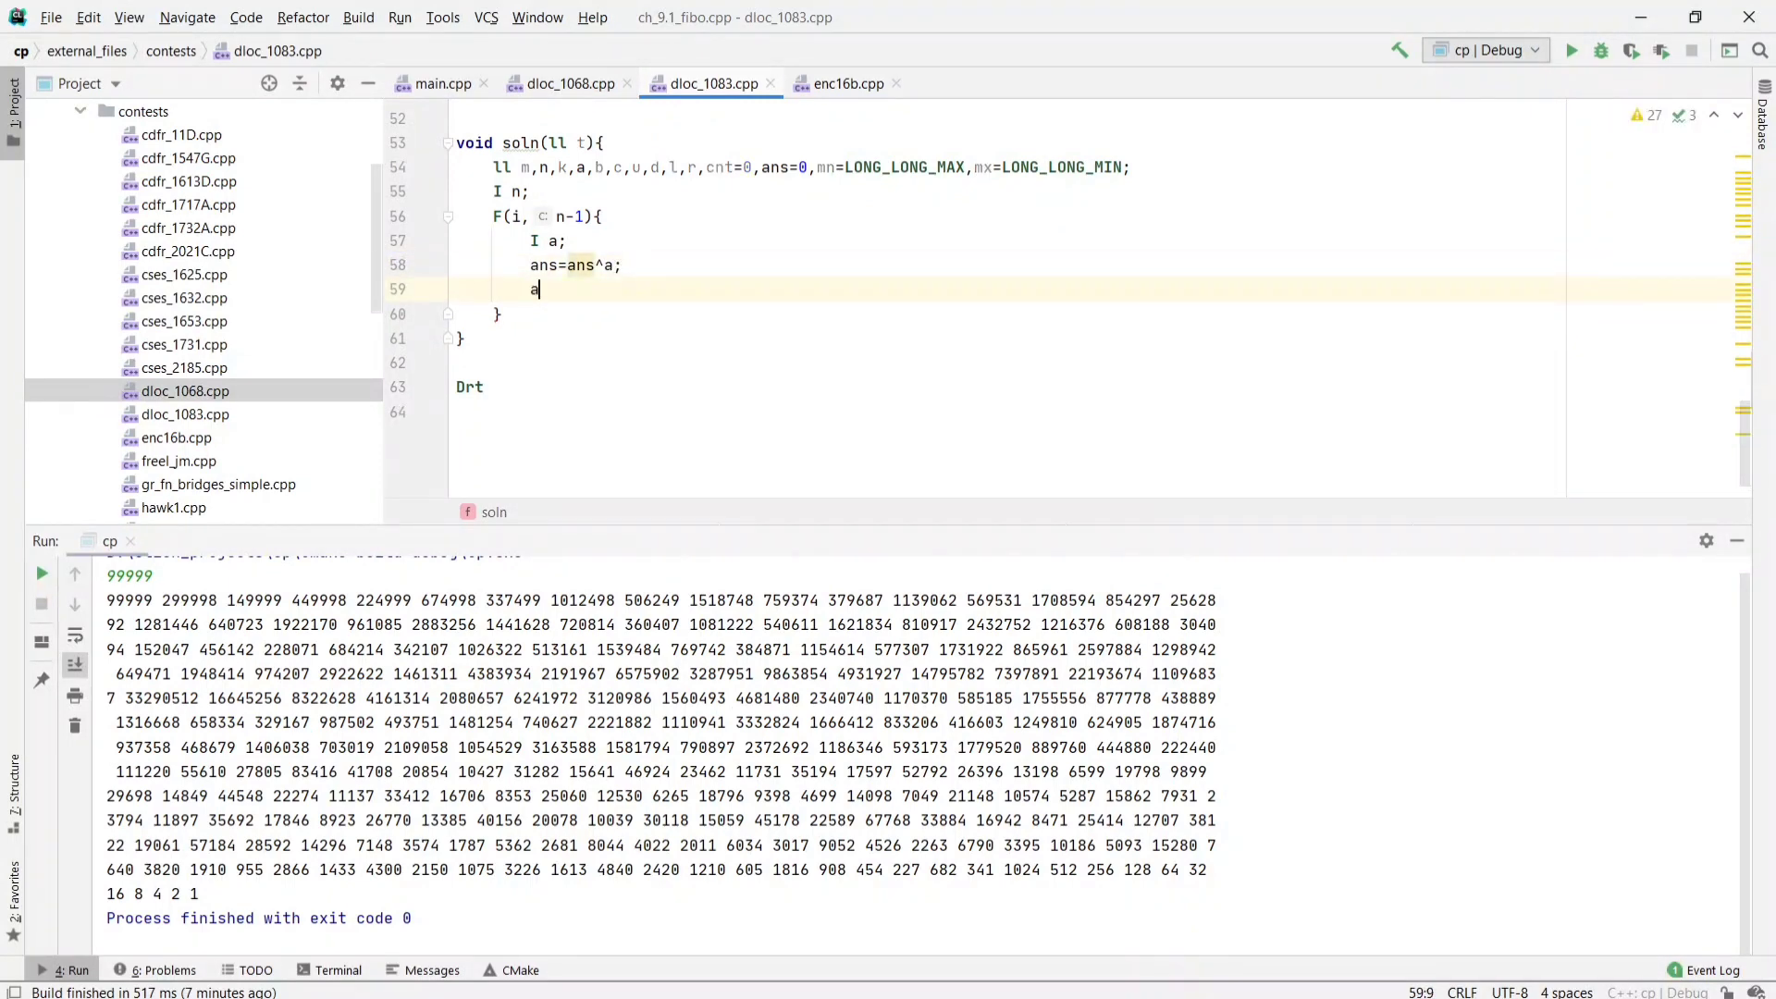
- Add ans=ans^(i+1); inside the loop so each index plus one is XORed in
text(ns=)
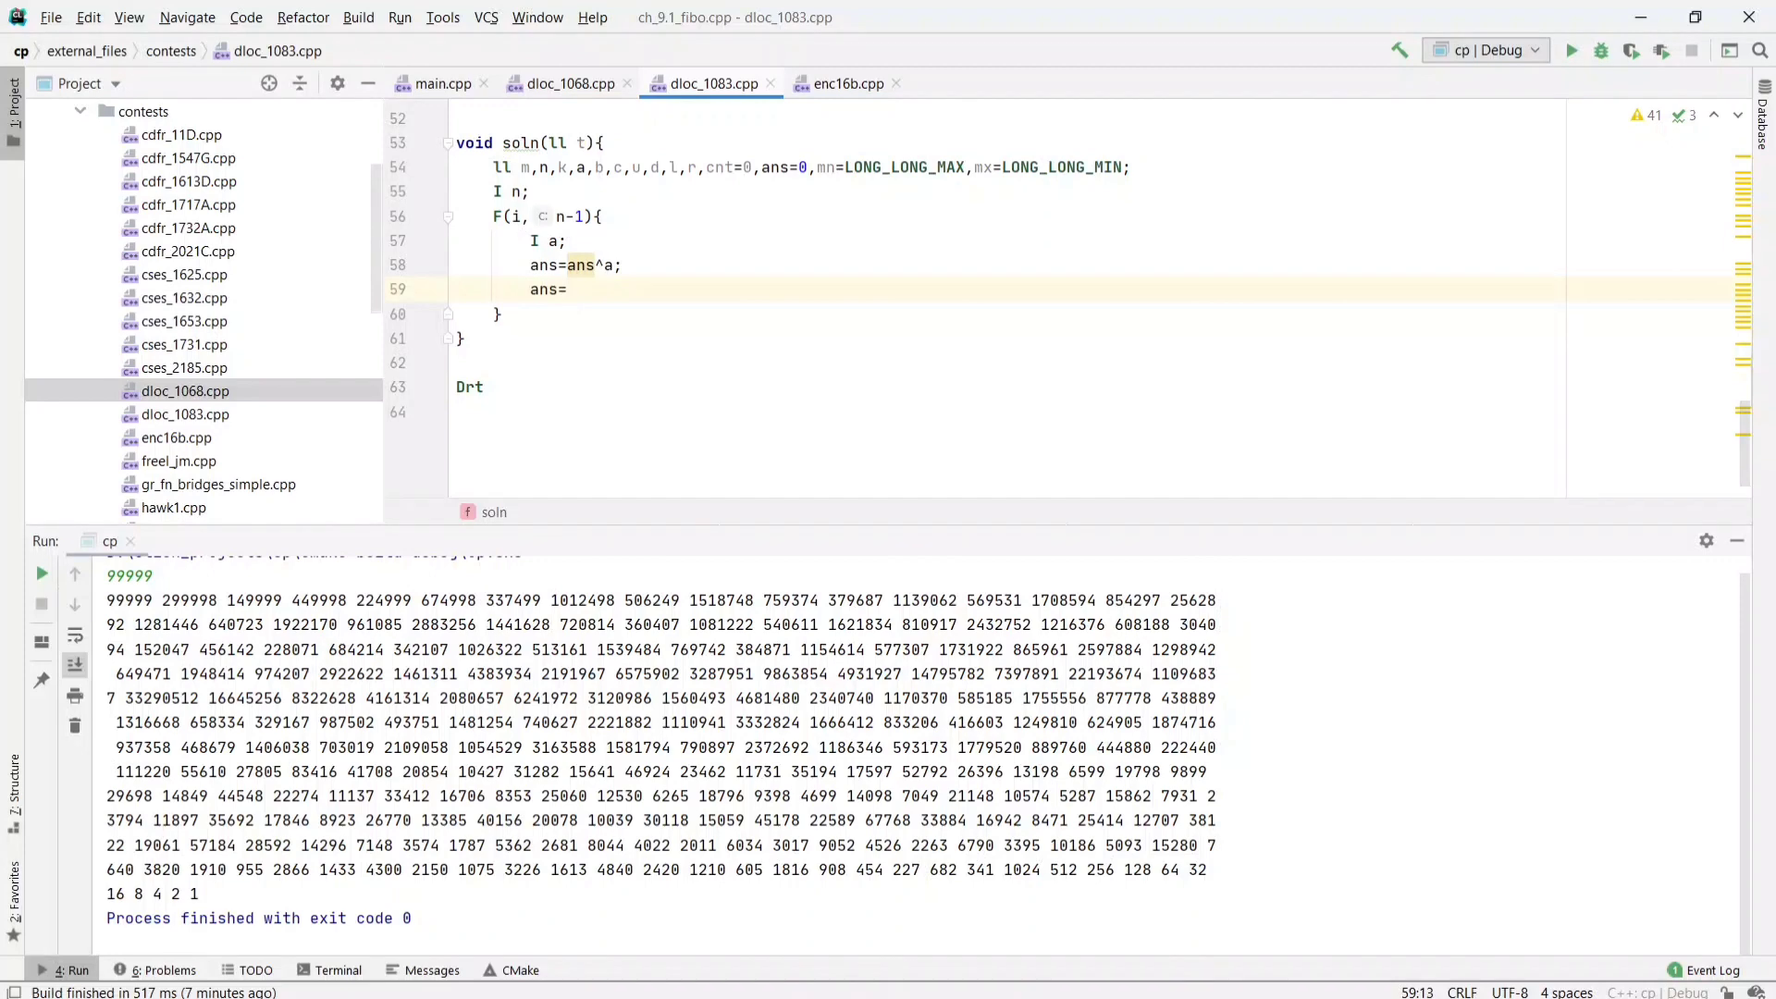
text(ans)
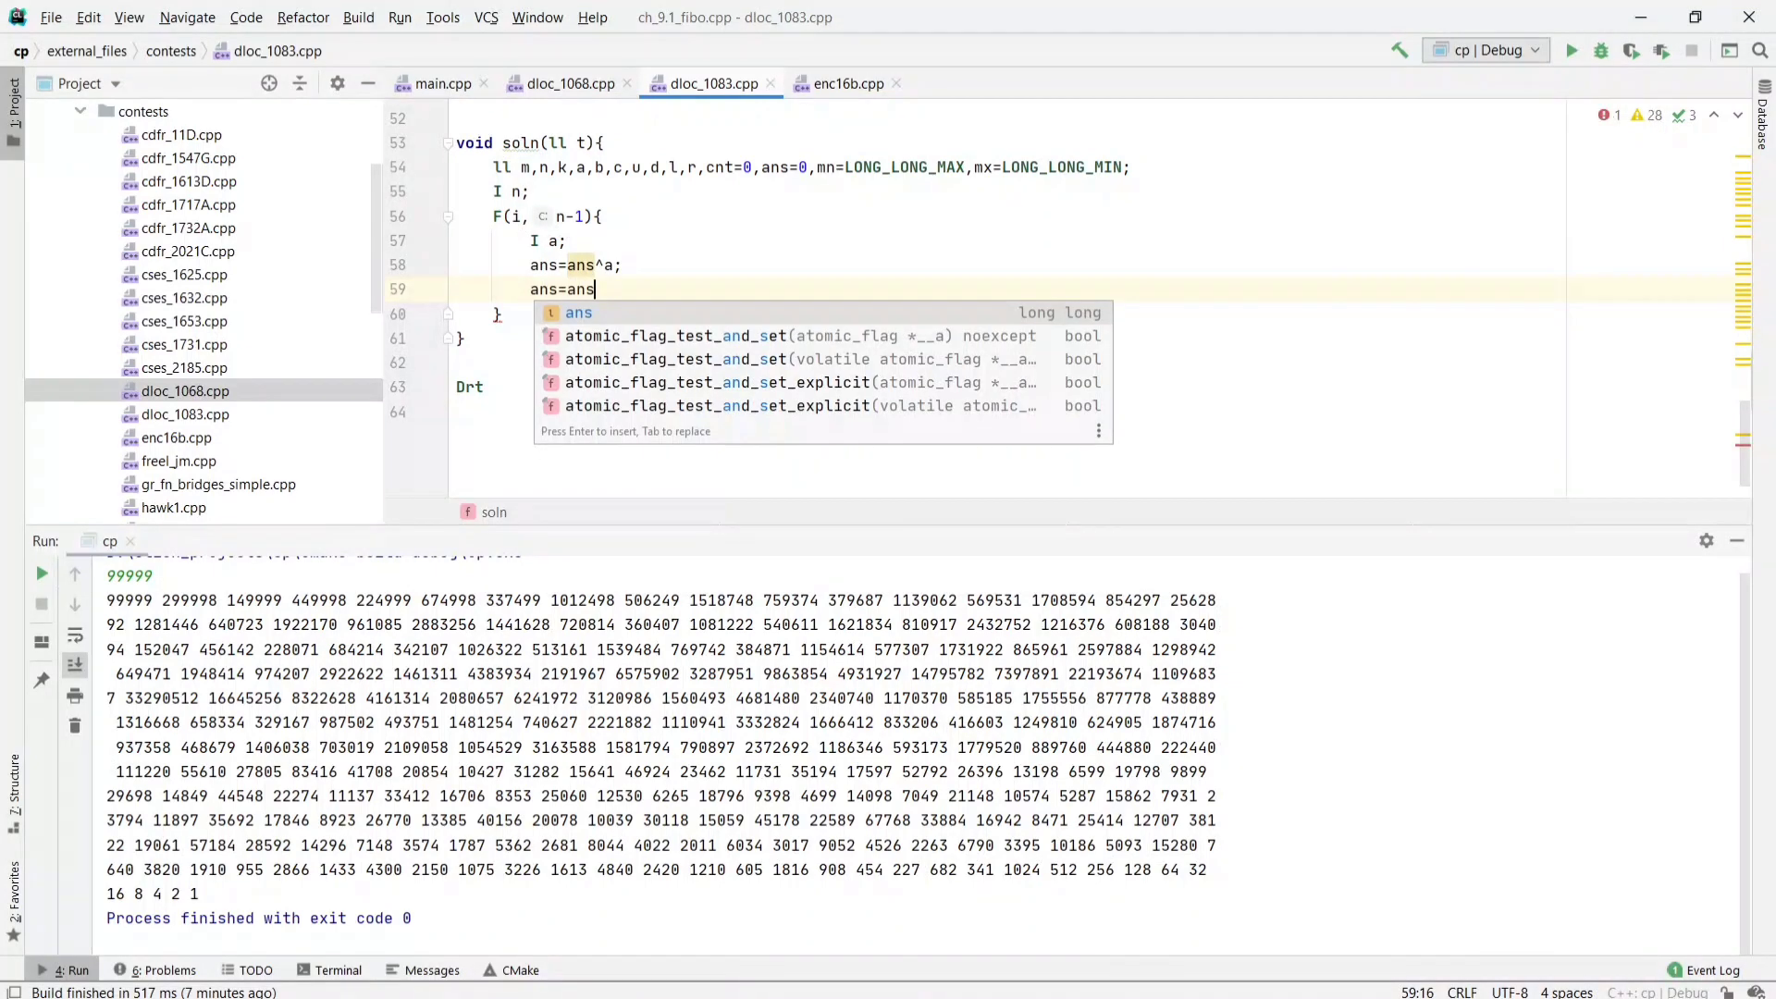
text(^i+1)
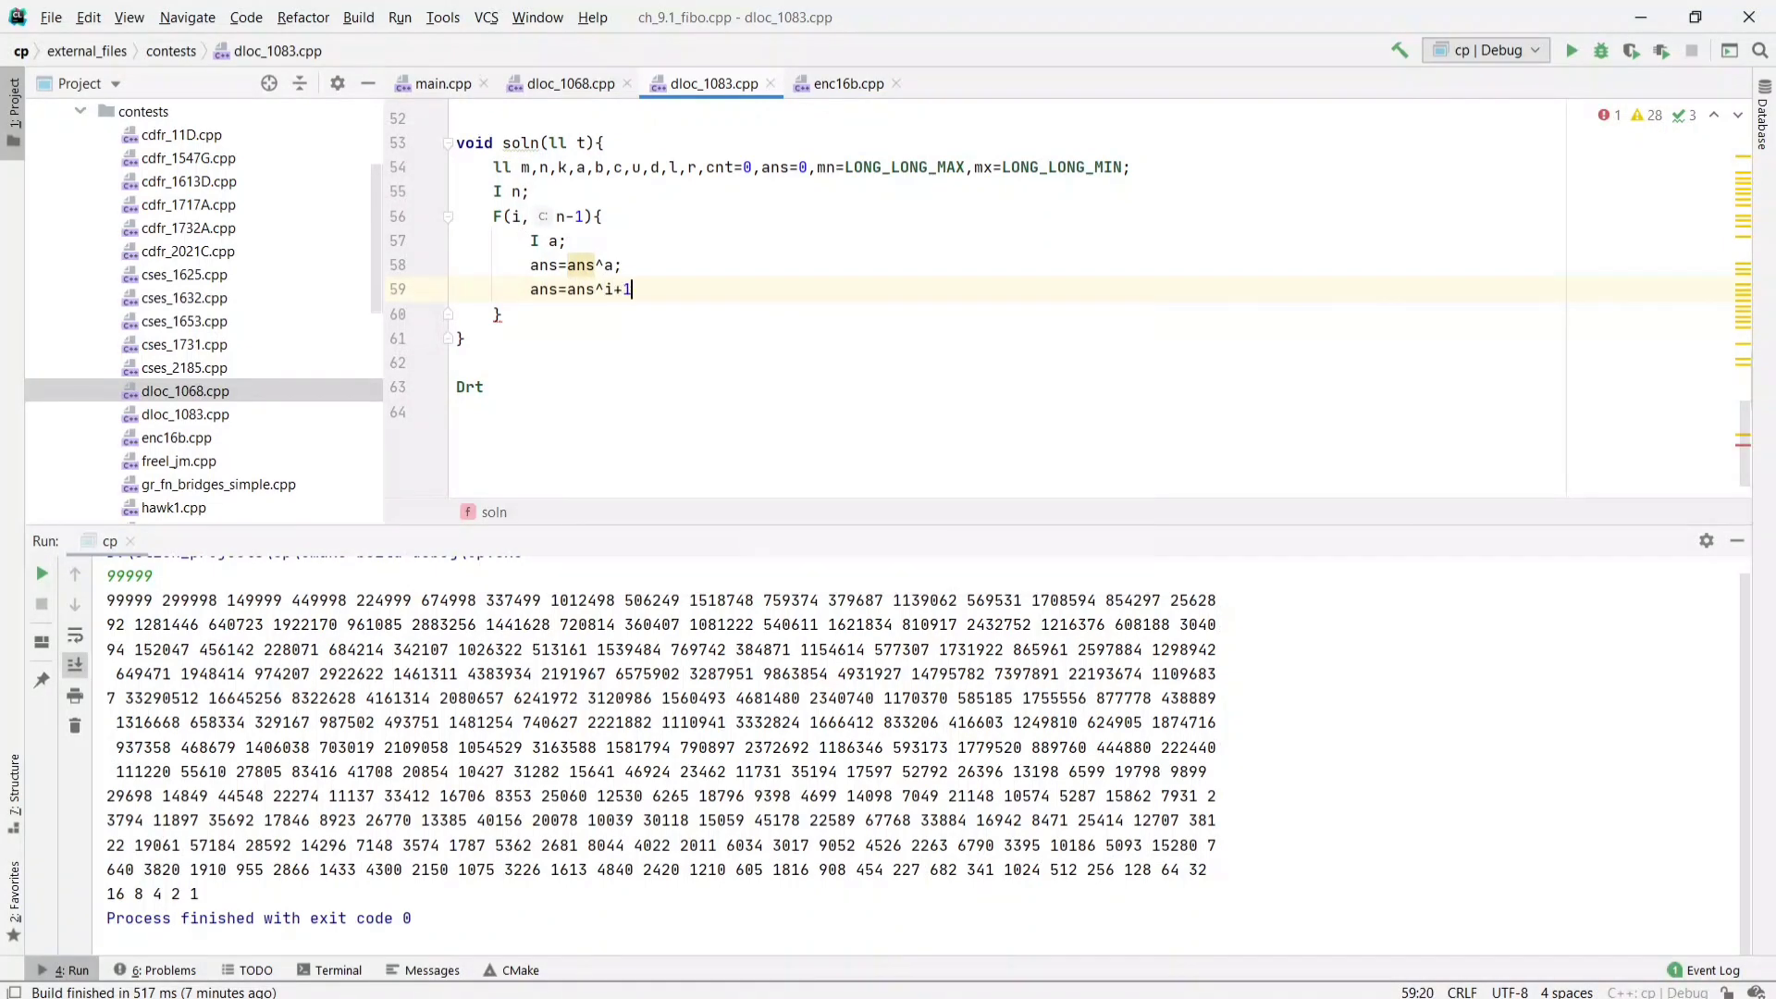
text(()
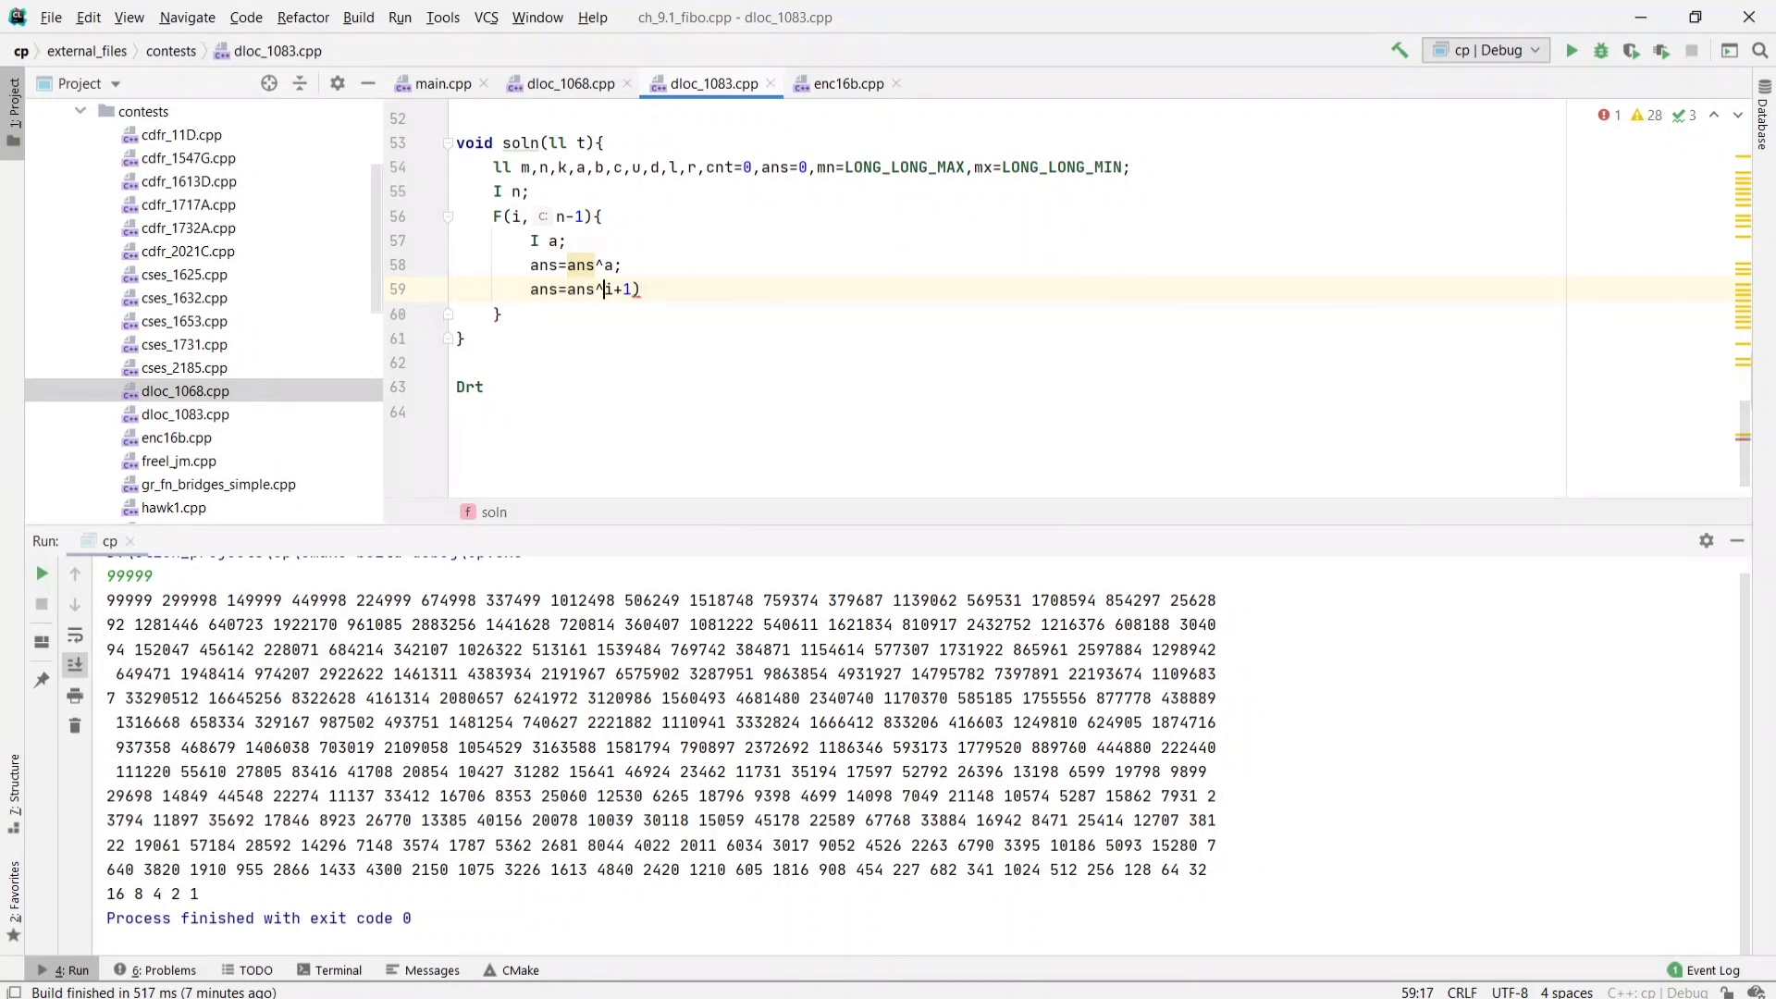
text(()
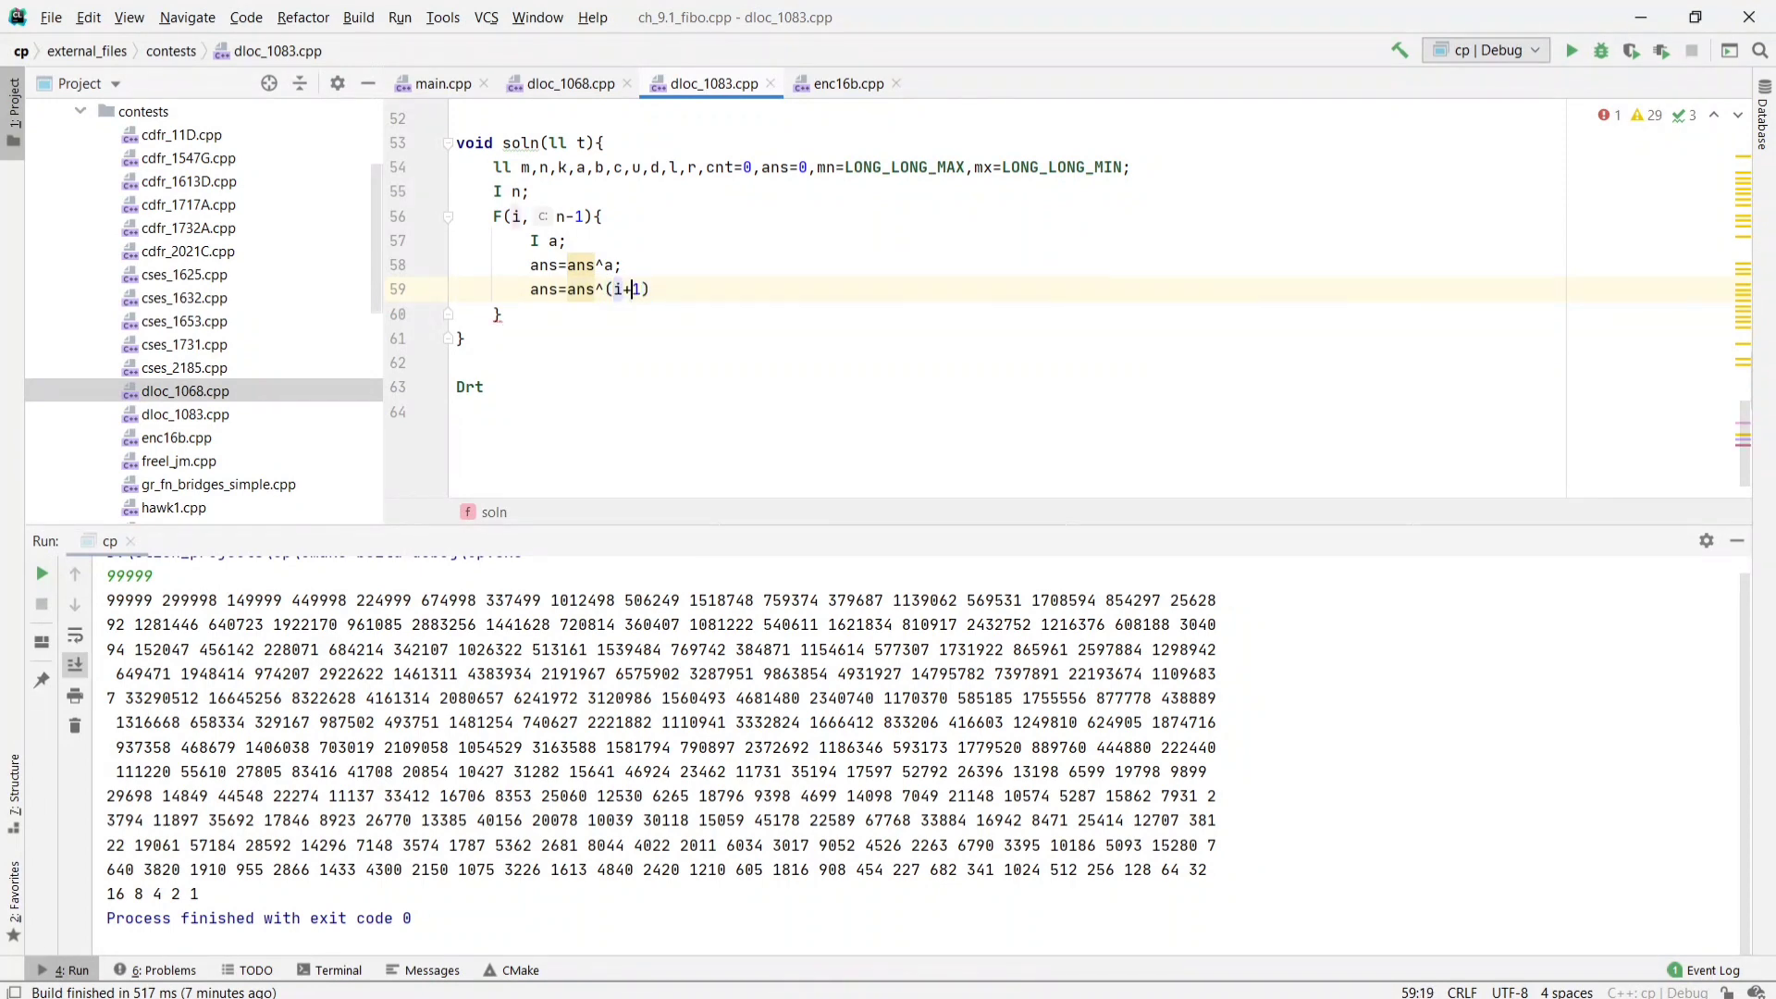
text(;)
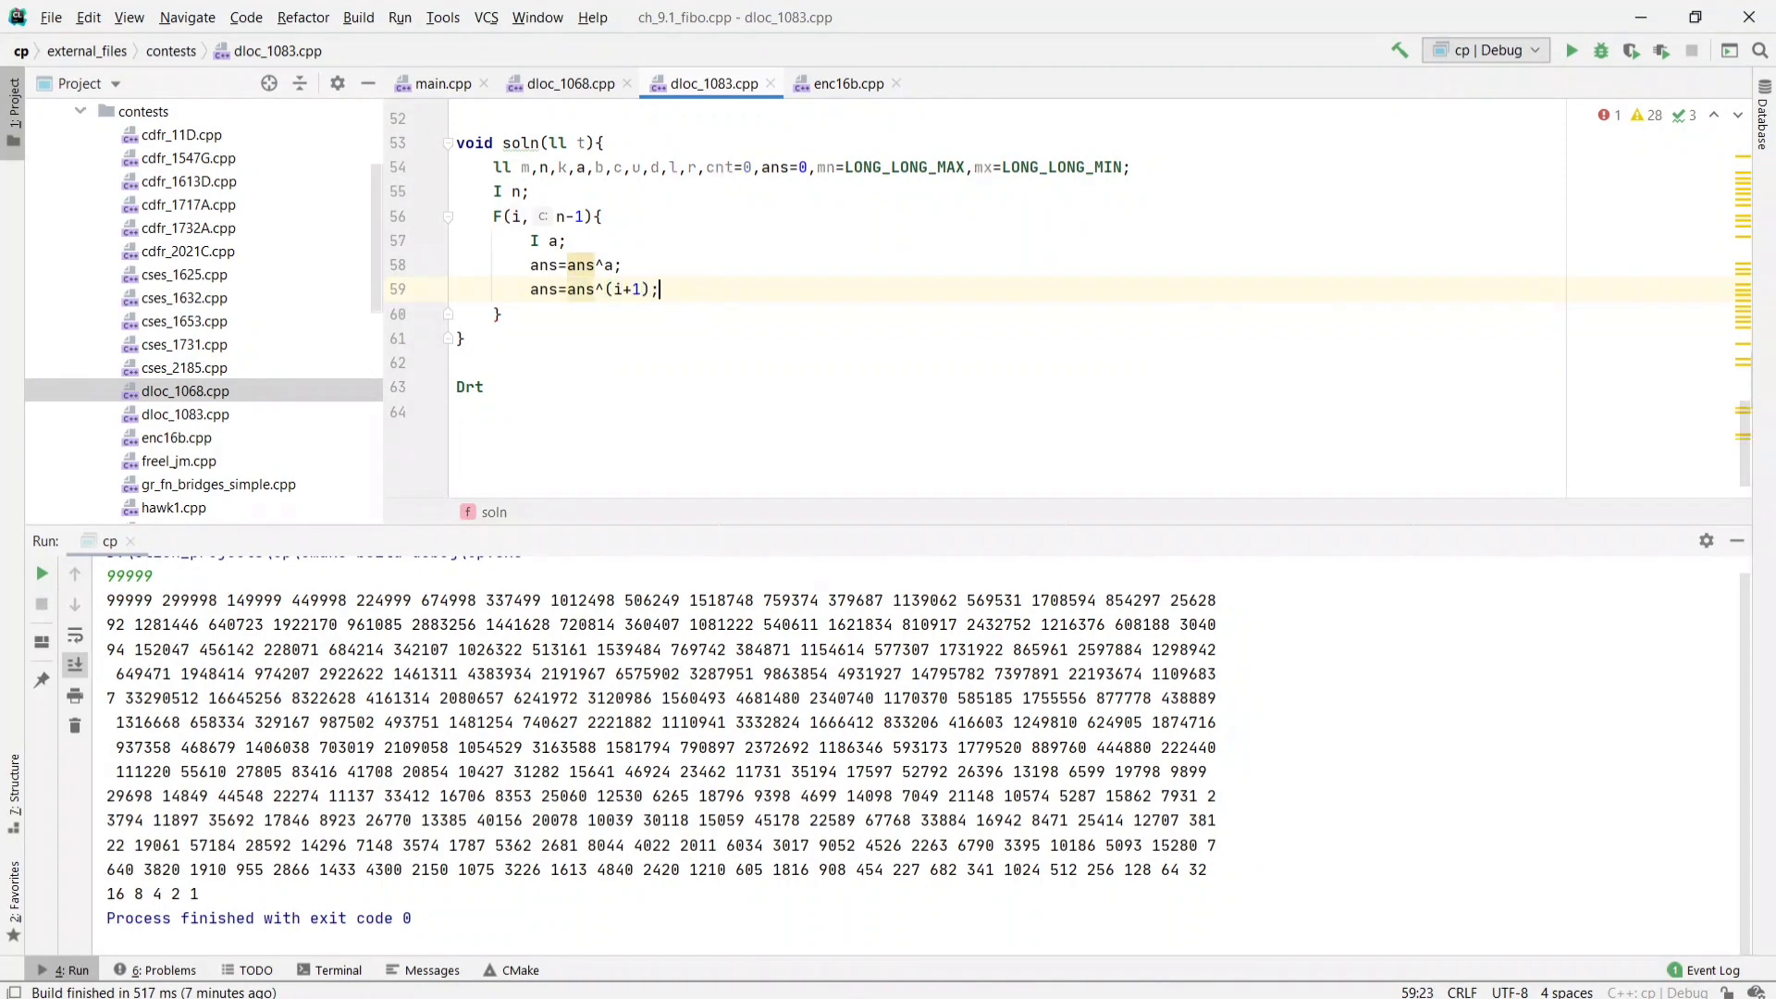
key(alt+tab)
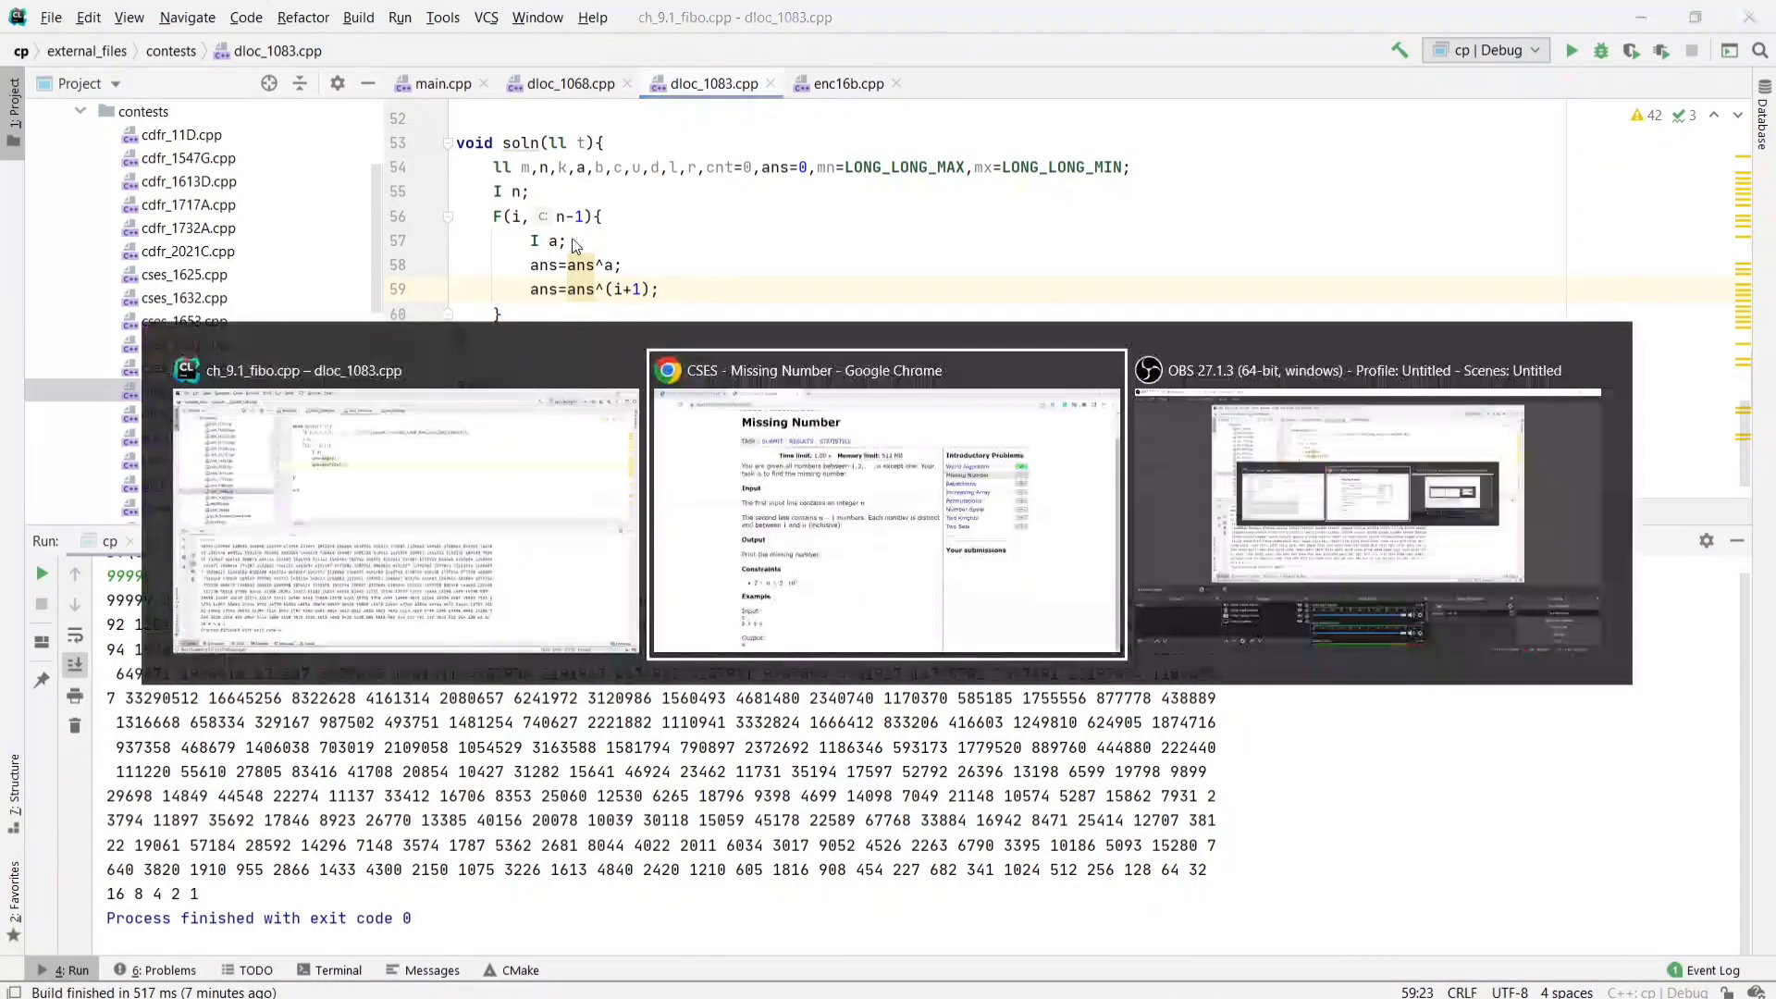
- Add ans=ans^n; after the loop so ans is also XORed with n
click(886, 510)
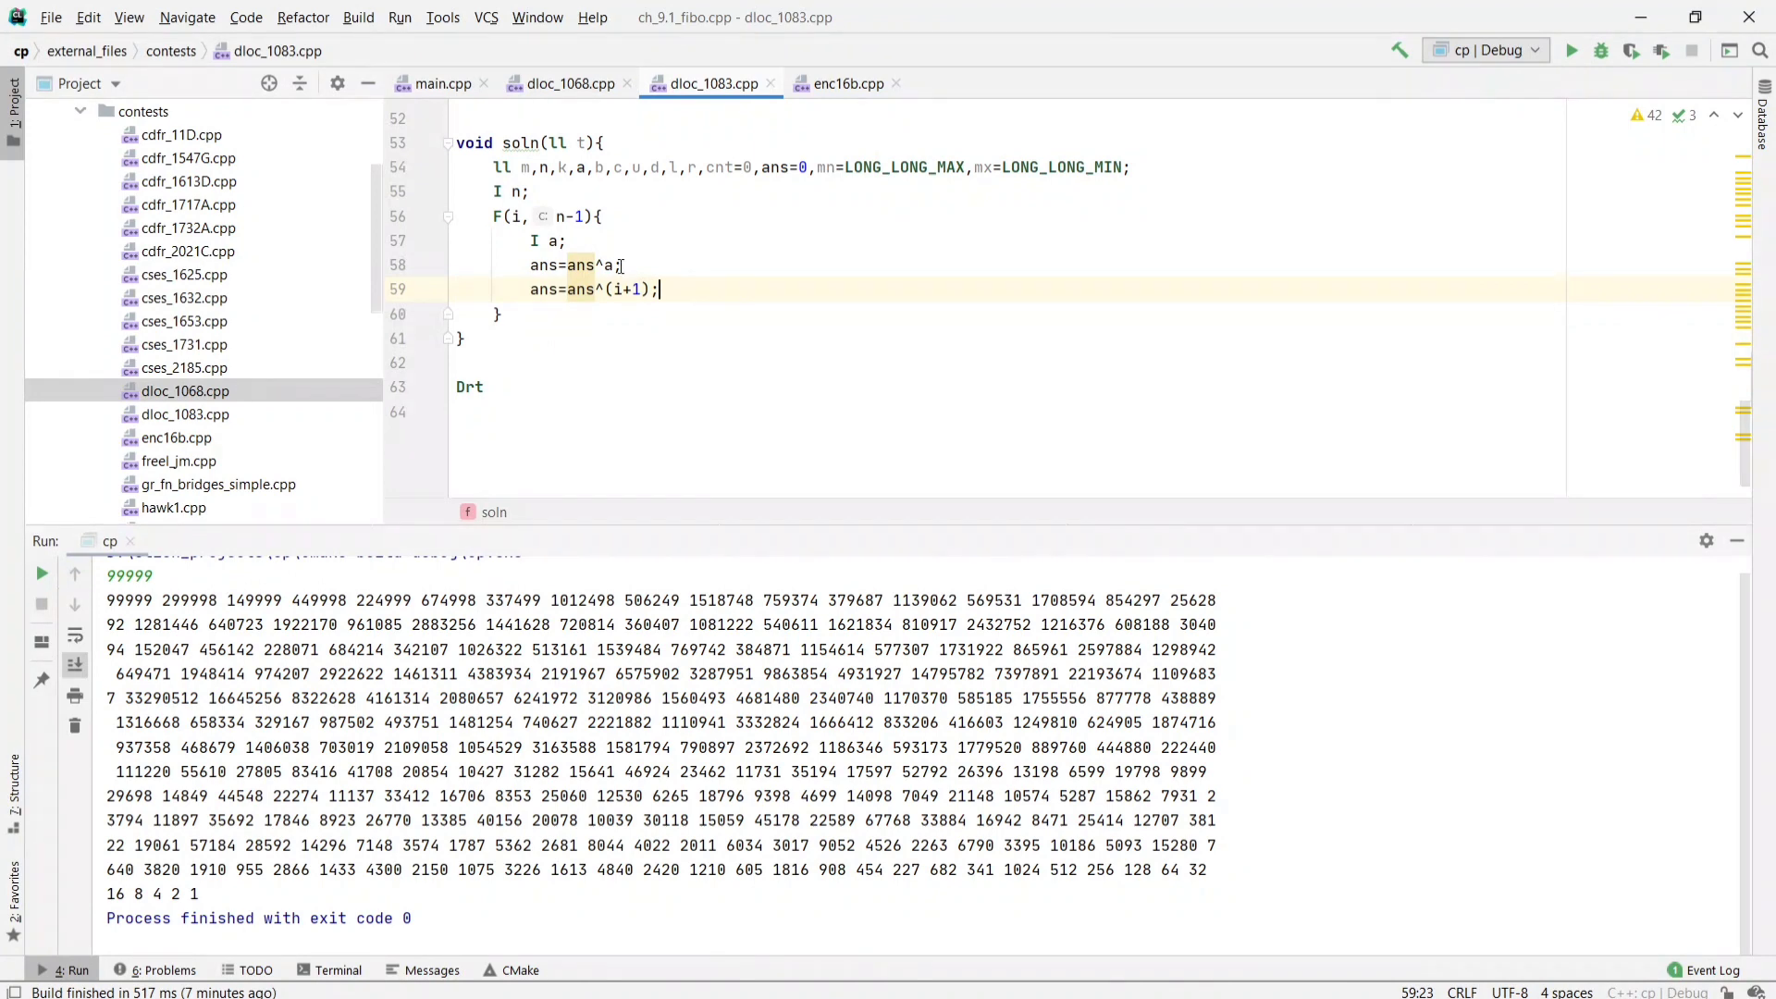
double_click(572, 265)
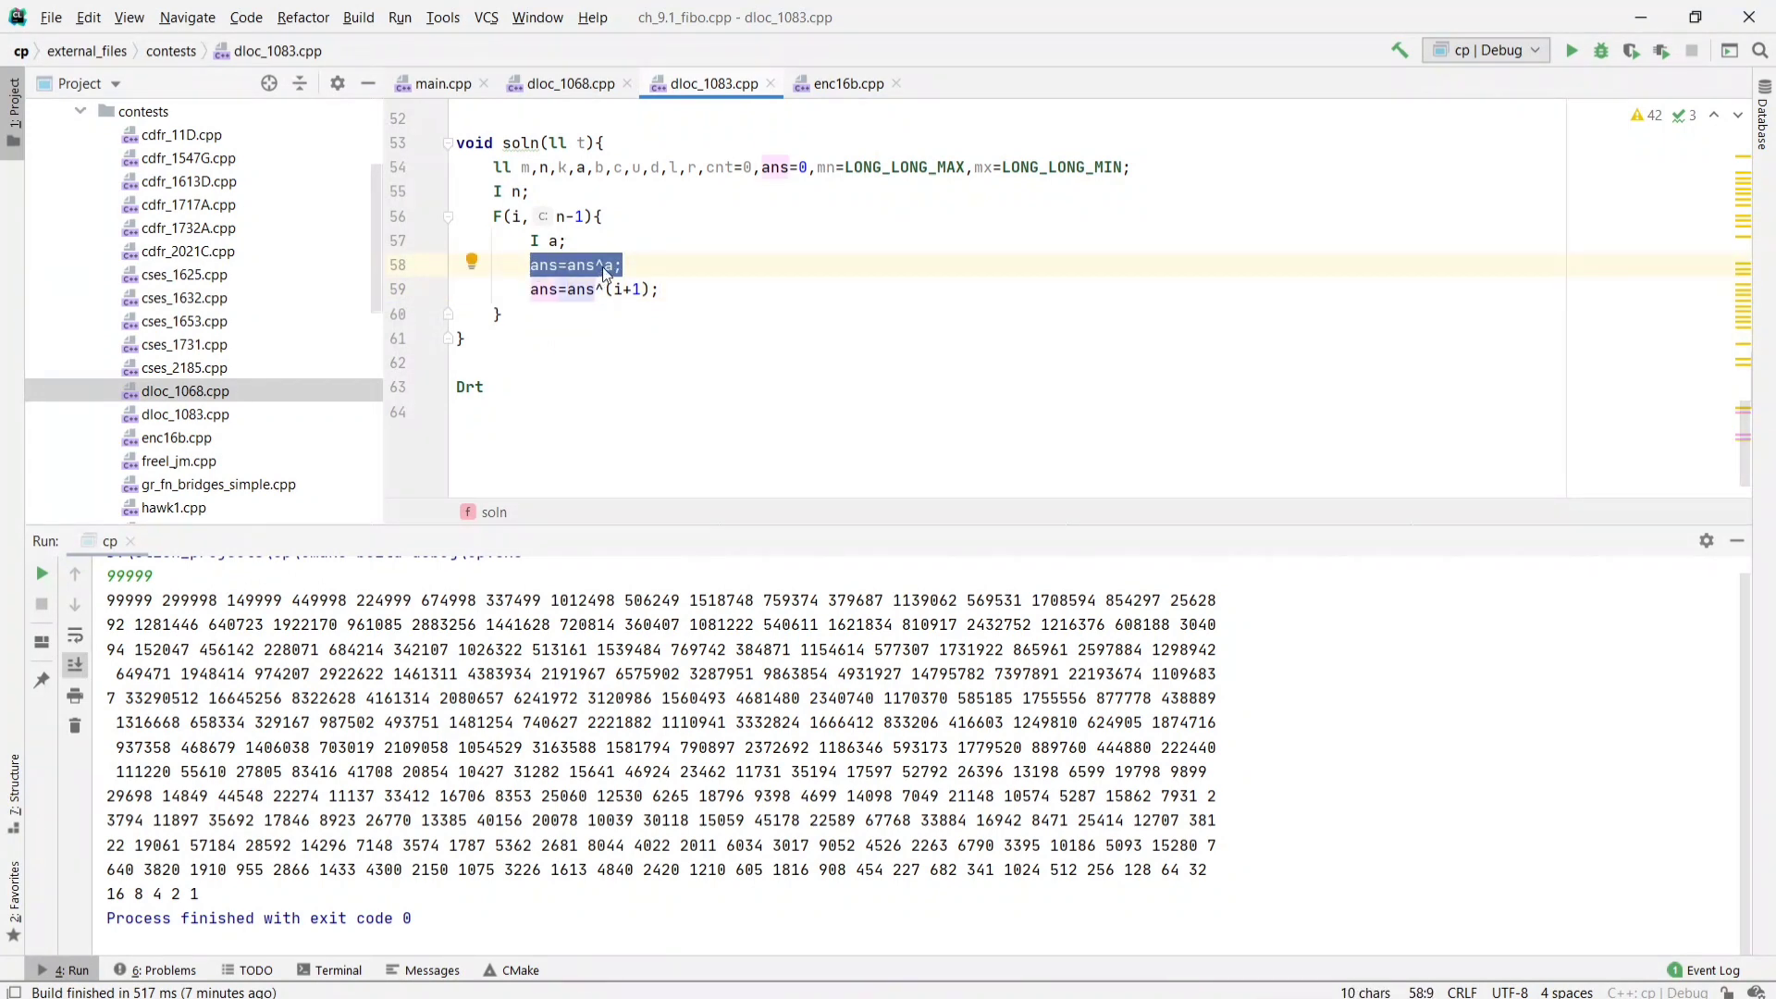
mouse_move(613, 264)
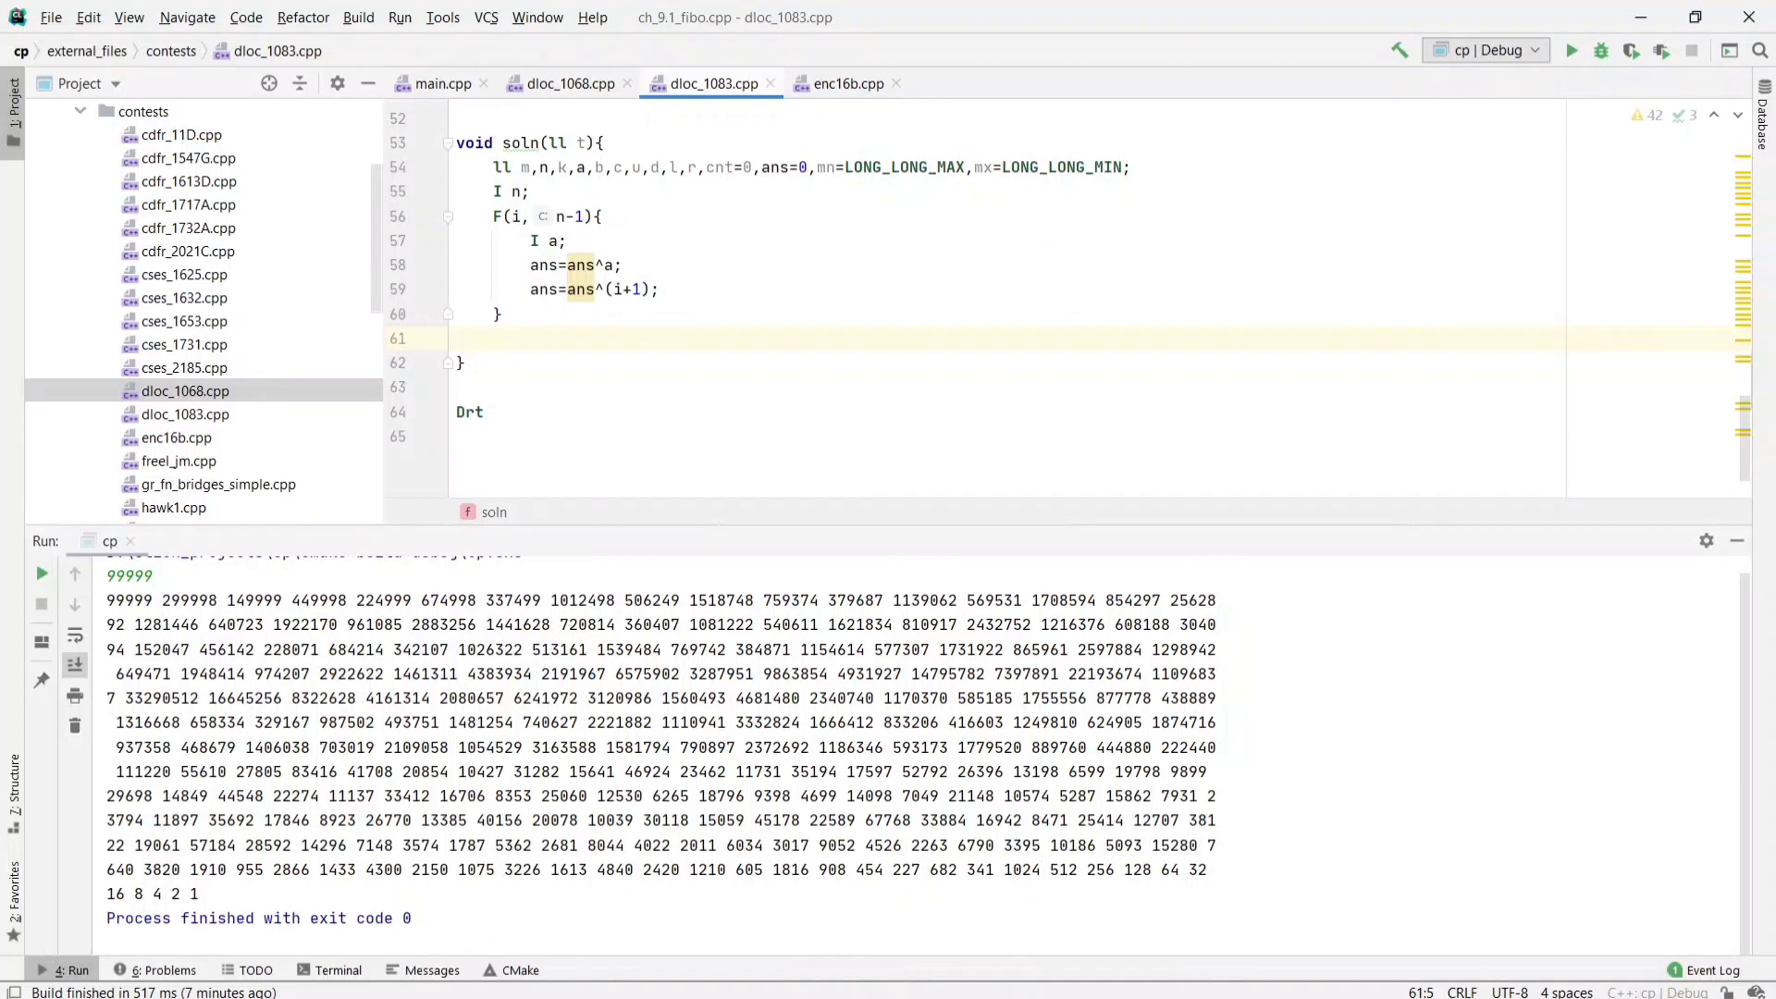
text(ans=)
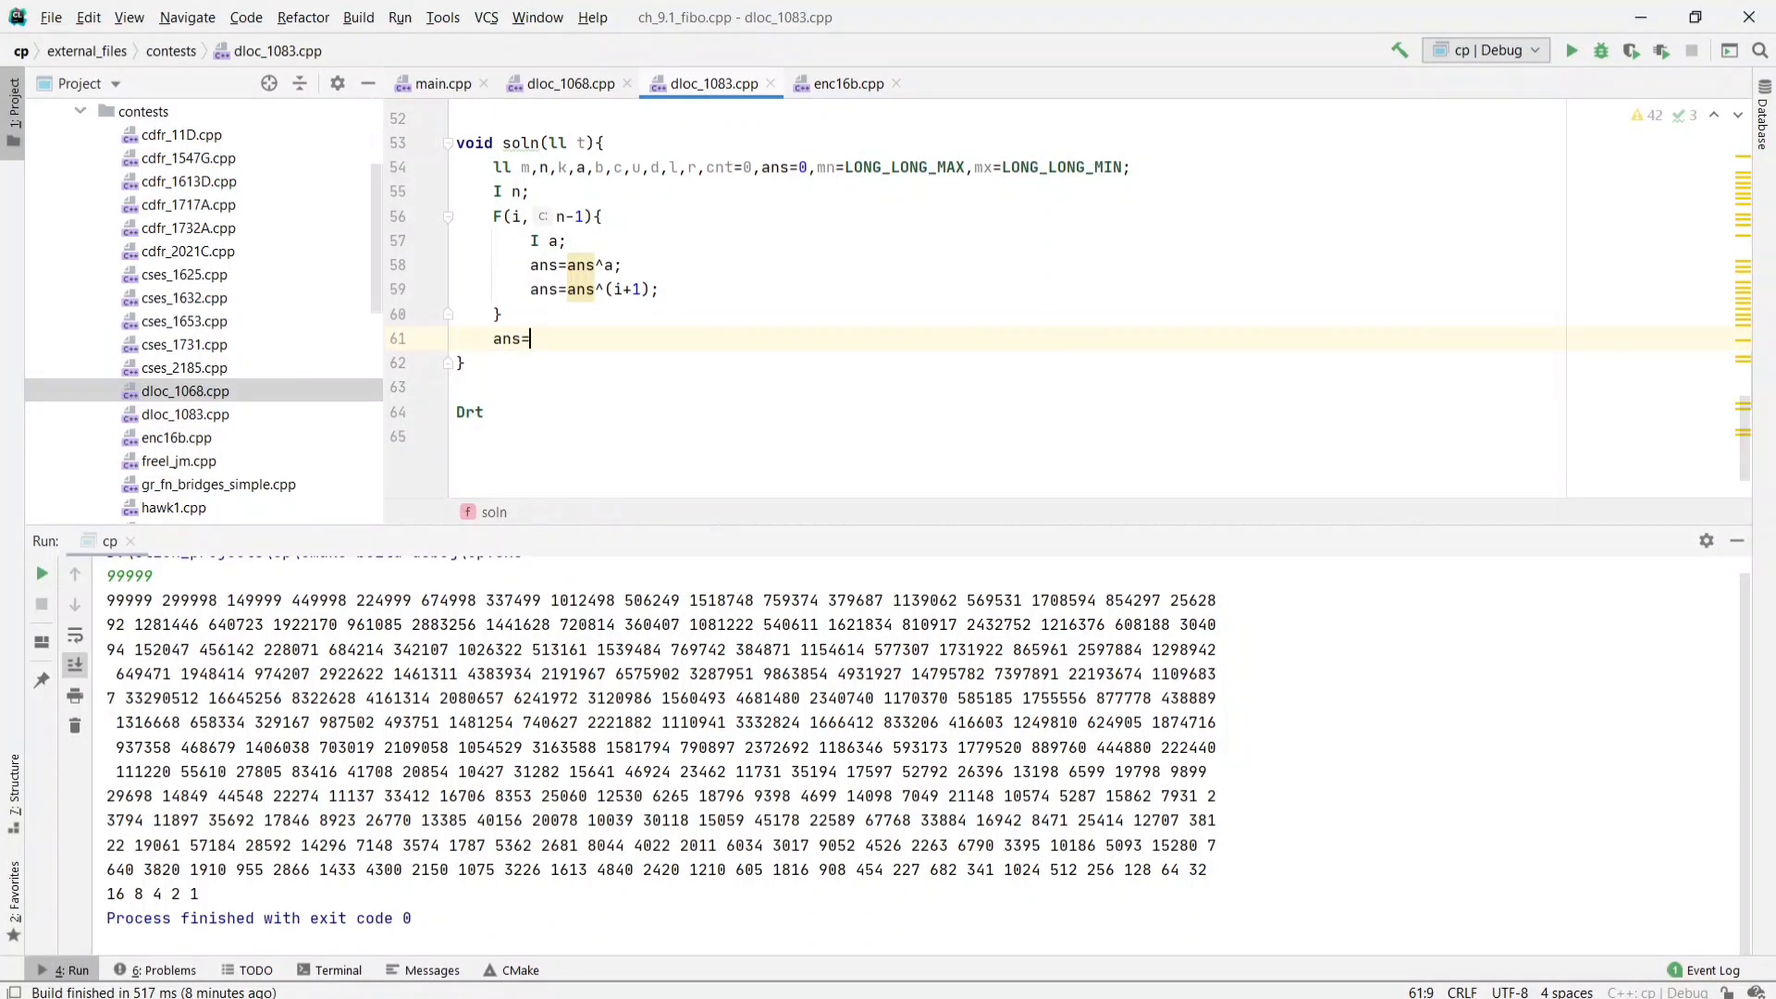
text(ans)
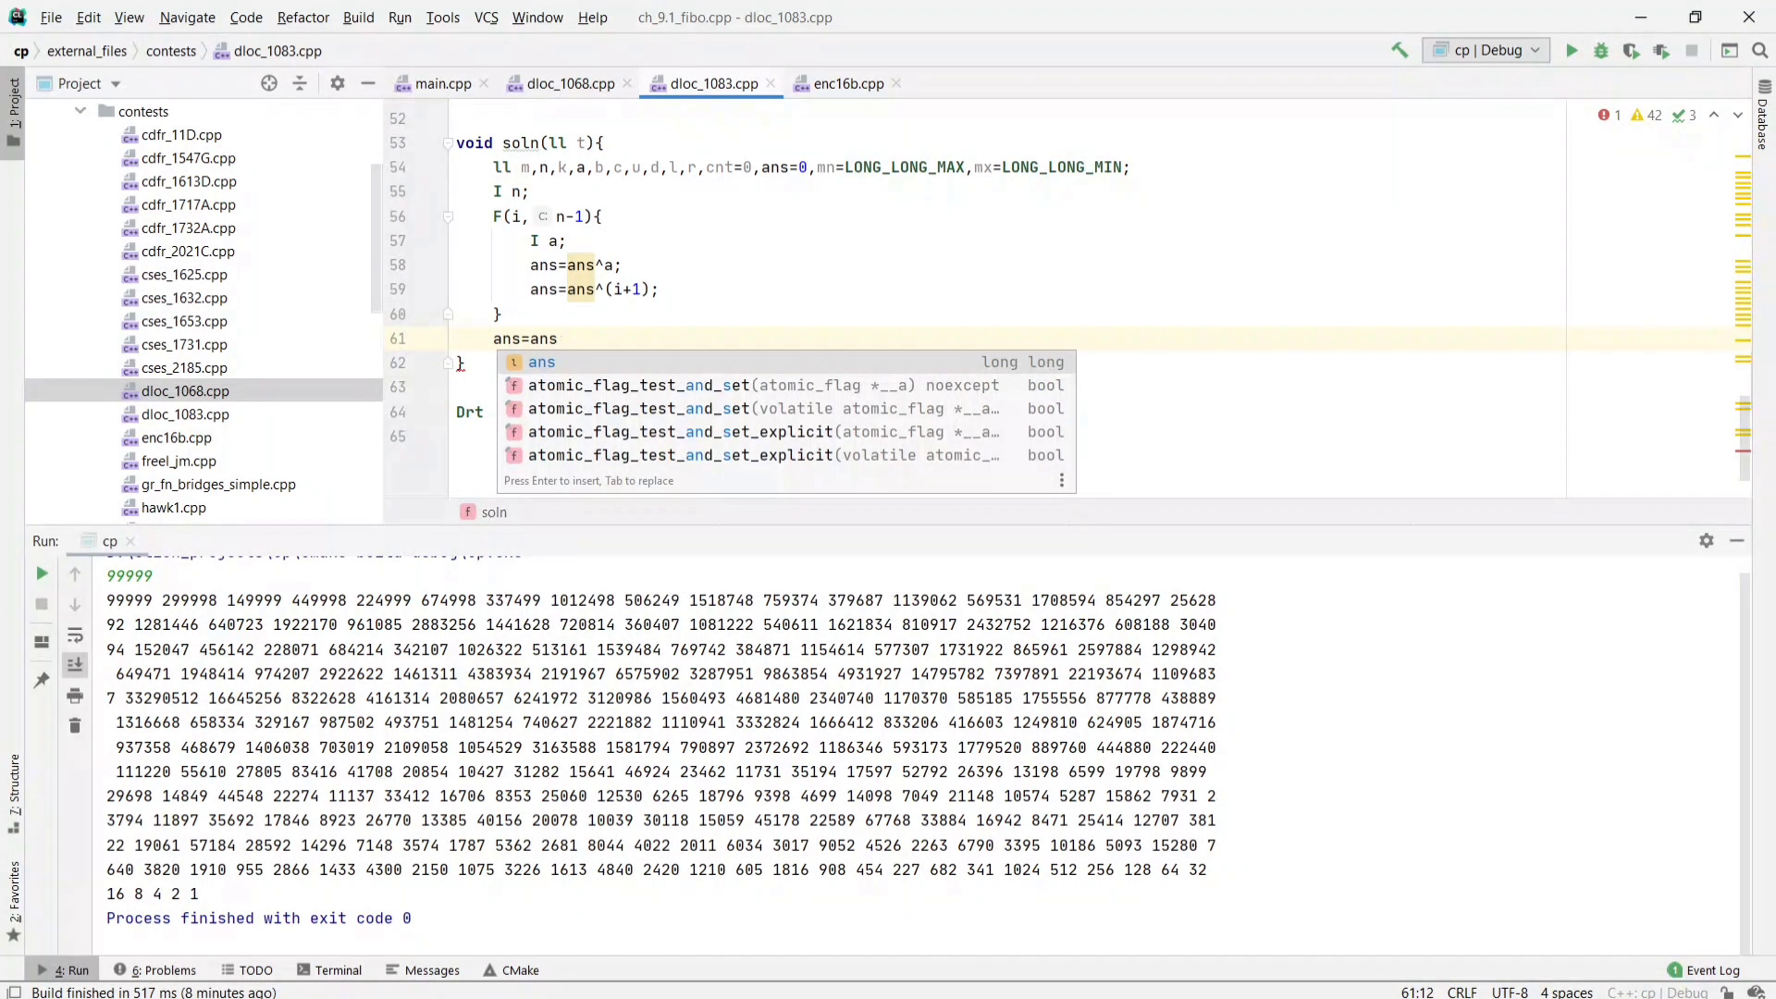
text(^)
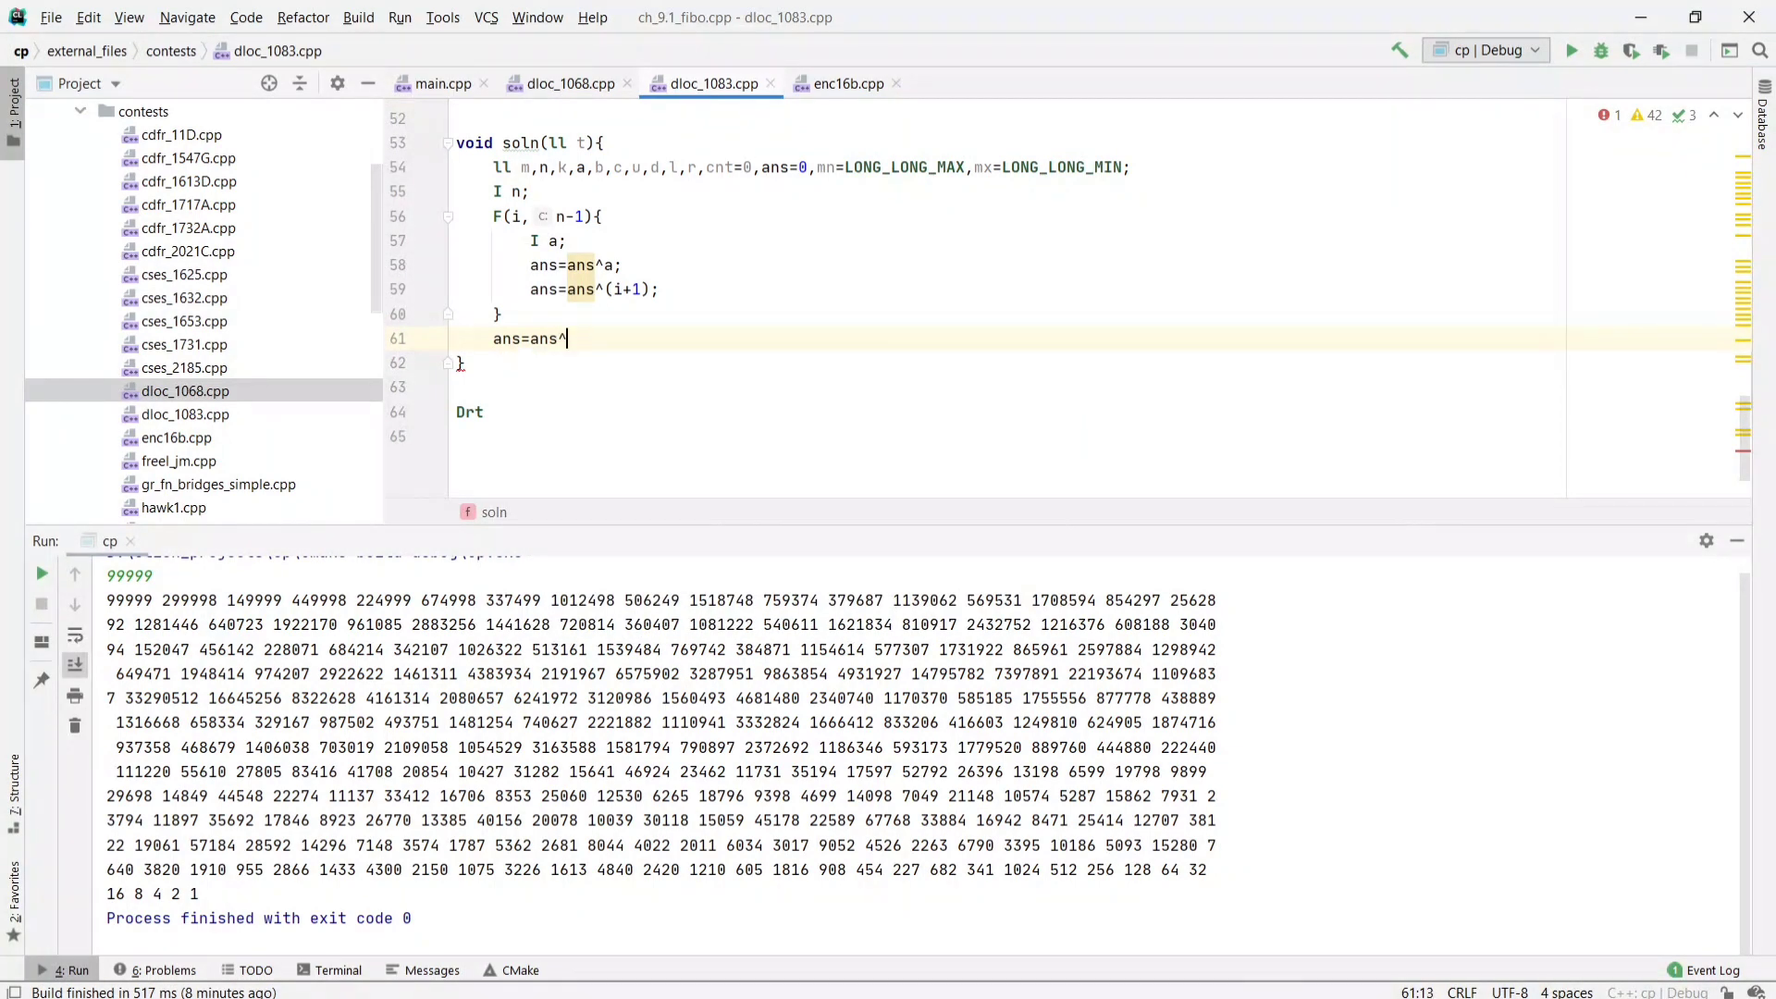
text(n;)
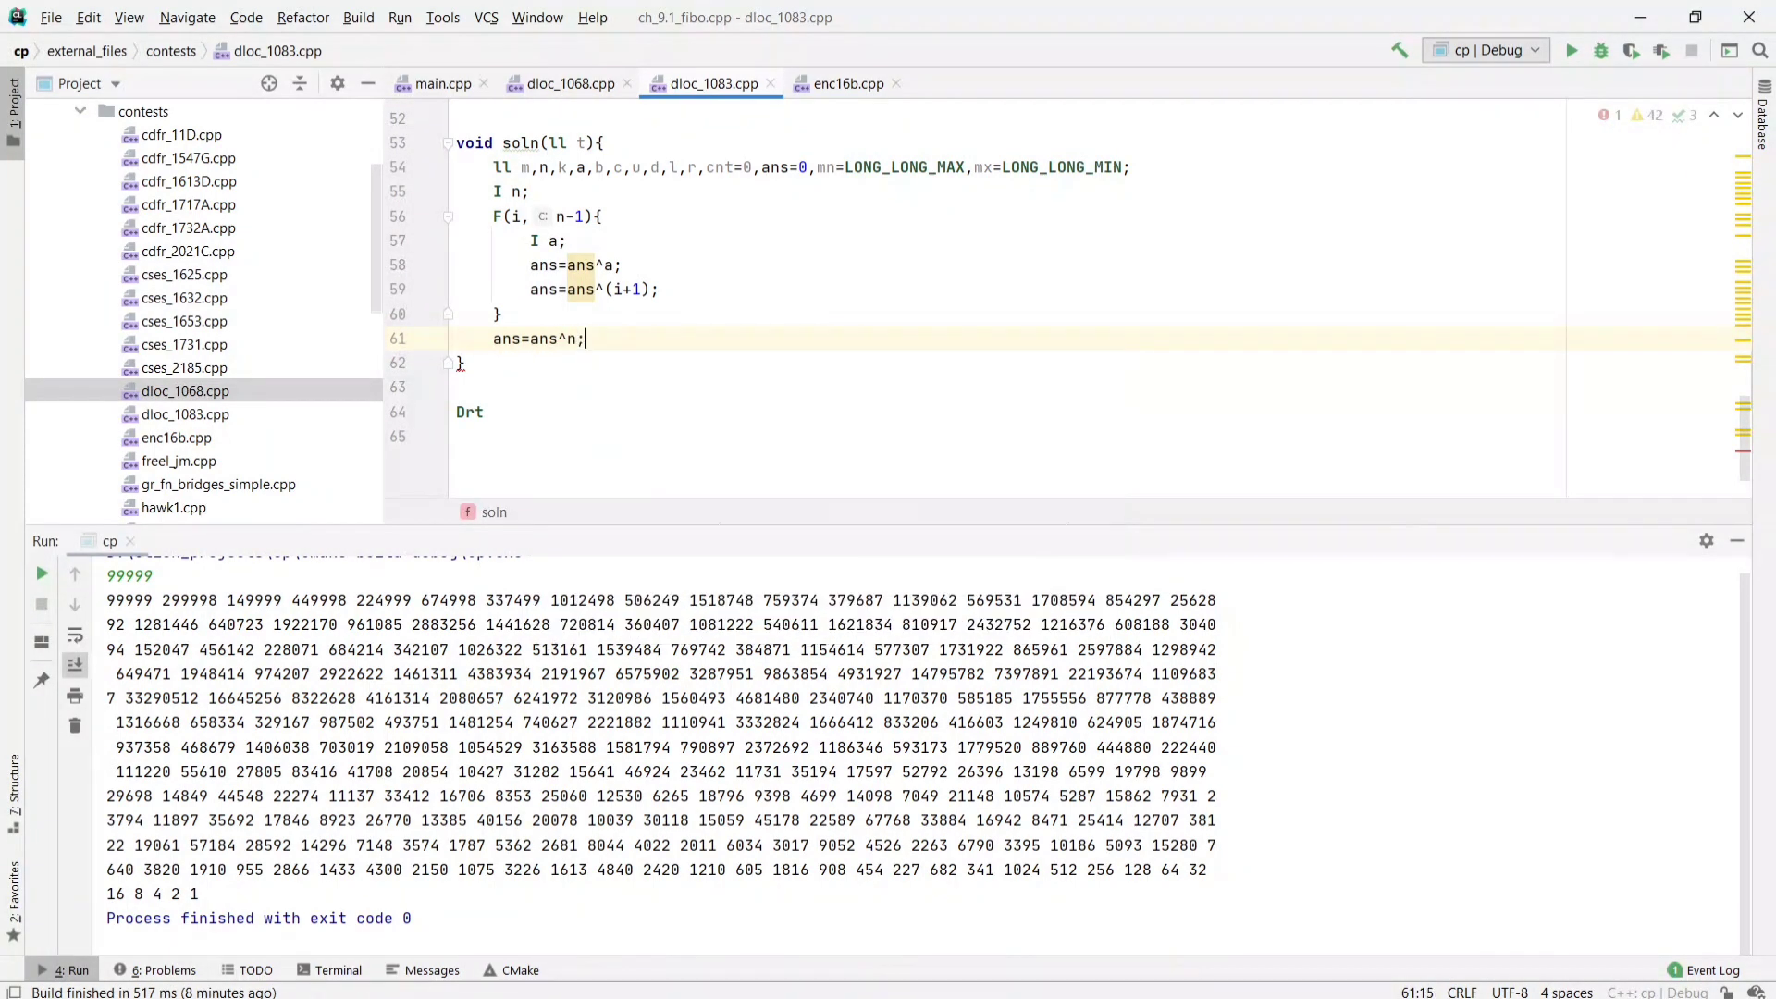
- Initialise ans=n above the loop and print ans with O ans<<El after it
key(Return)
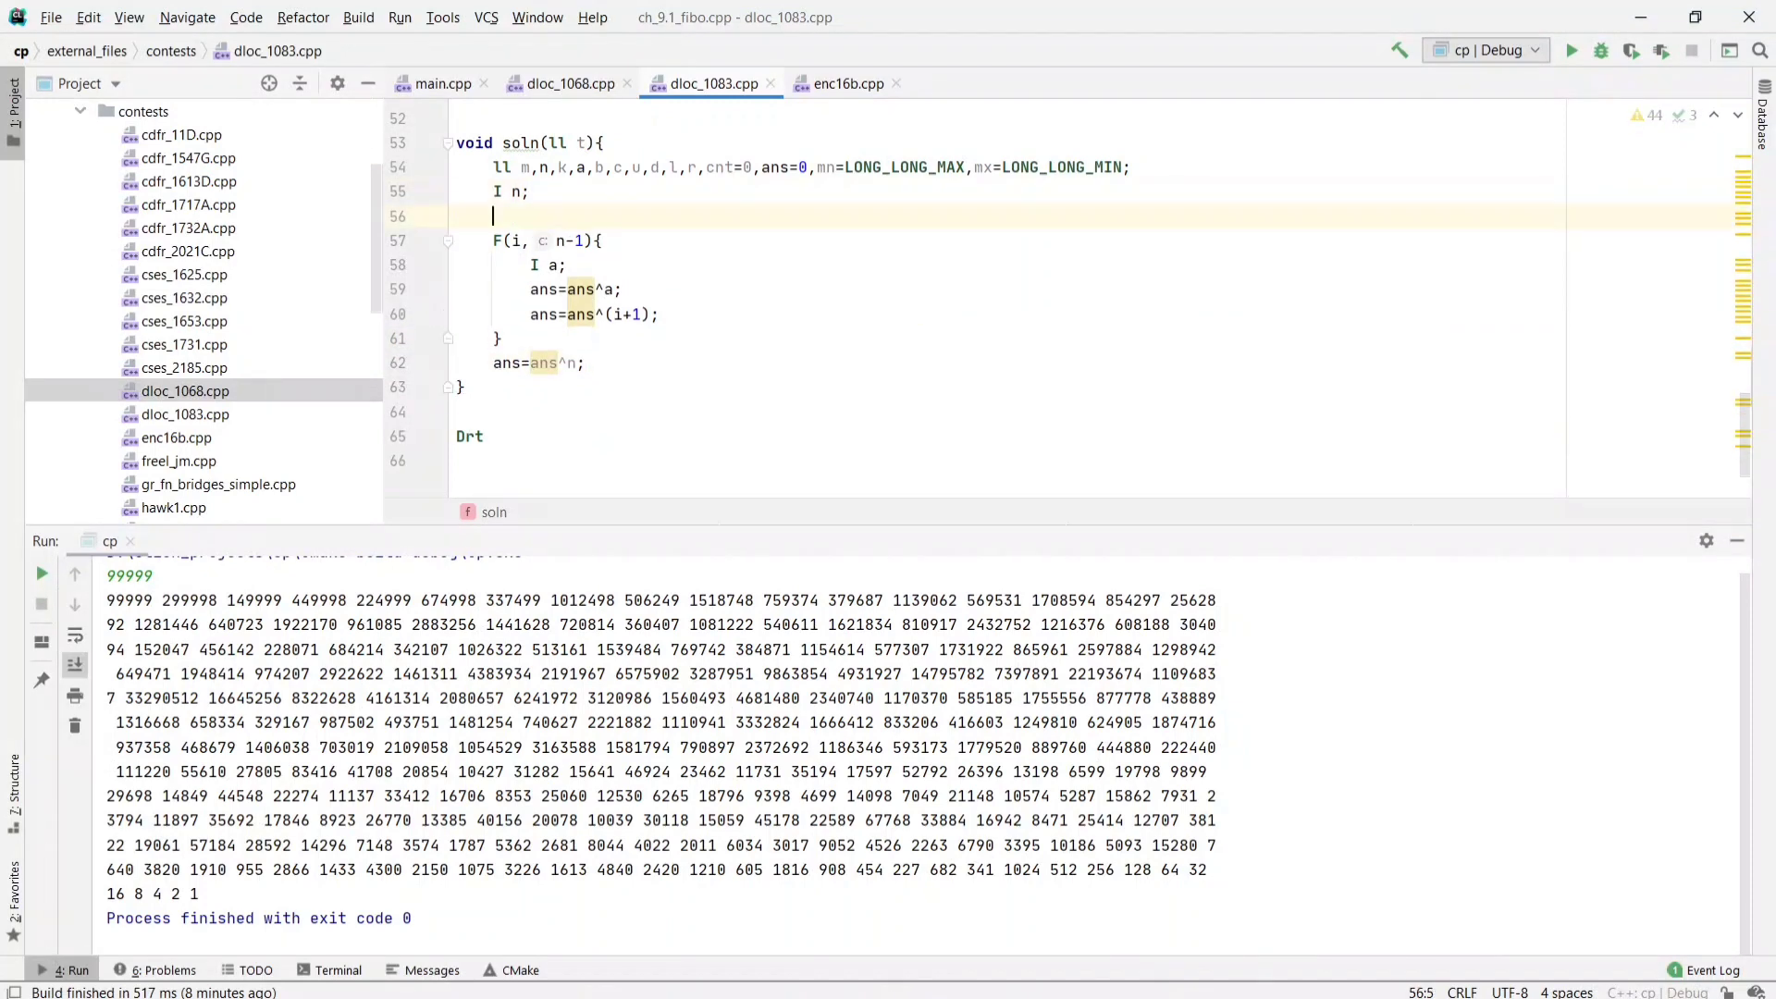
text(ans)
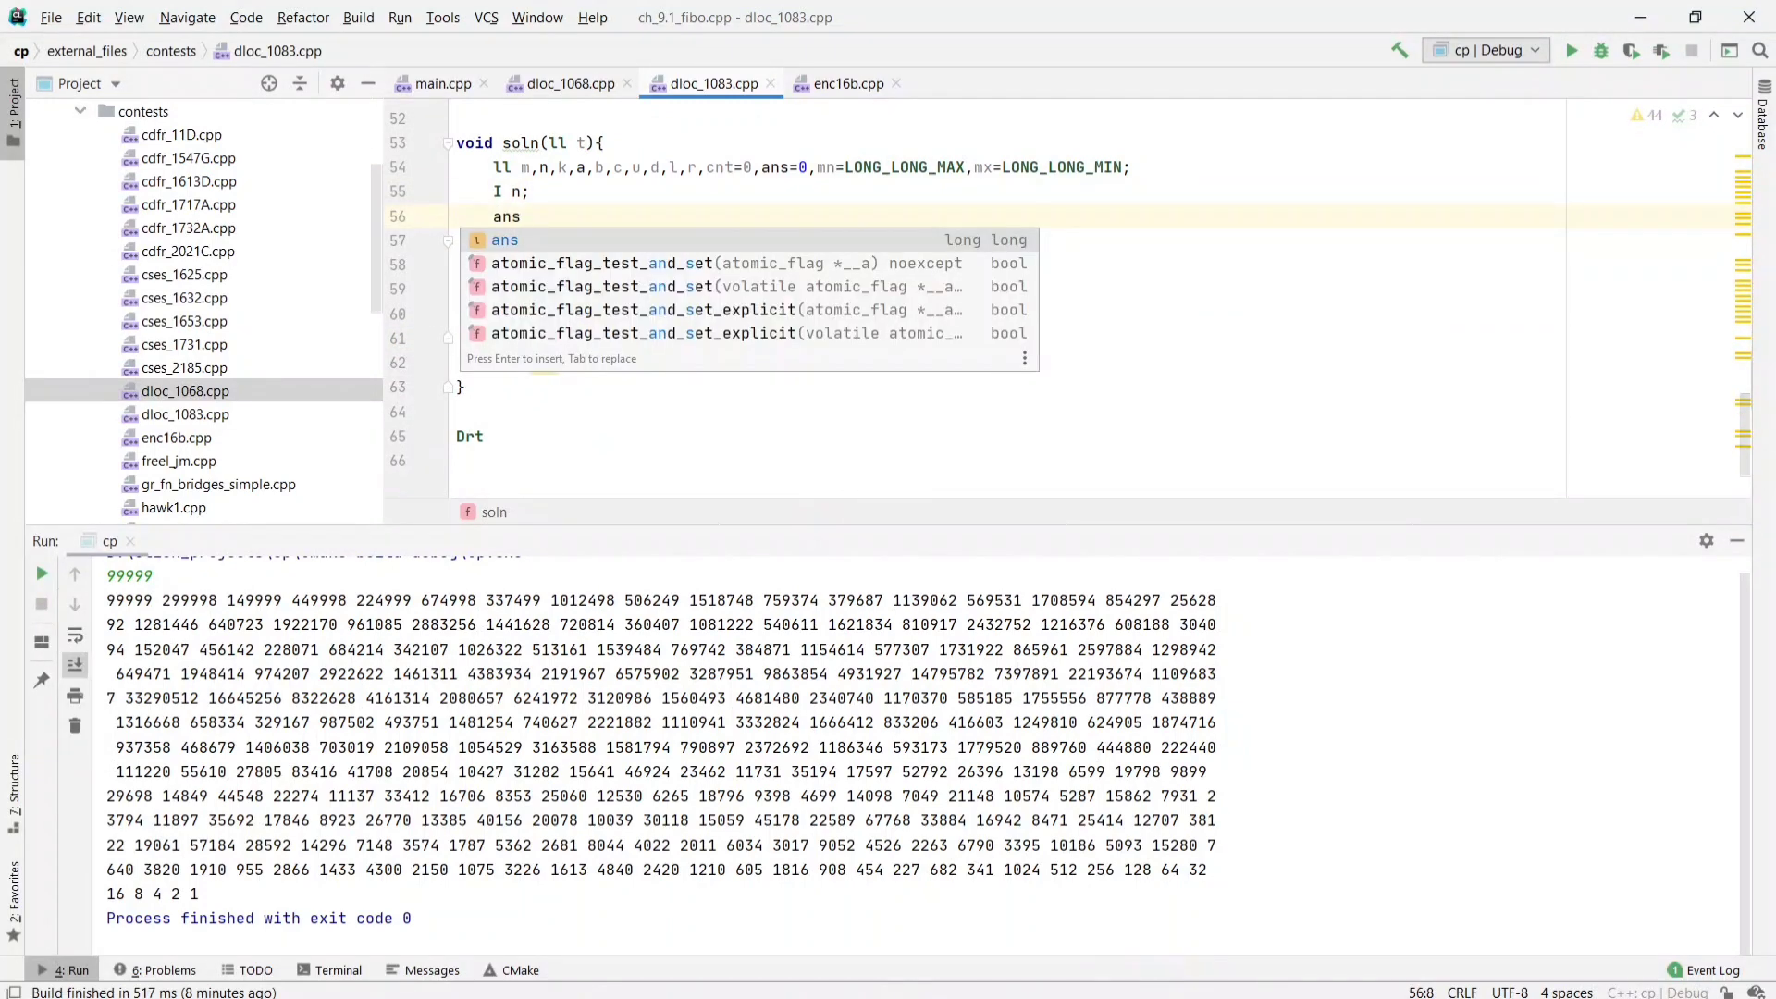
text(=n;)
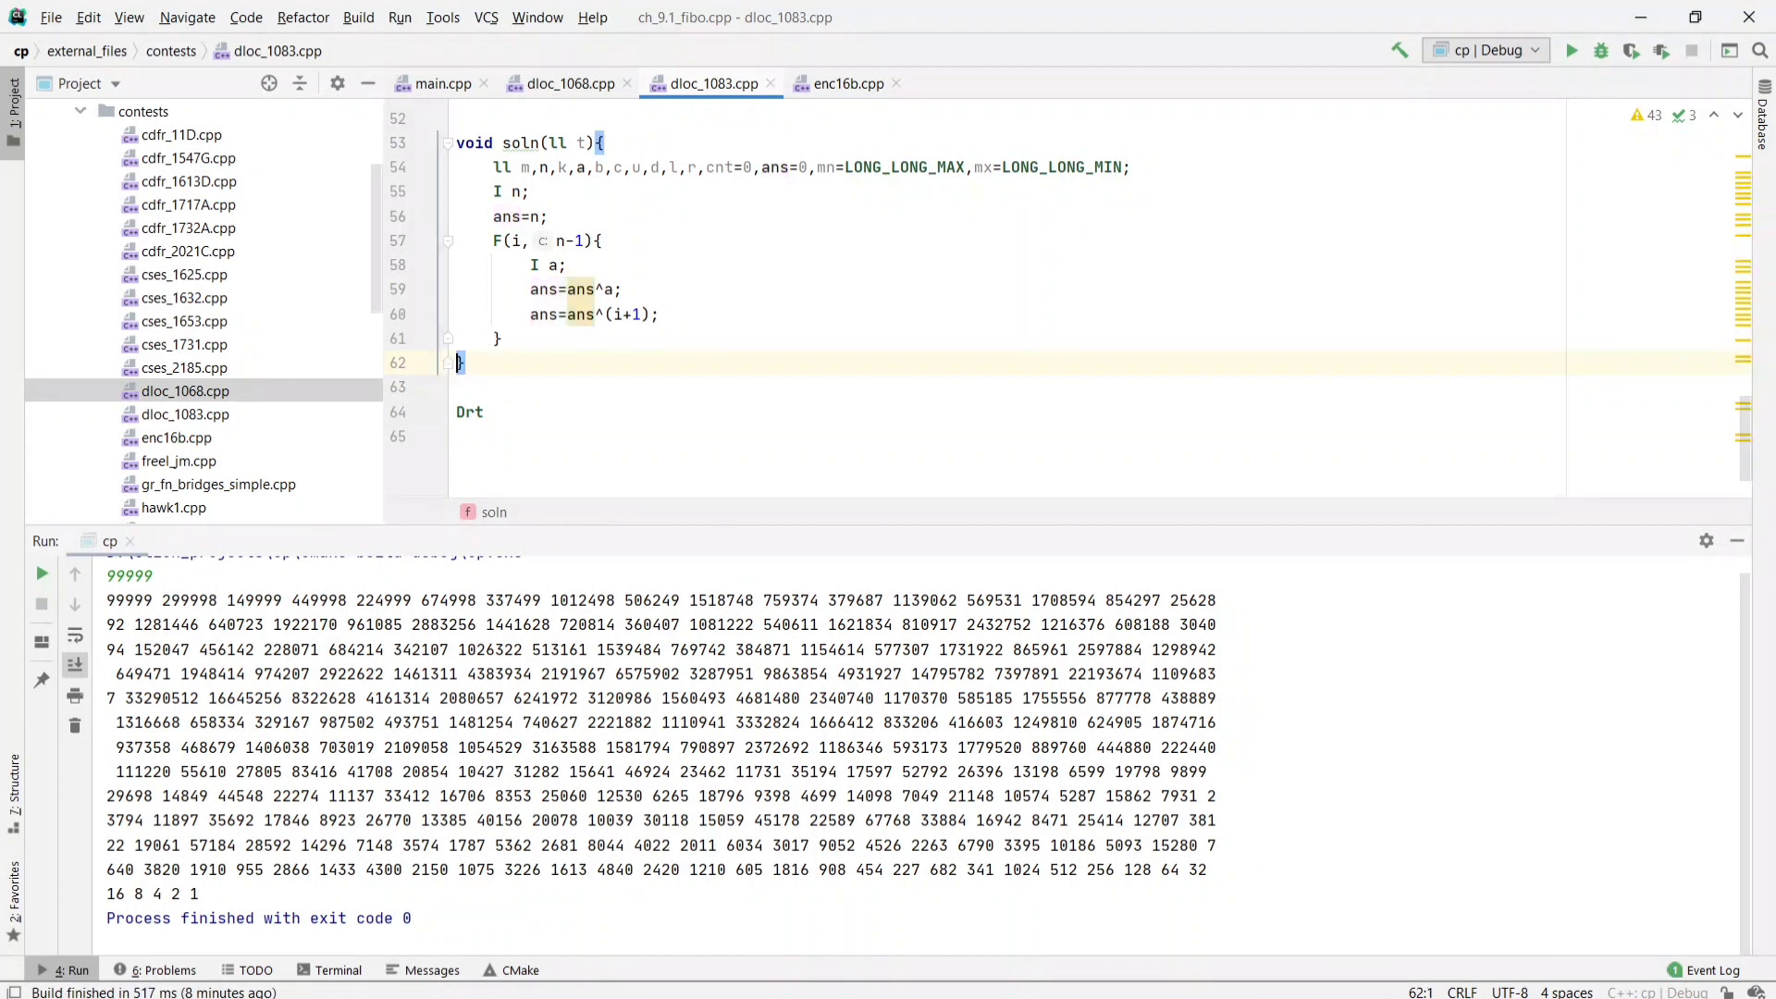
key(Return)
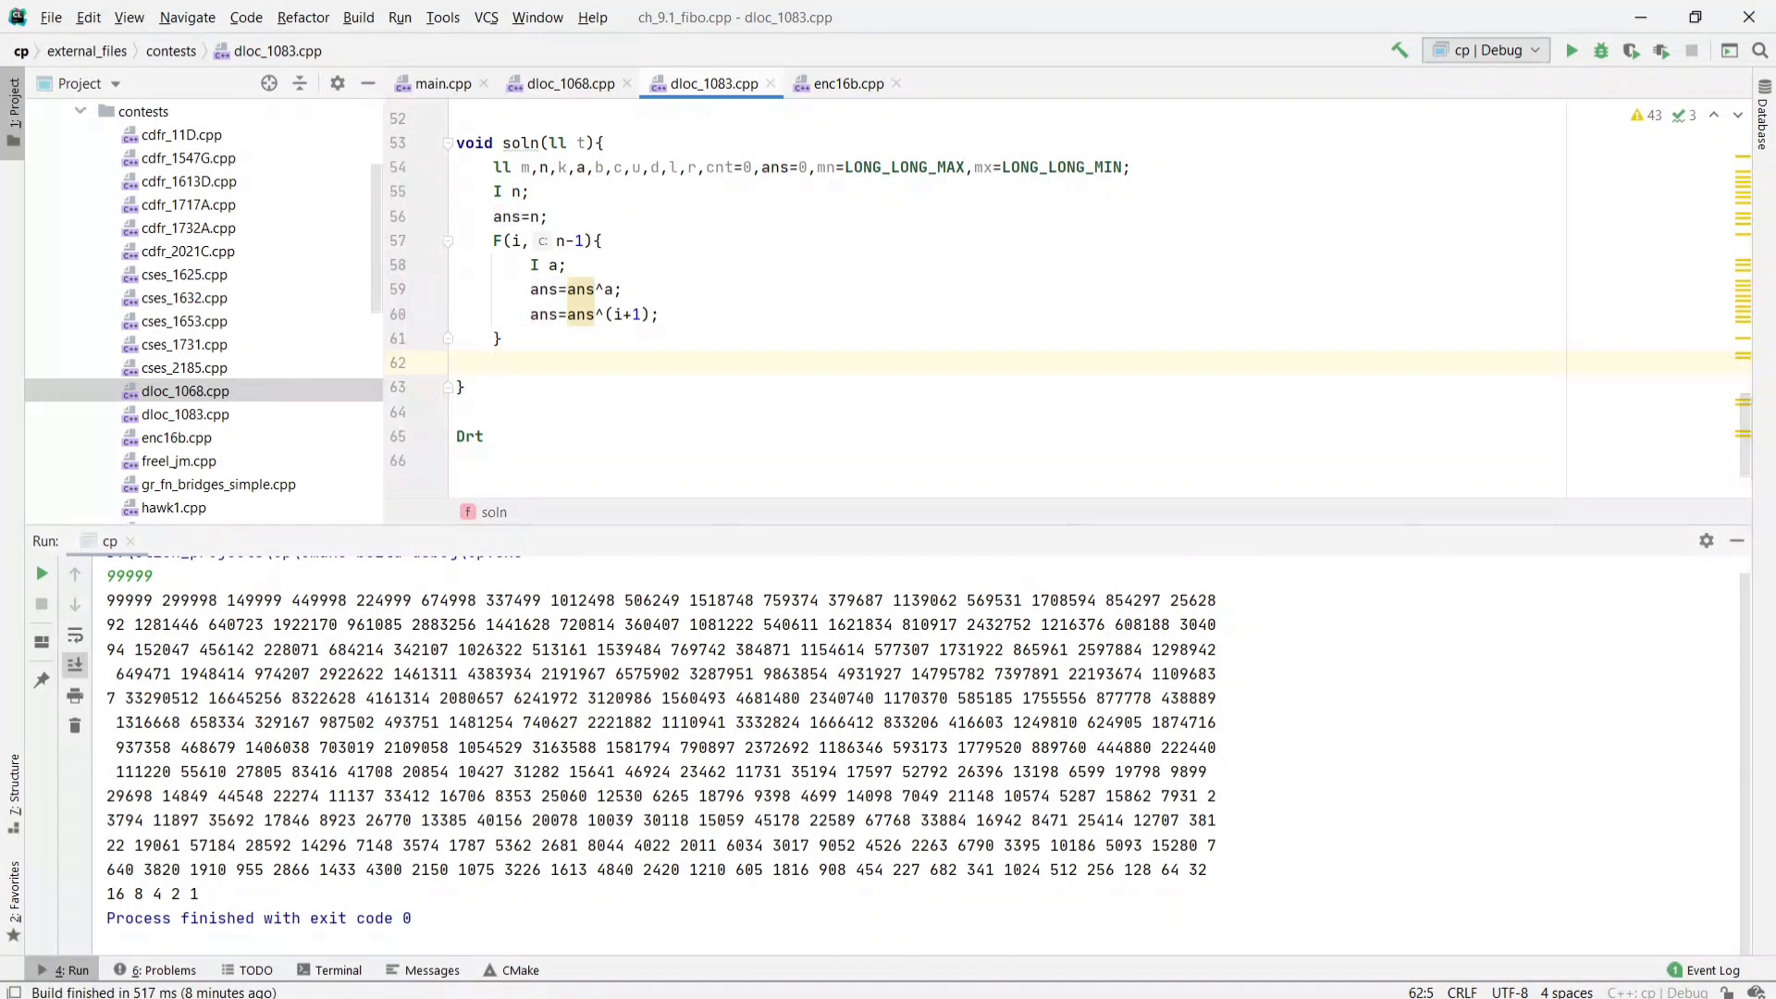
text(0)
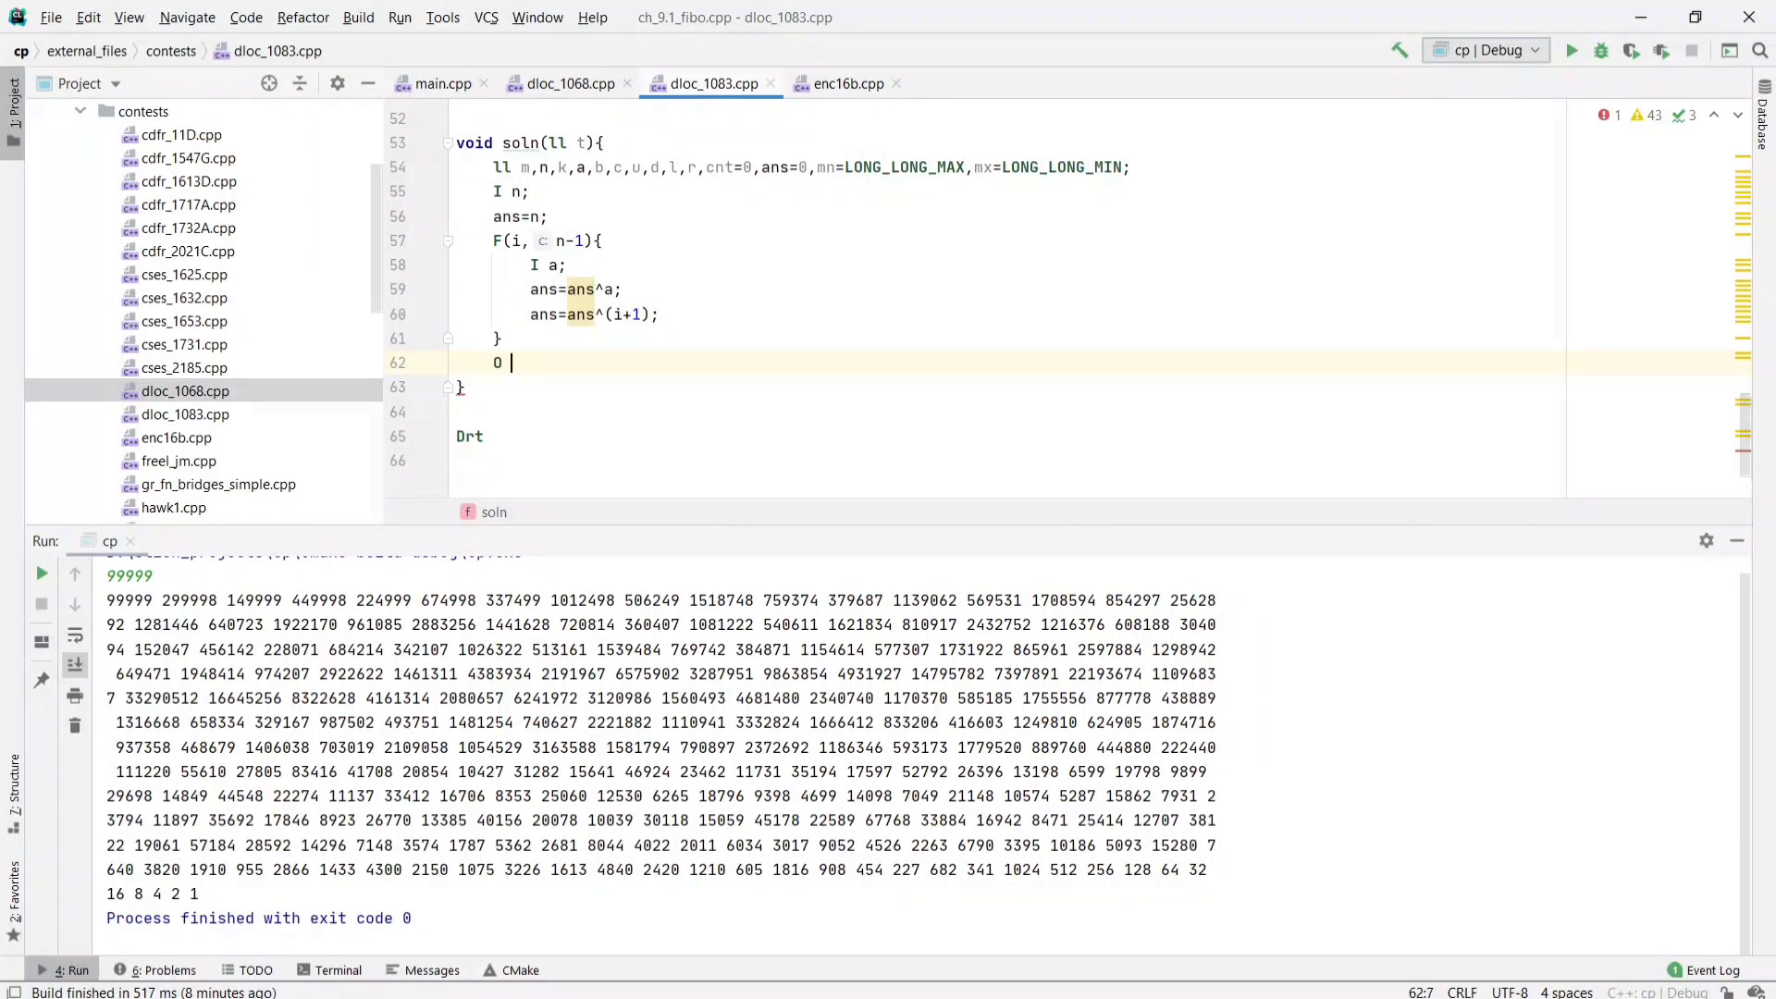
text(ans<<El)
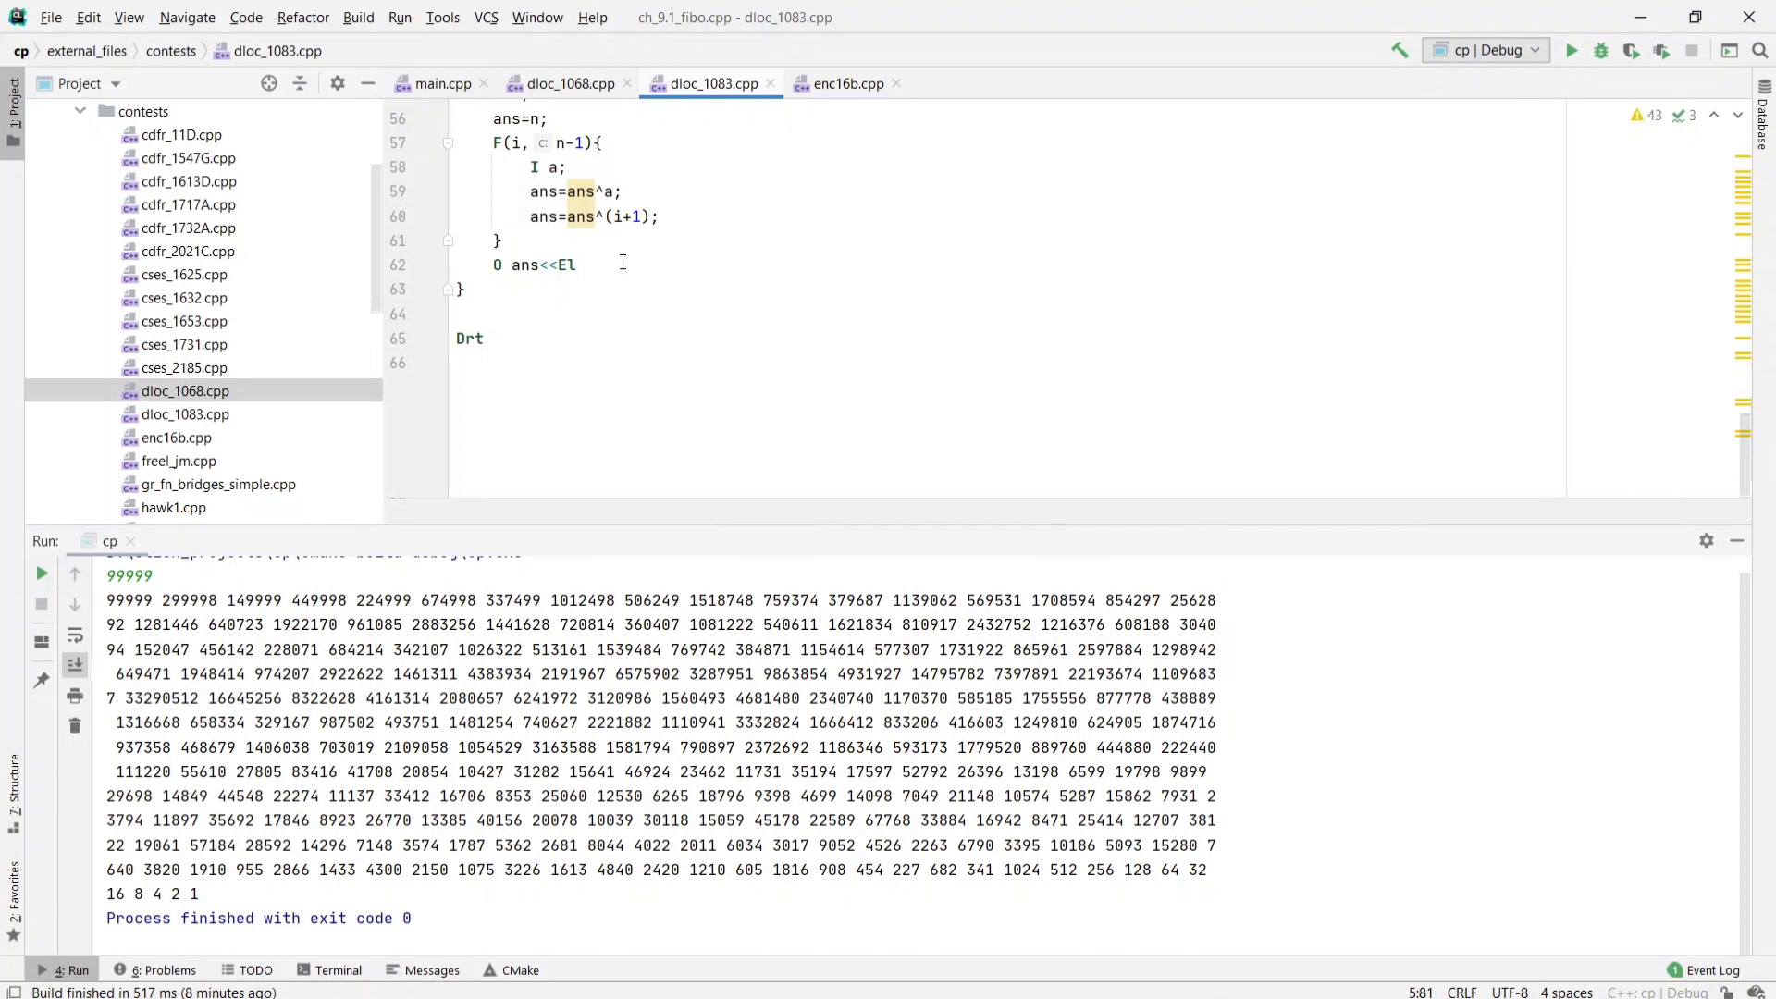
click(1573, 50)
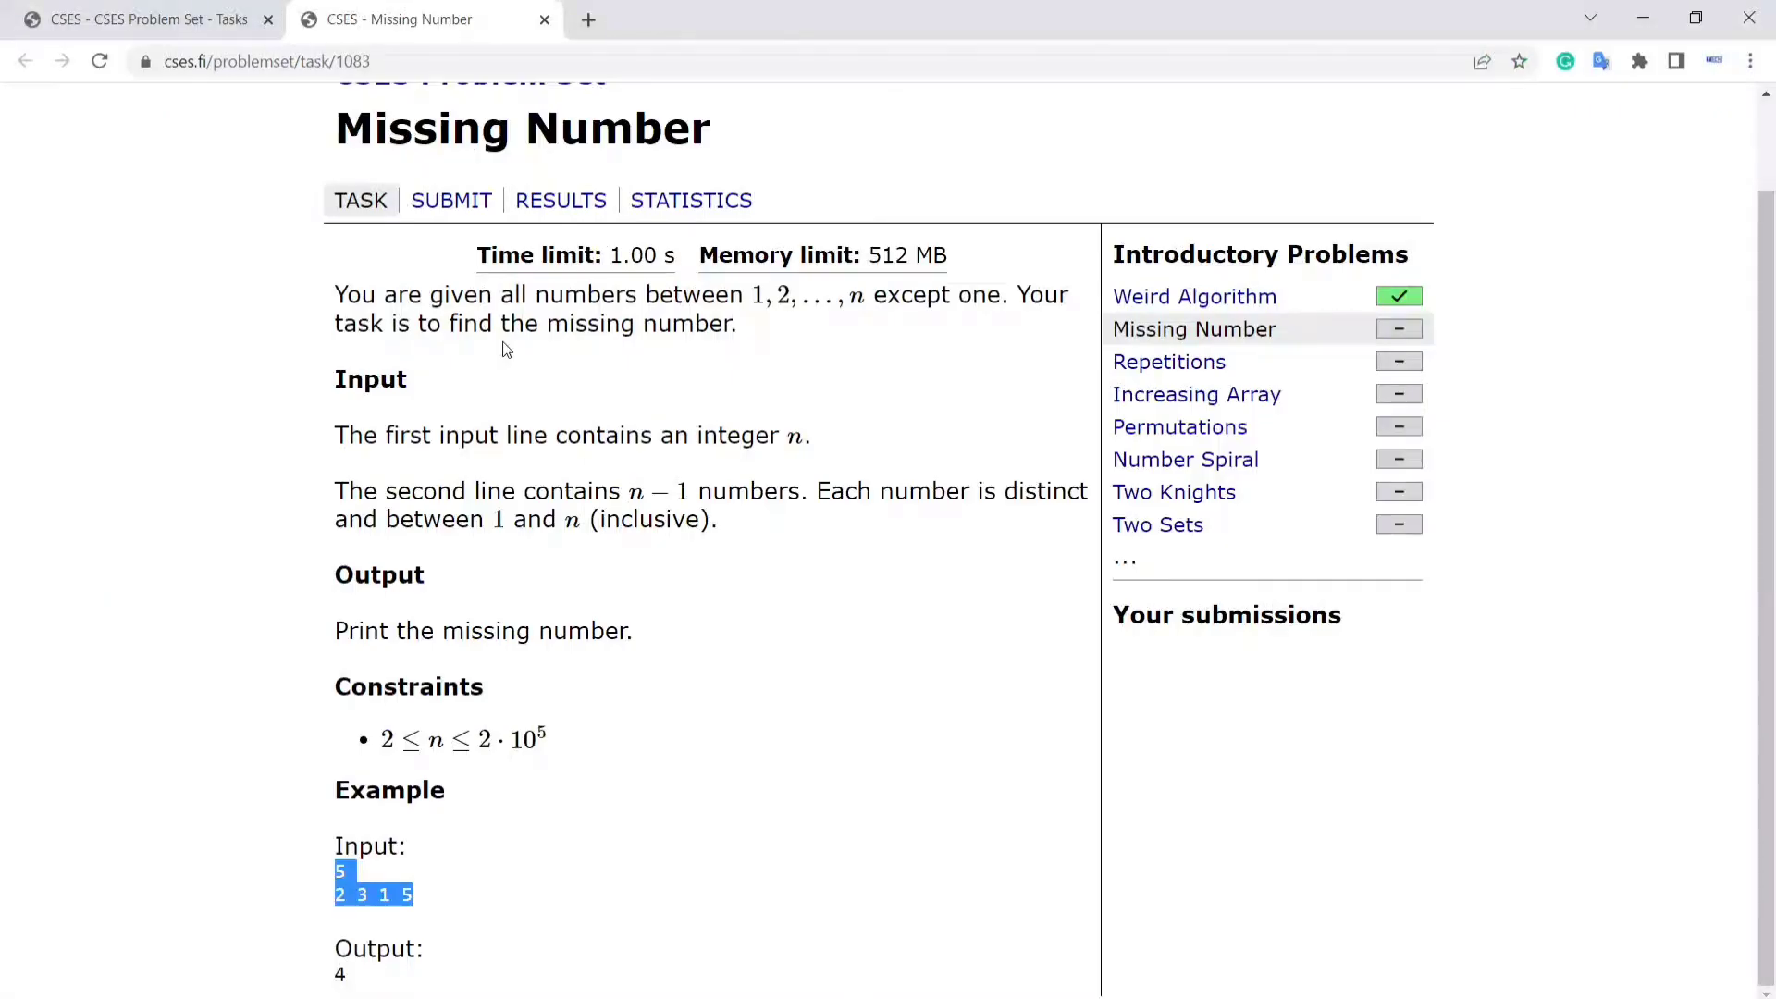
- Open the Missing Number submit page and its file chooser
click(451, 200)
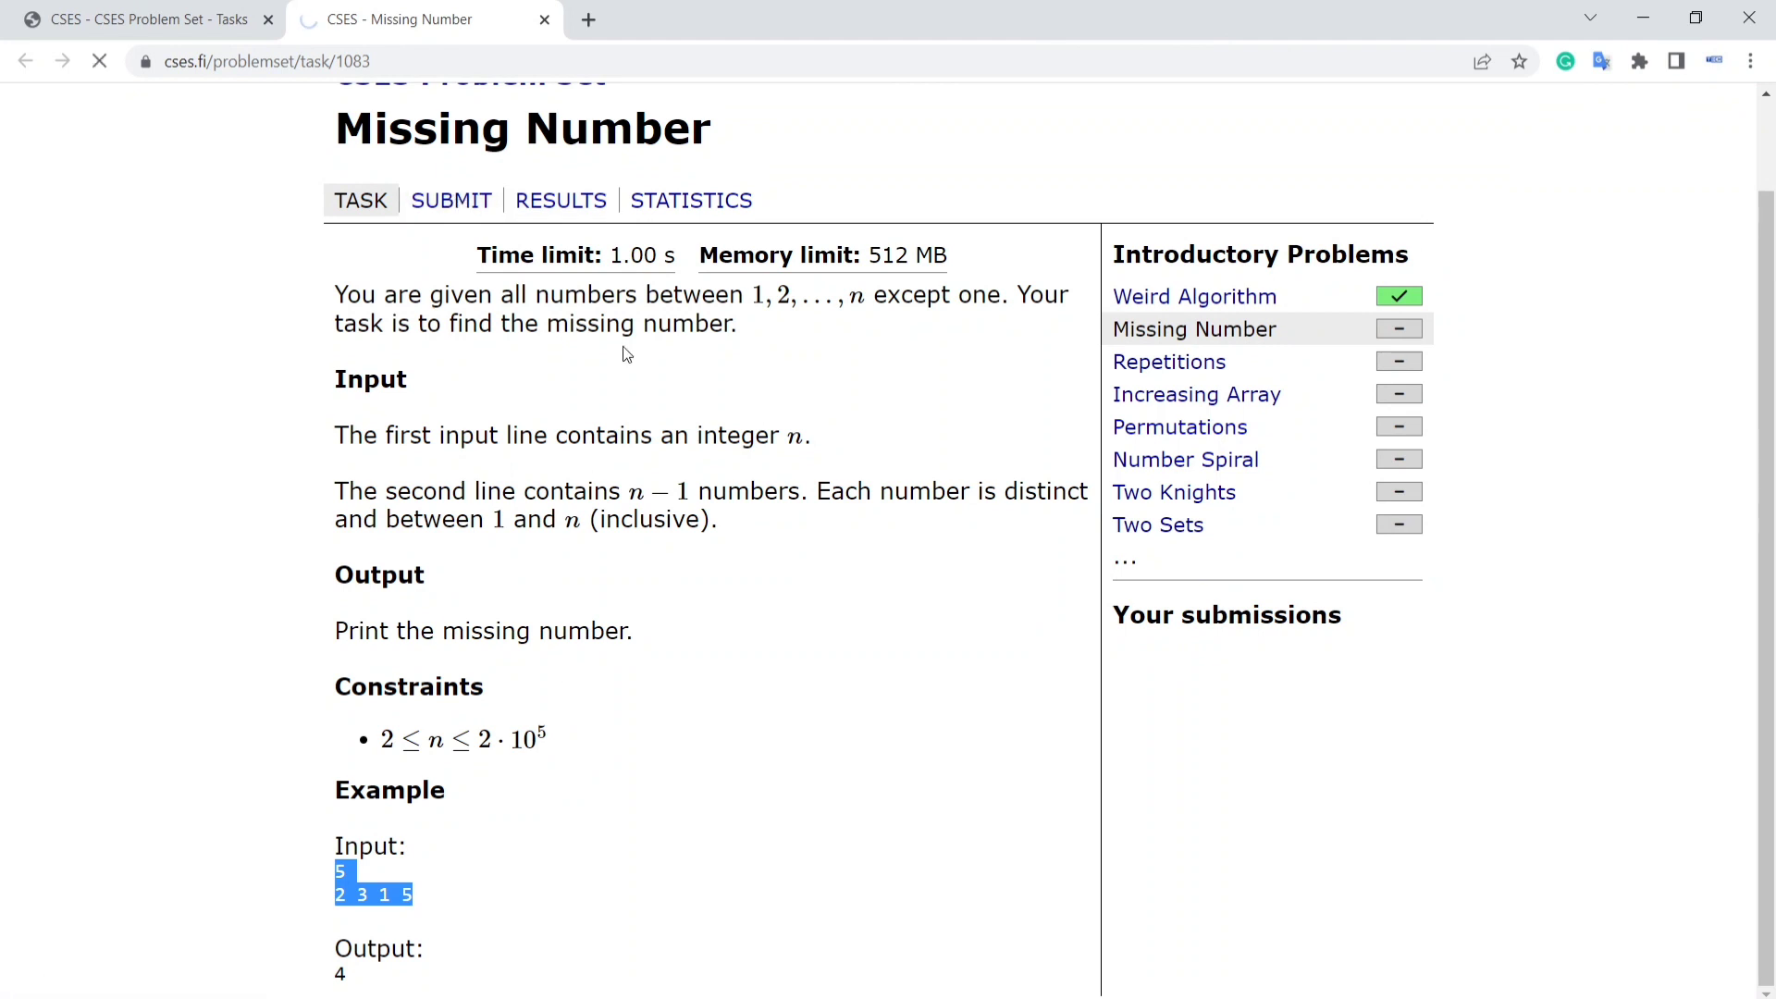
click(451, 200)
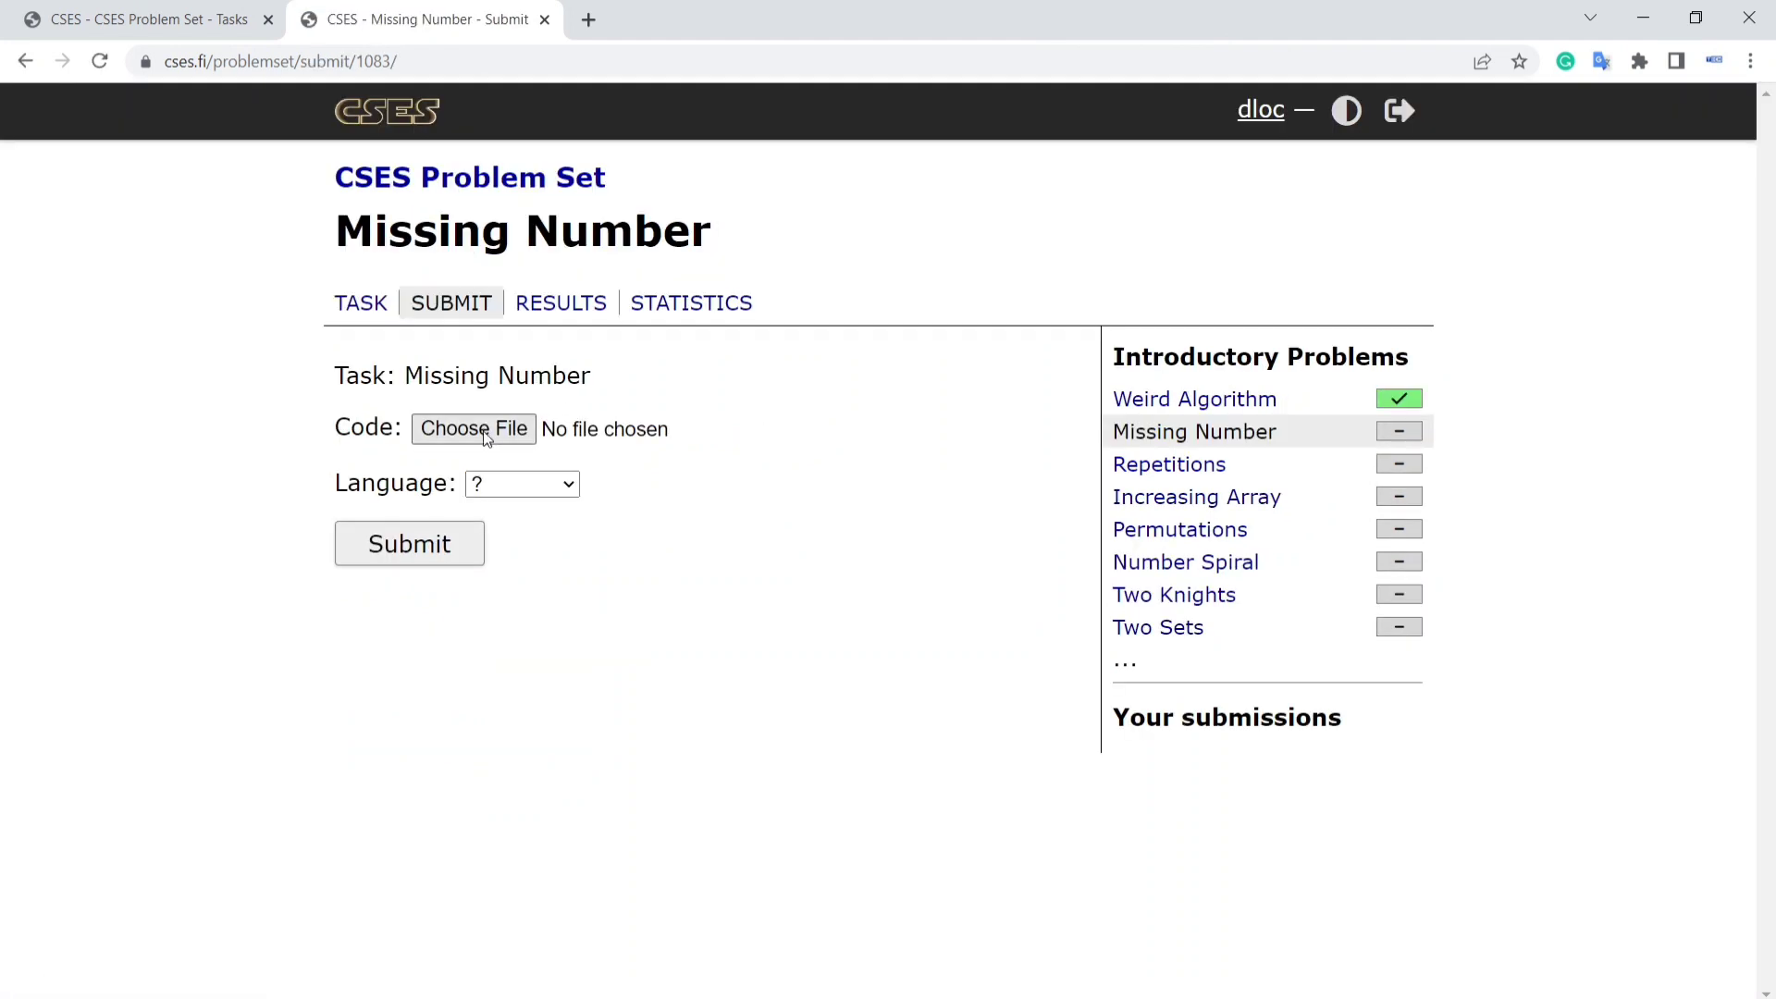
click(471, 427)
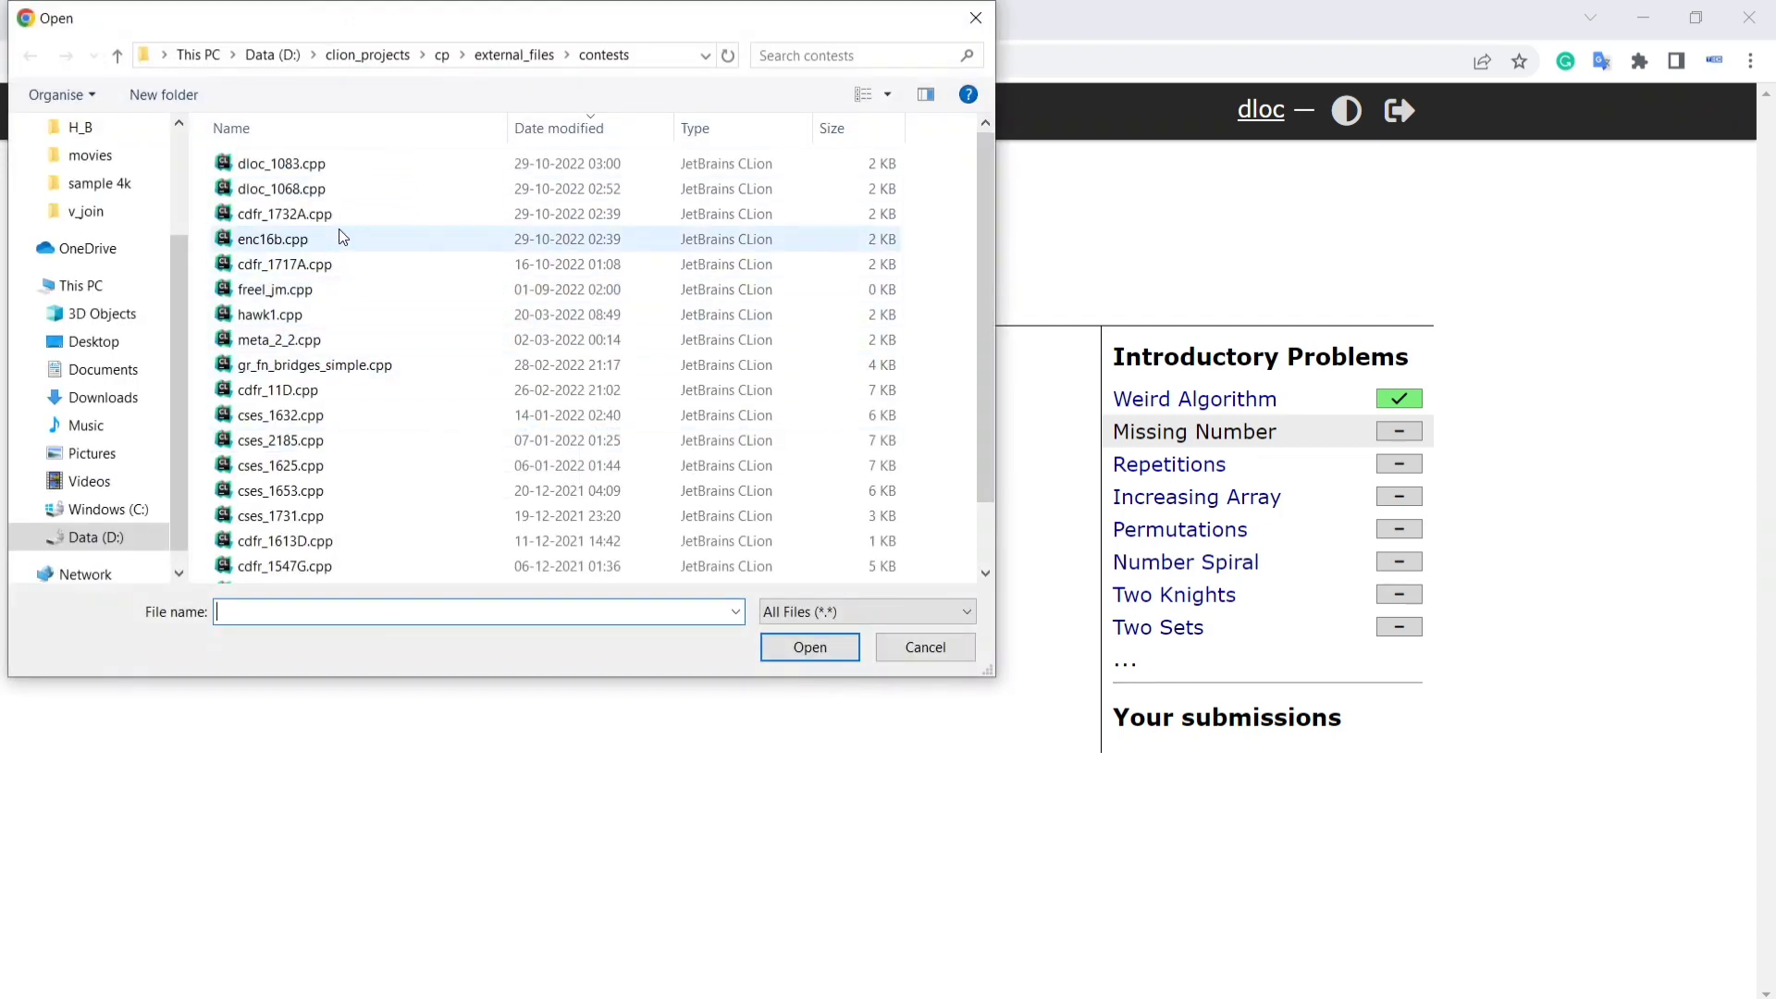
- Submit dloc_1083.cpp as C++11 and see all 14 tests accepted
click(281, 163)
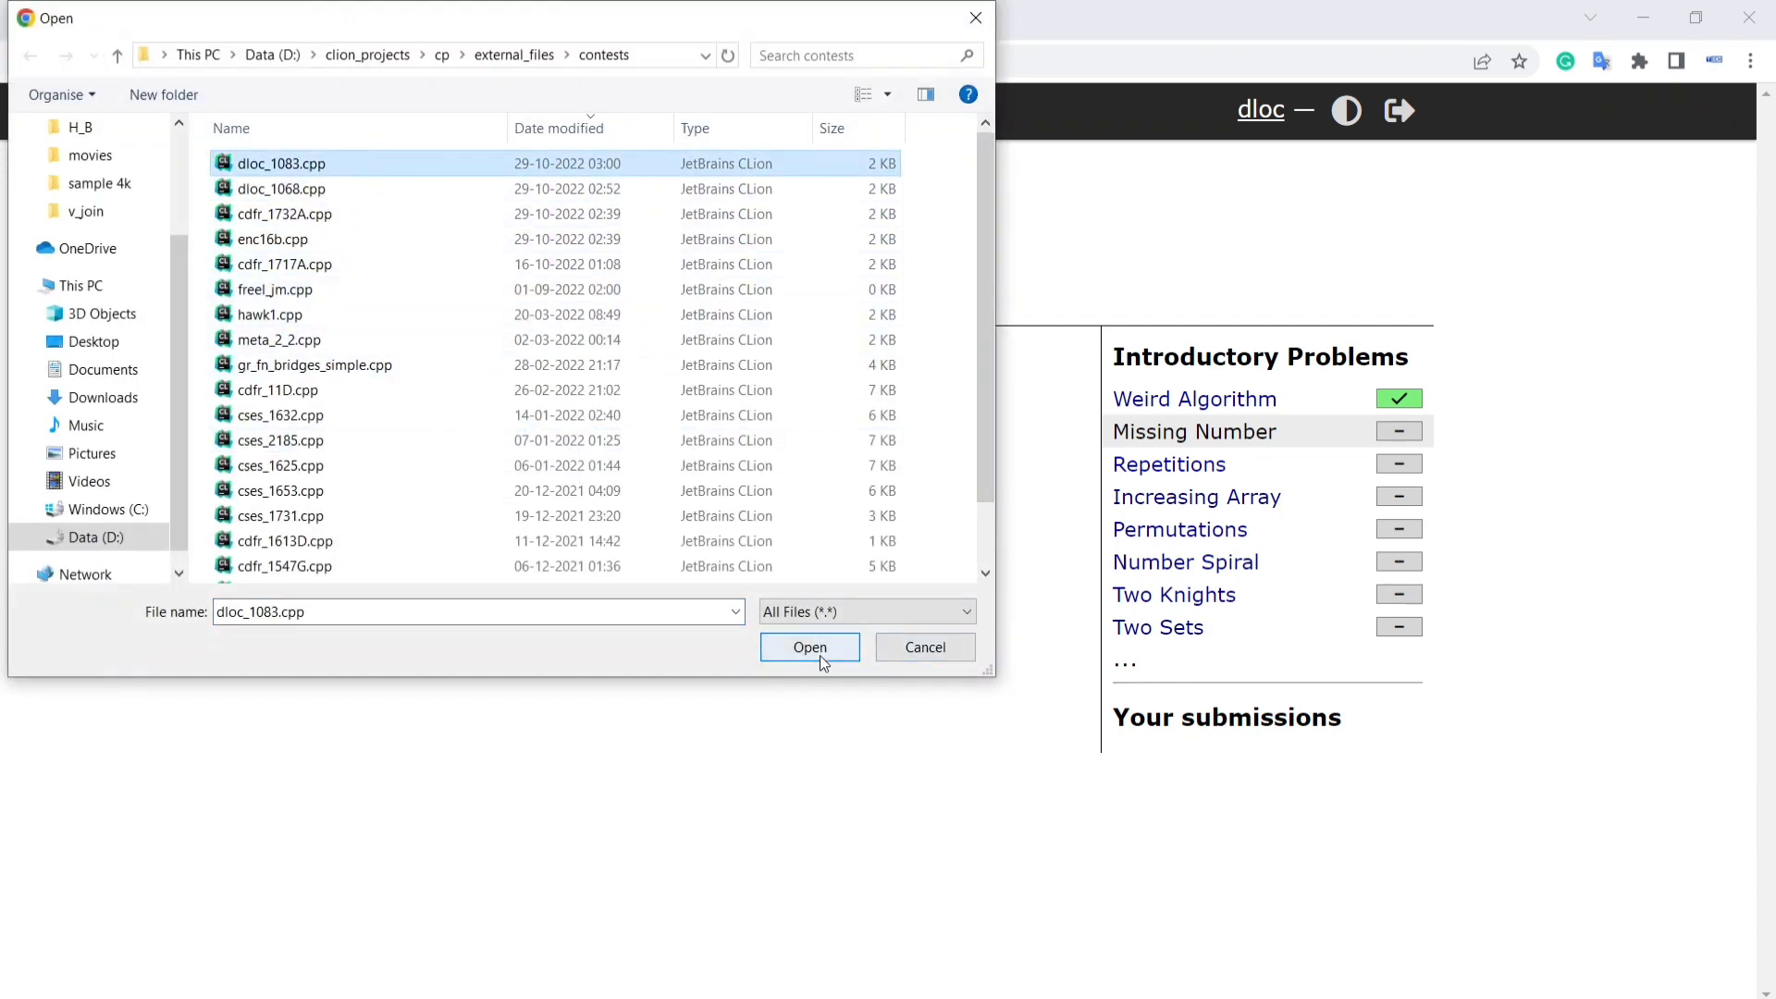
click(808, 647)
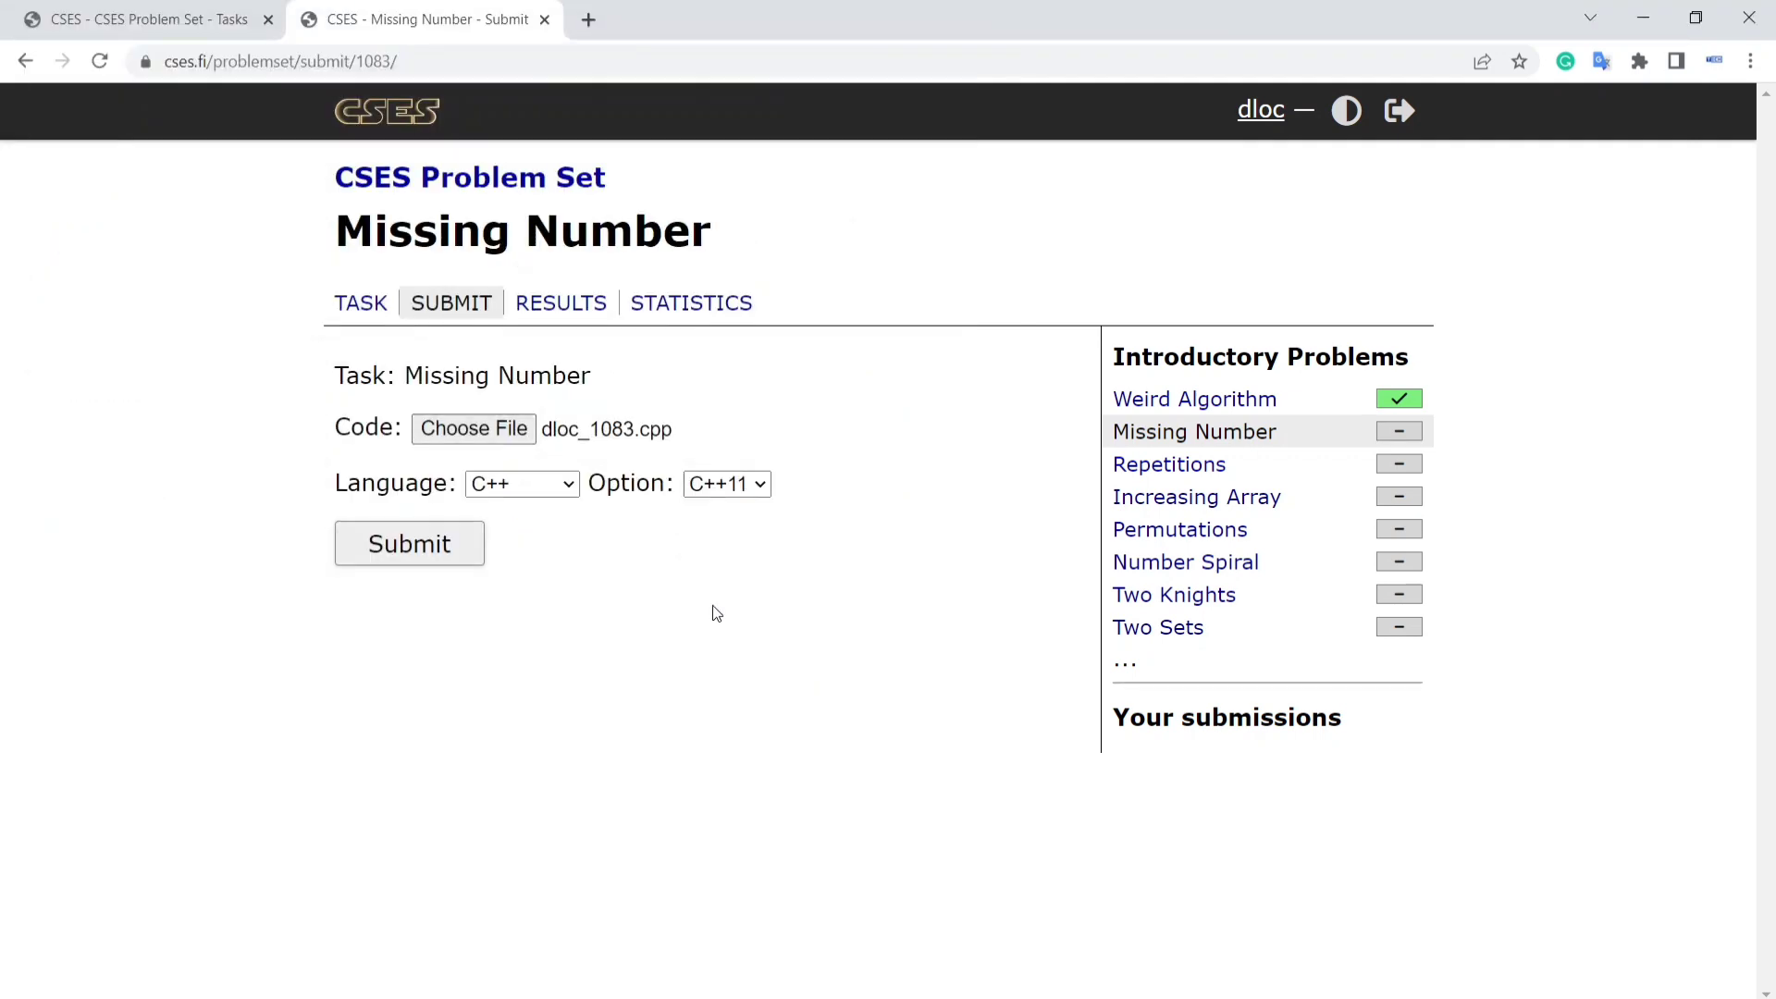
click(408, 544)
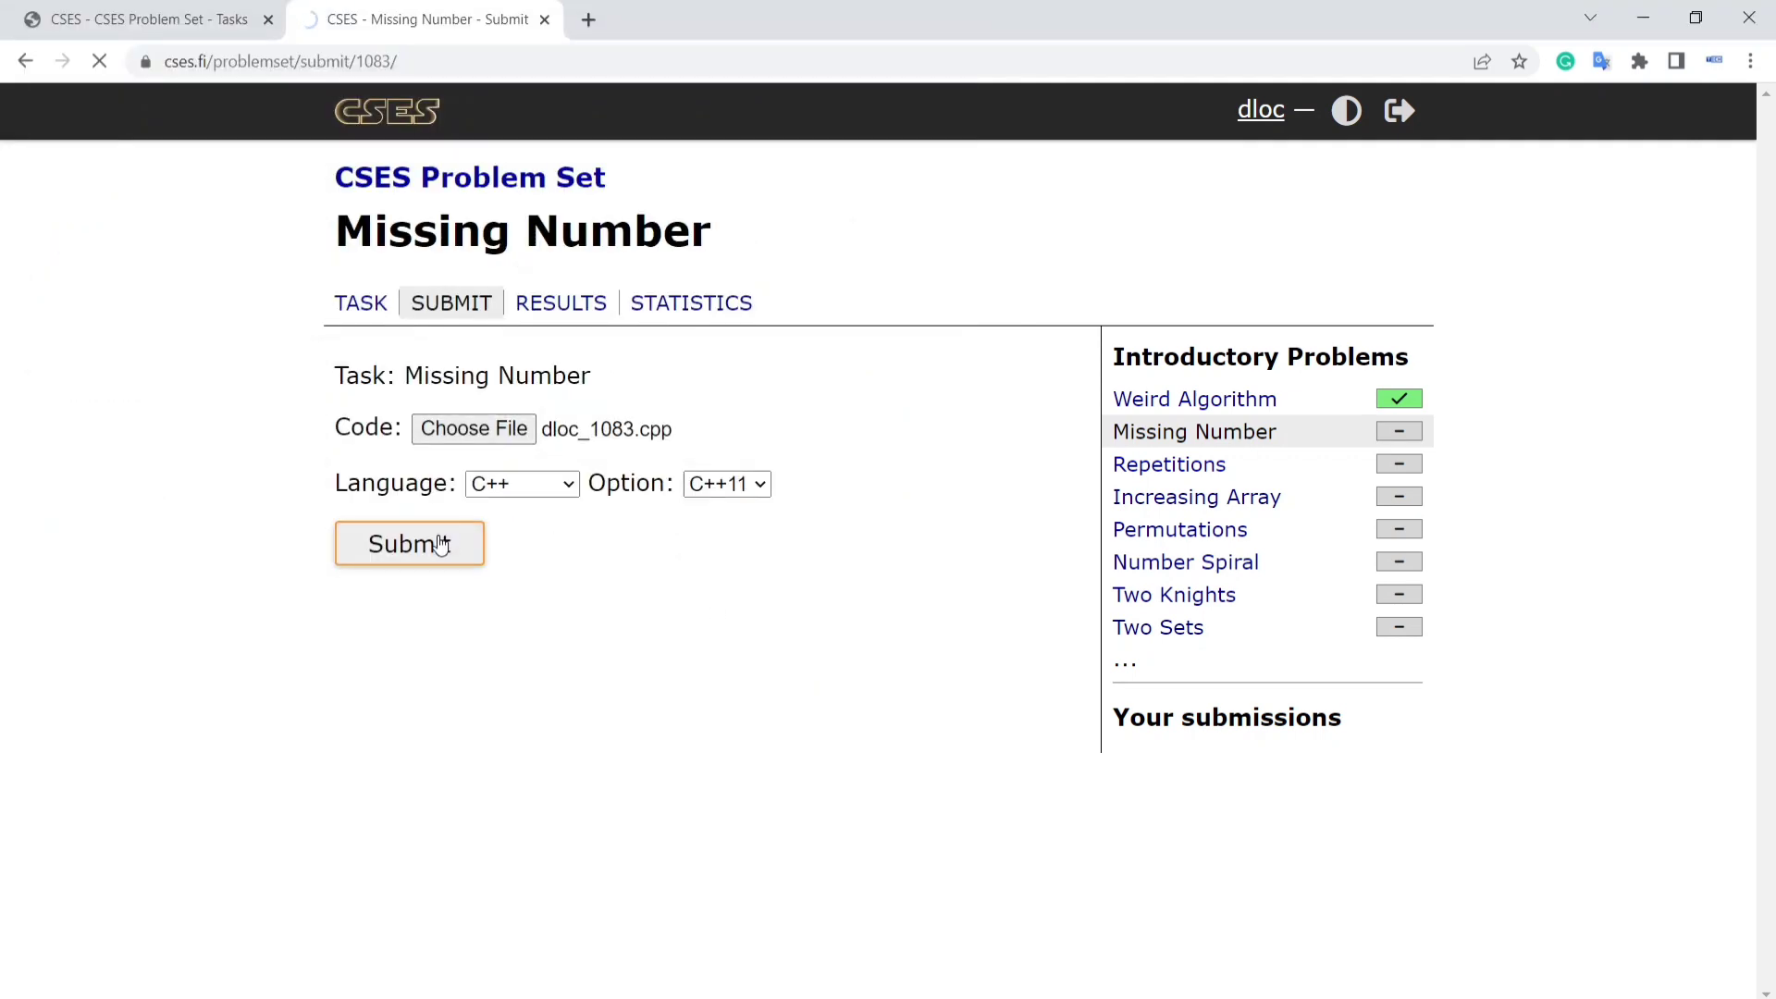
click(407, 542)
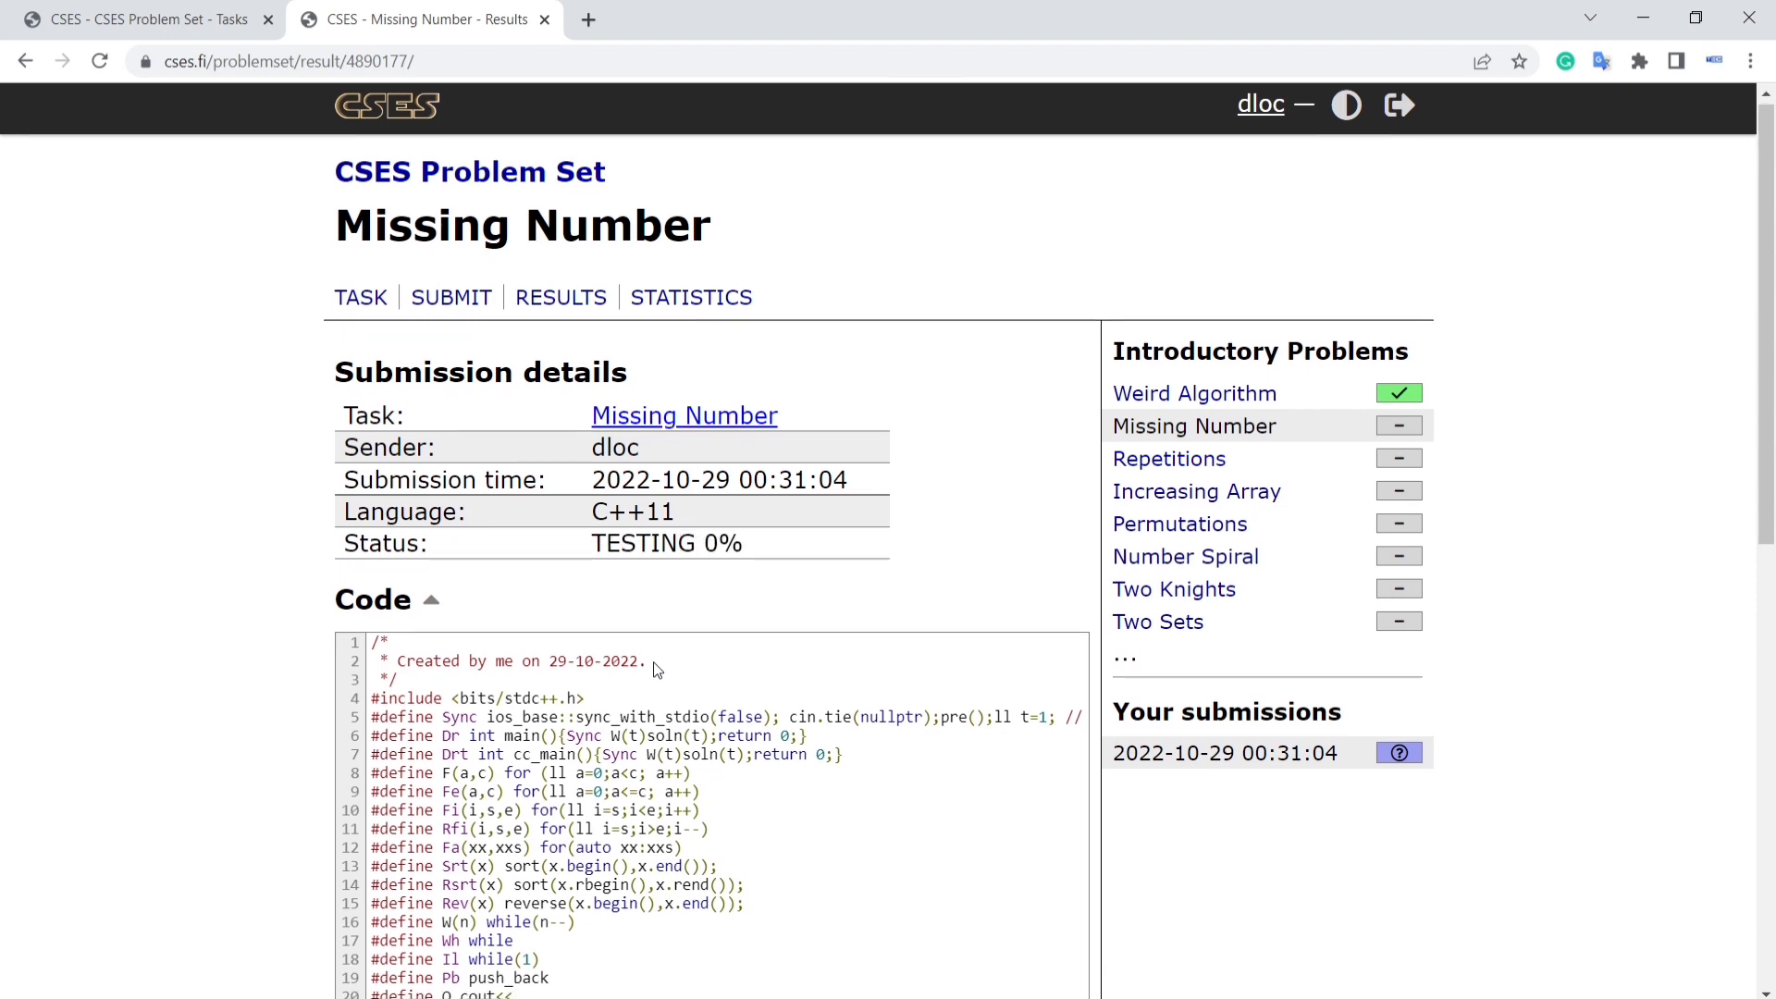
scroll(down, 3)
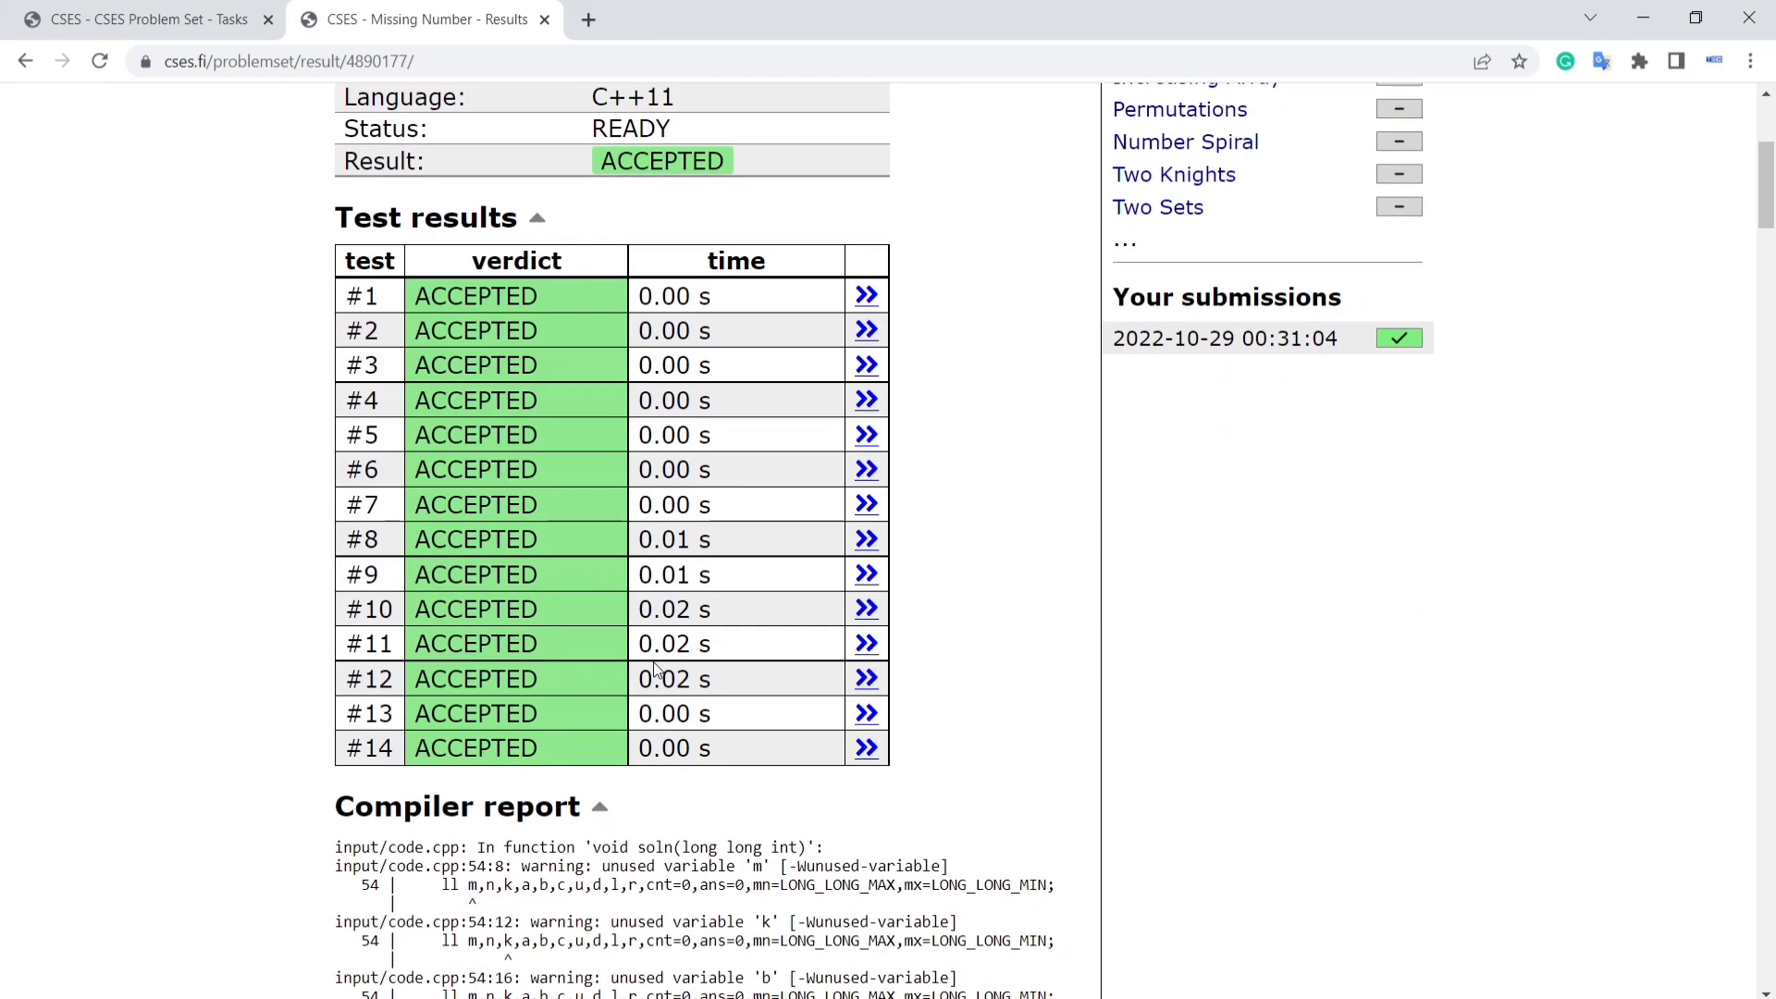
scroll(down, 3)
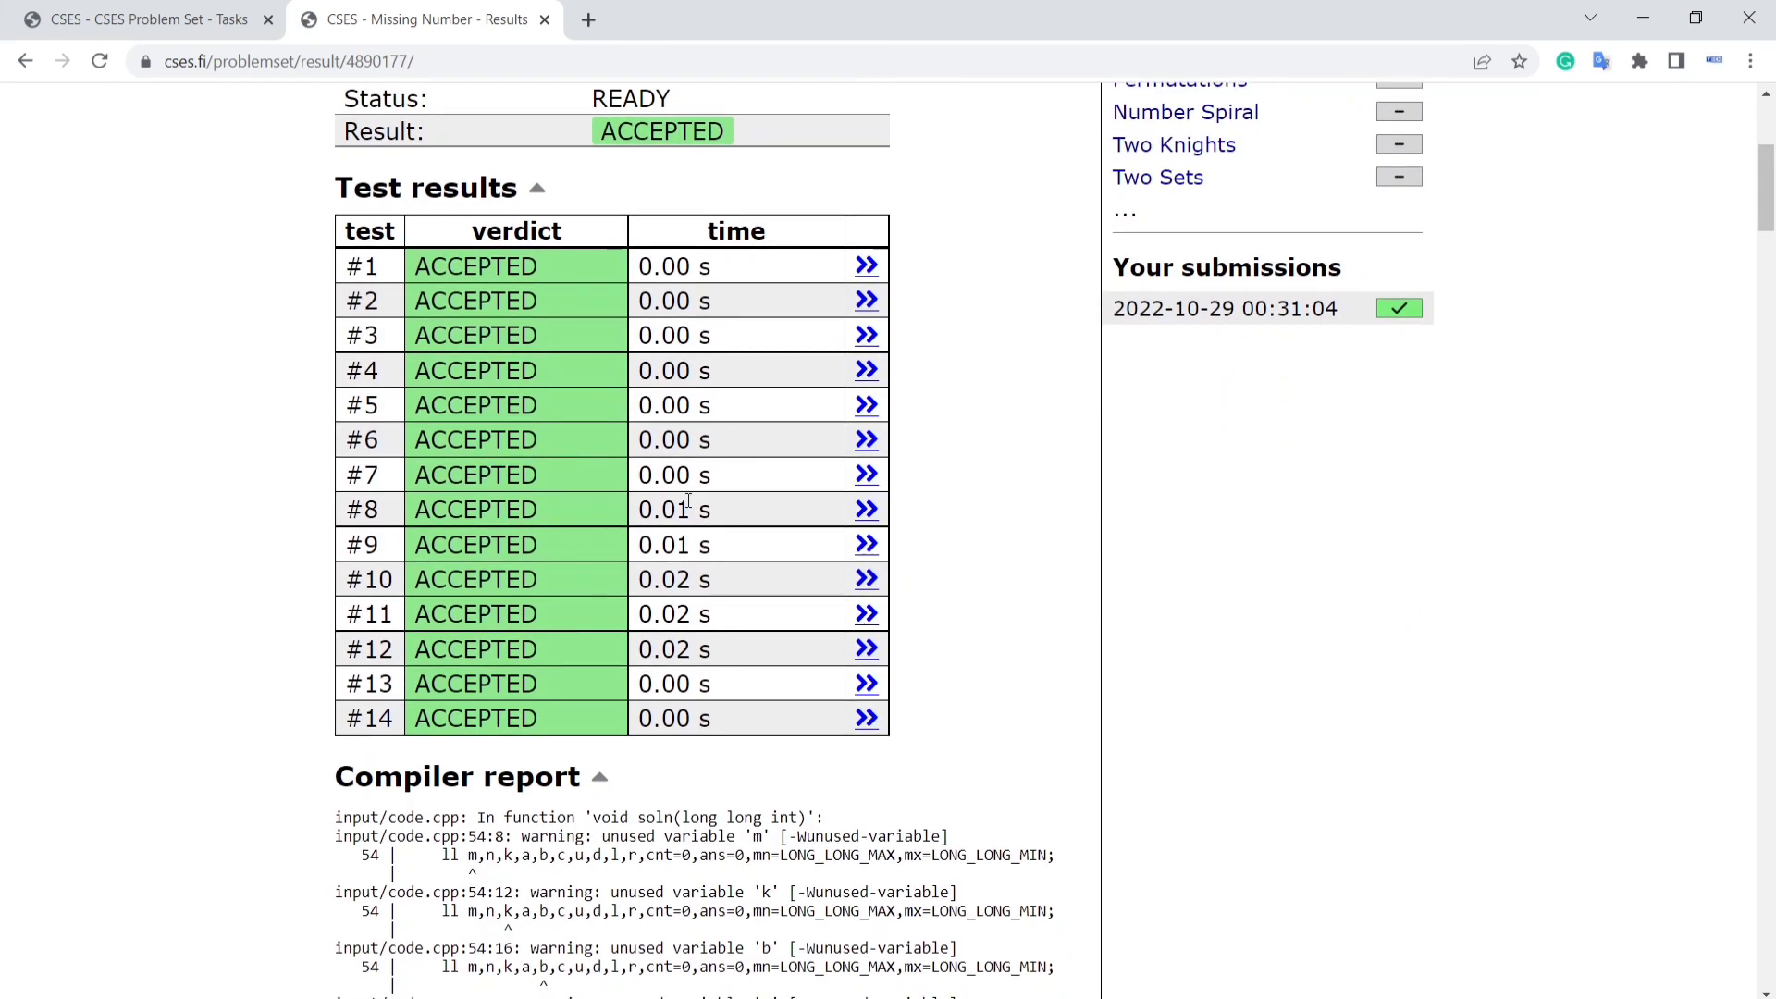